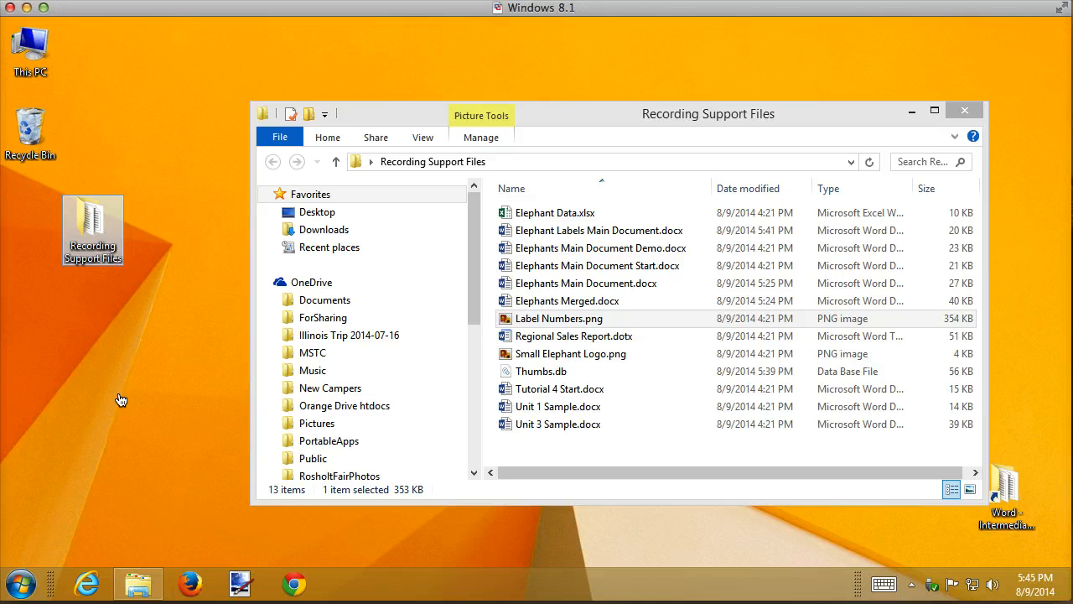
pyautogui.moveTo(52, 563)
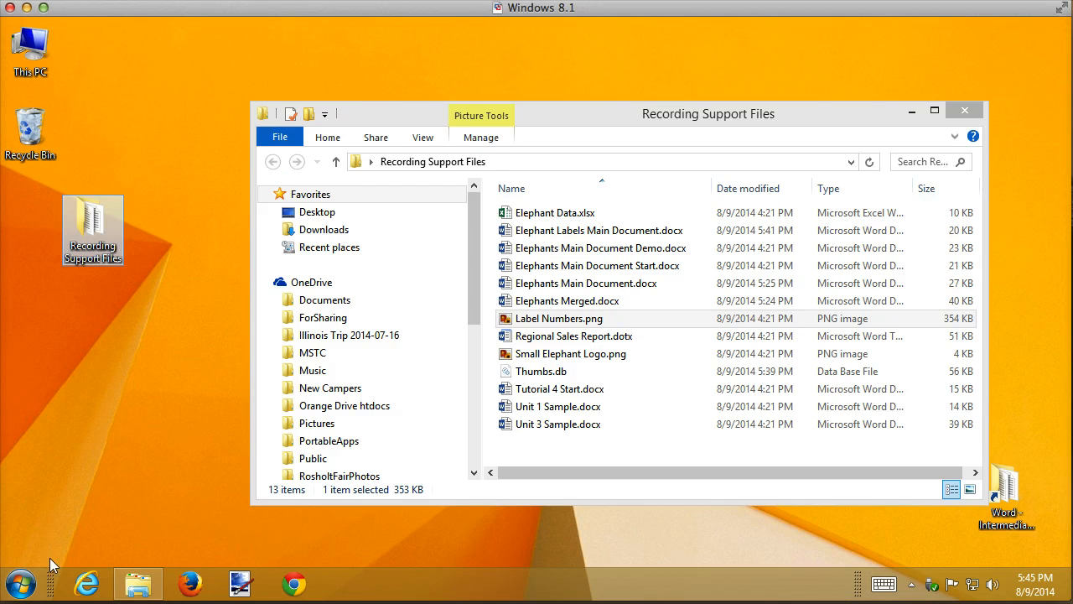
# Step: Bring up the Windows 8.1 Start menu listing programs such as Word 2013
pyautogui.click(21, 584)
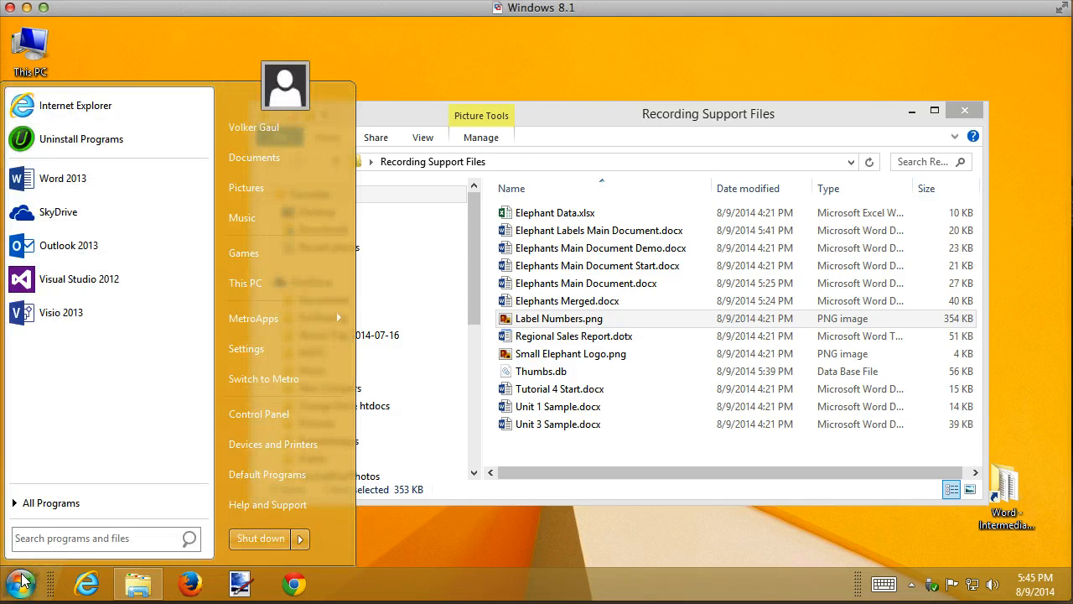
pyautogui.moveTo(59, 371)
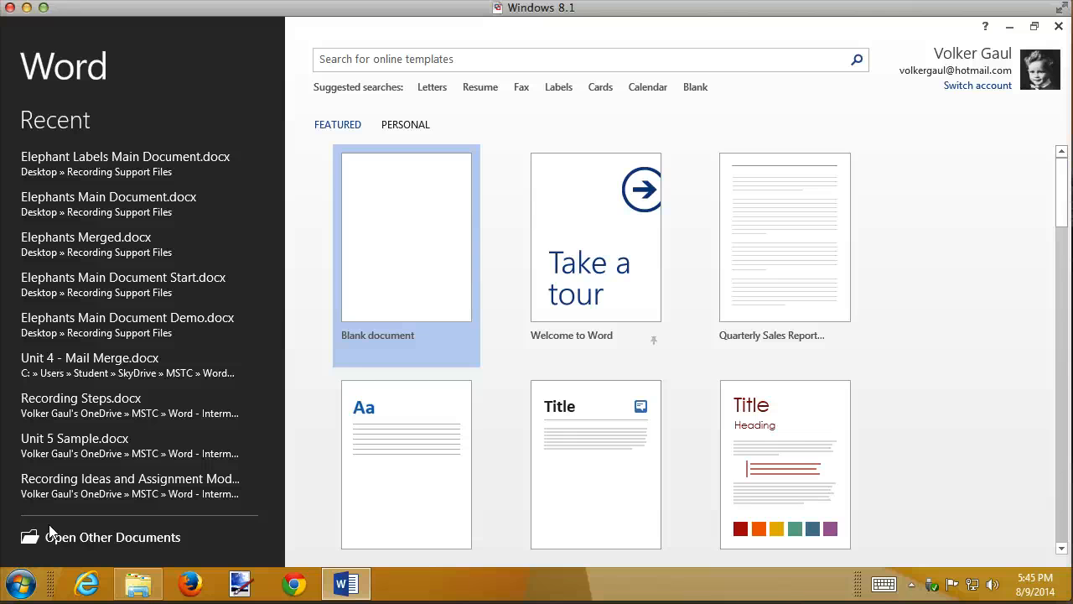
# Step: Start a blank document as a Directory mail merge using the existing workbook's Sheet1$ as recipients
pyautogui.click(406, 236)
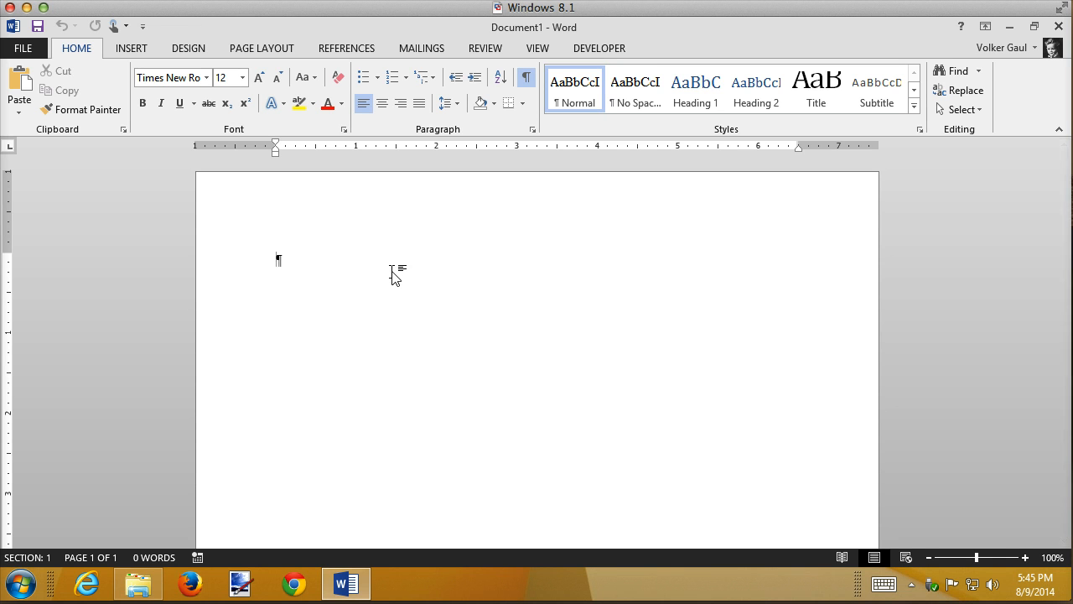
pyautogui.moveTo(423, 47)
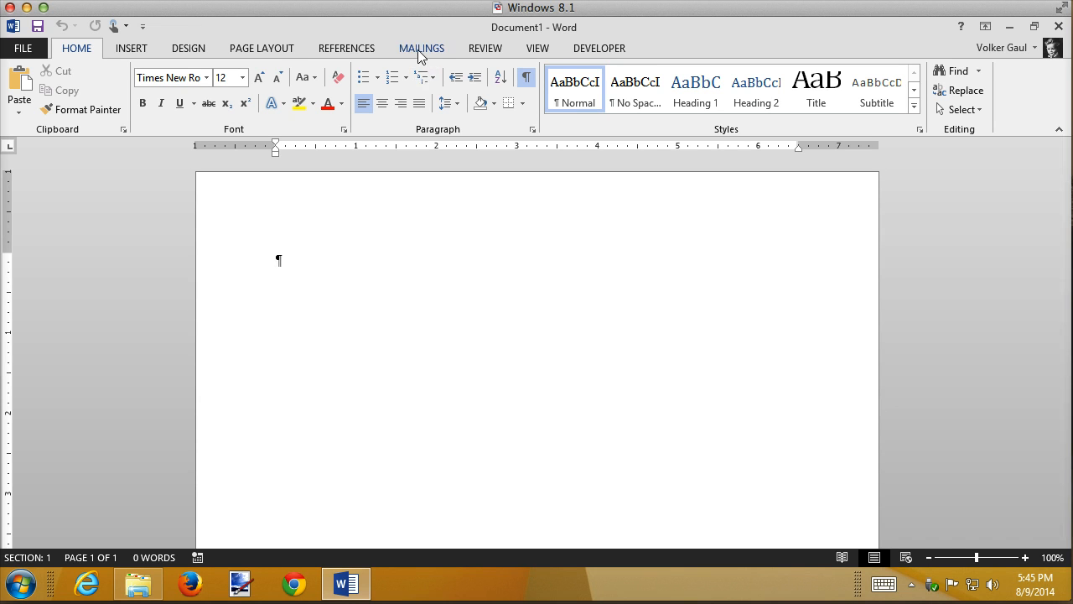
pyautogui.click(422, 47)
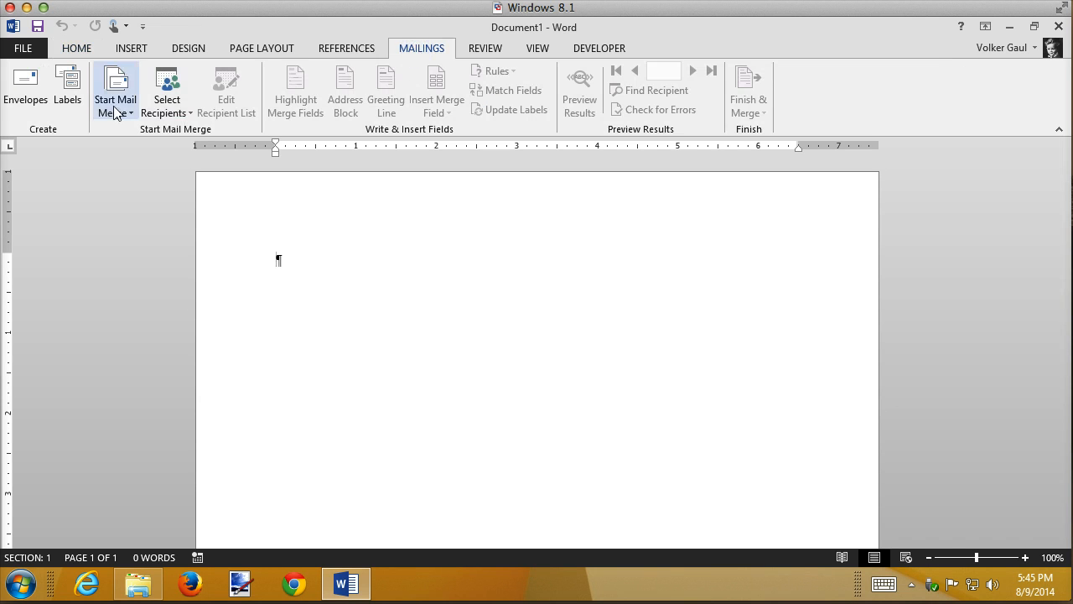
pyautogui.click(114, 87)
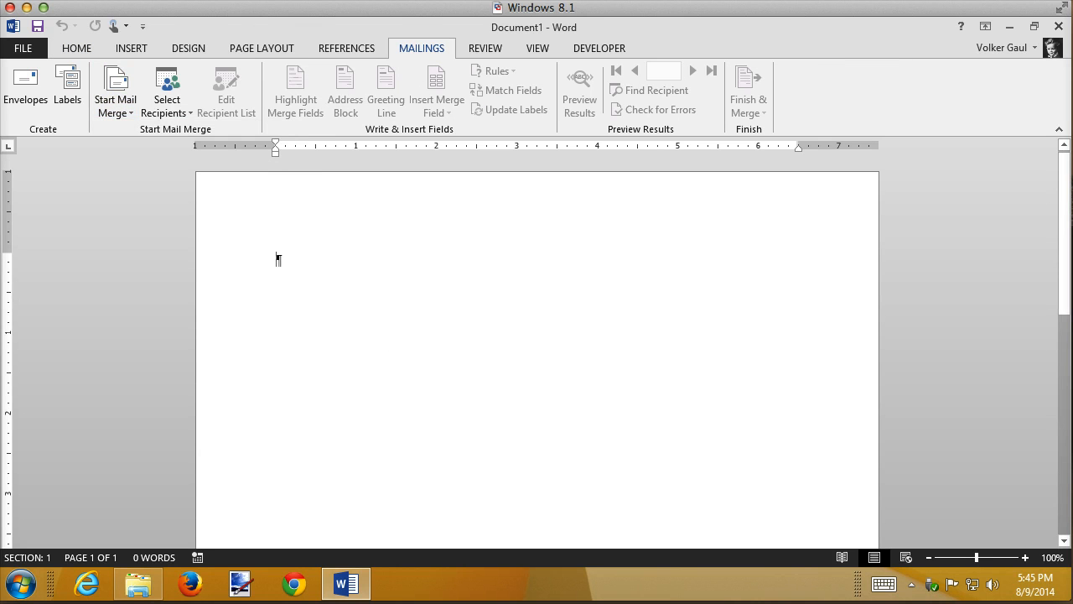
pyautogui.click(166, 87)
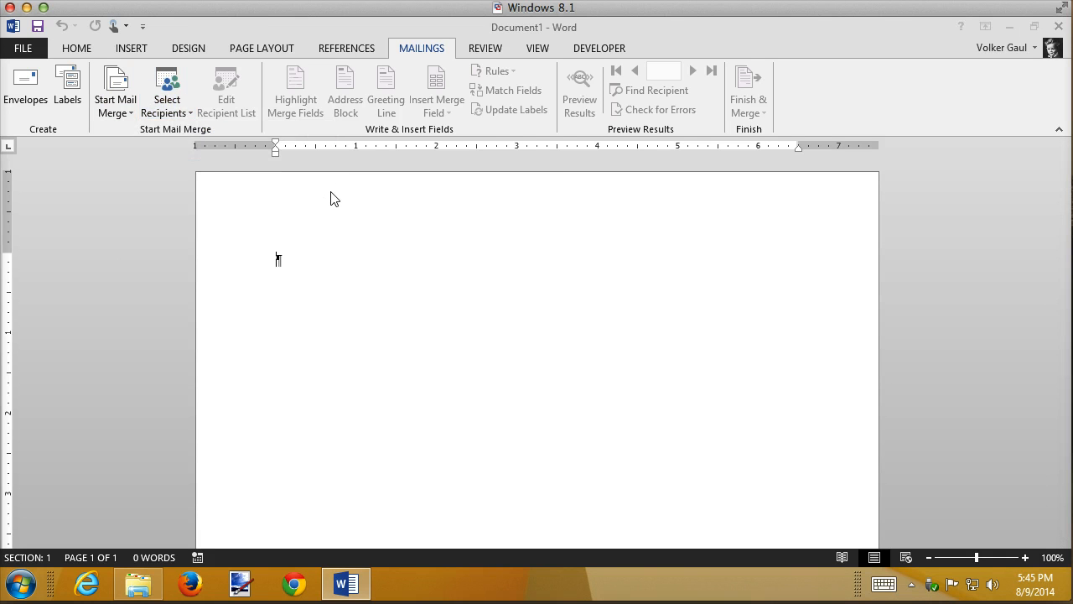
pyautogui.click(166, 91)
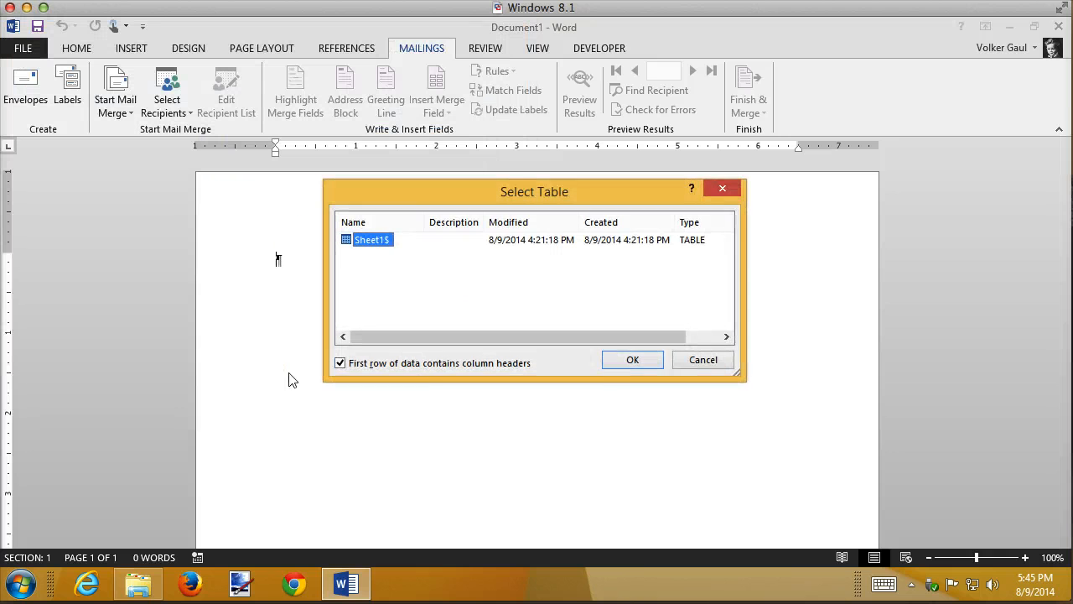
pyautogui.click(632, 358)
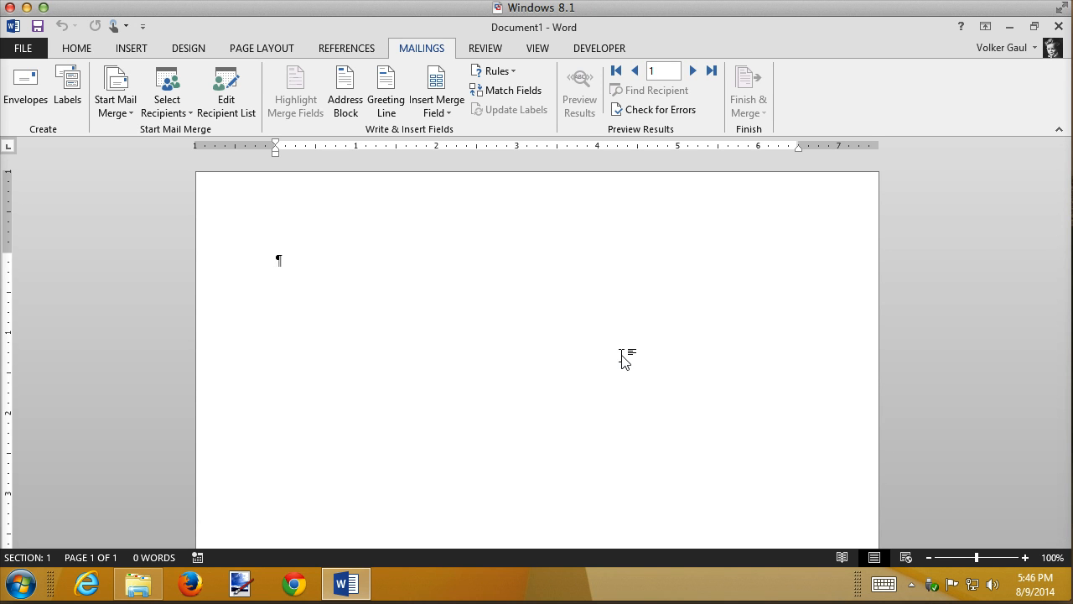
pyautogui.moveTo(368, 276)
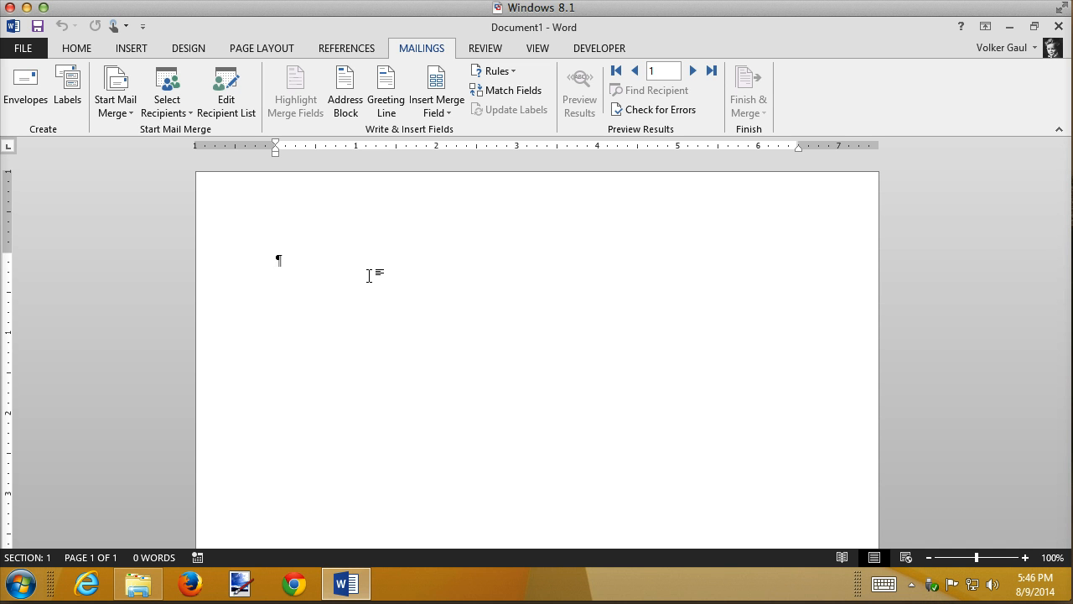
pyautogui.moveTo(382, 248)
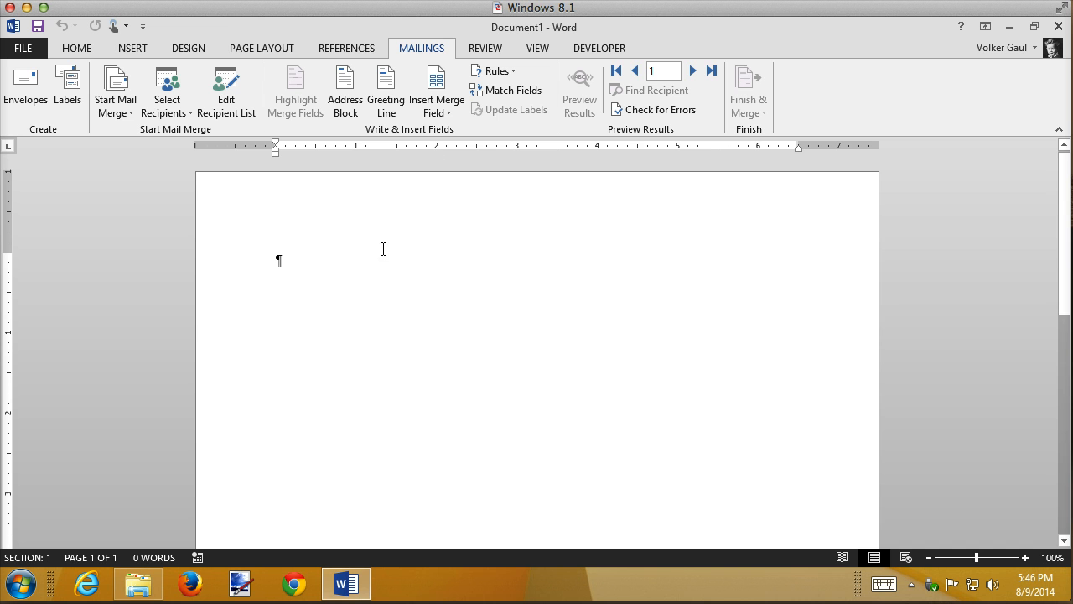
# Step: Insert the FirstName, LastName and Phone merge fields on the first line
pyautogui.click(436, 93)
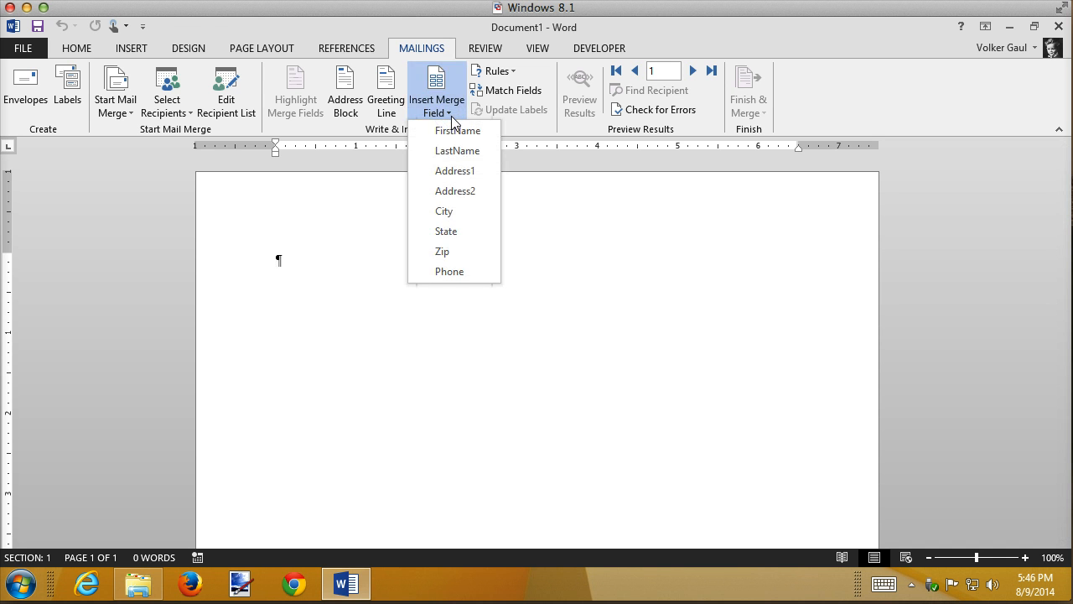
pyautogui.click(457, 131)
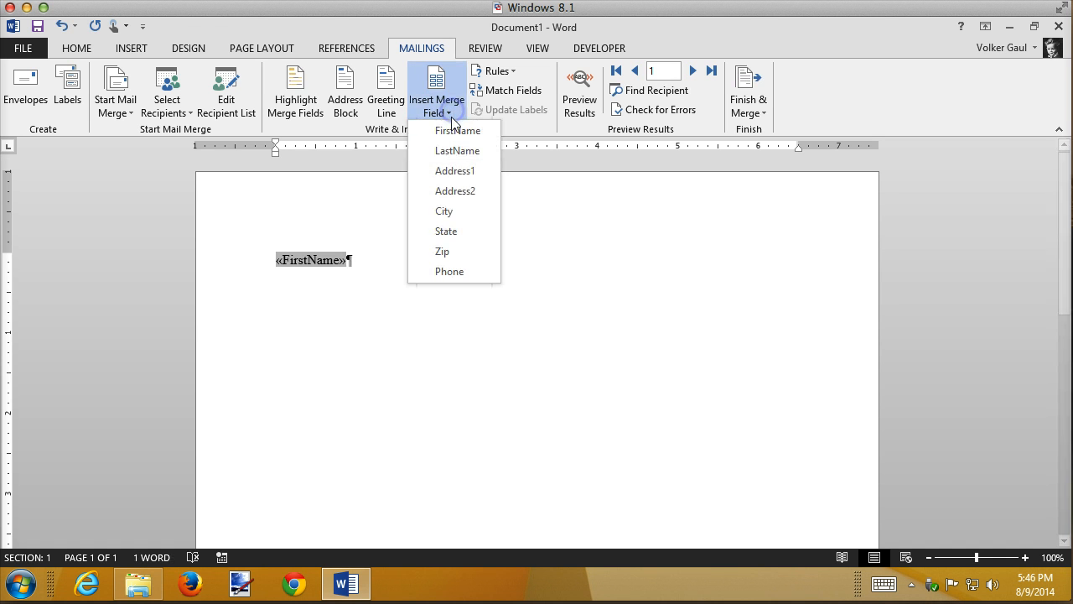
pyautogui.click(456, 151)
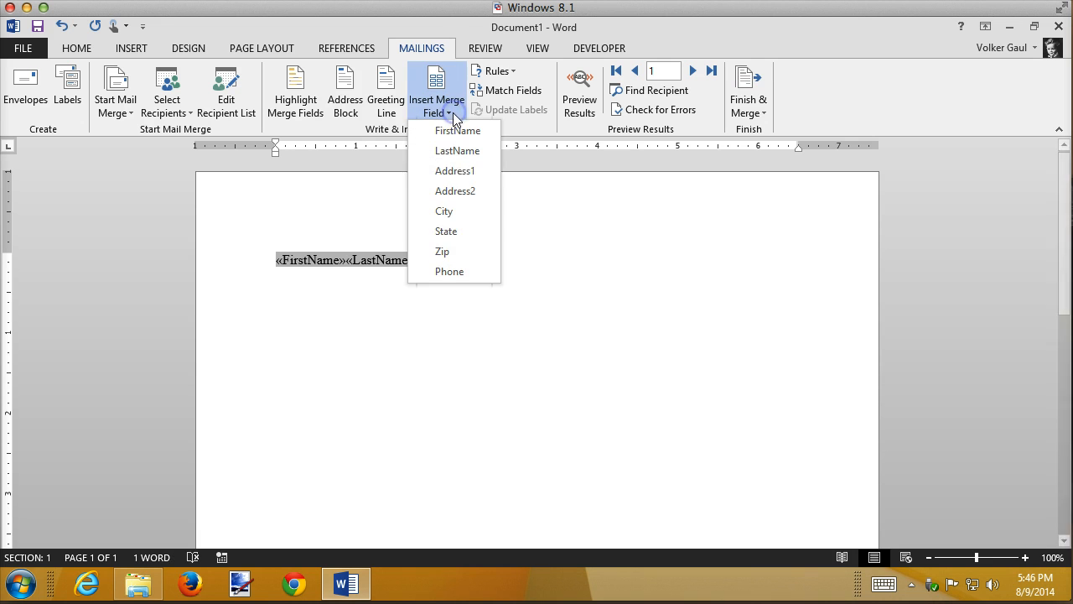
pyautogui.click(450, 271)
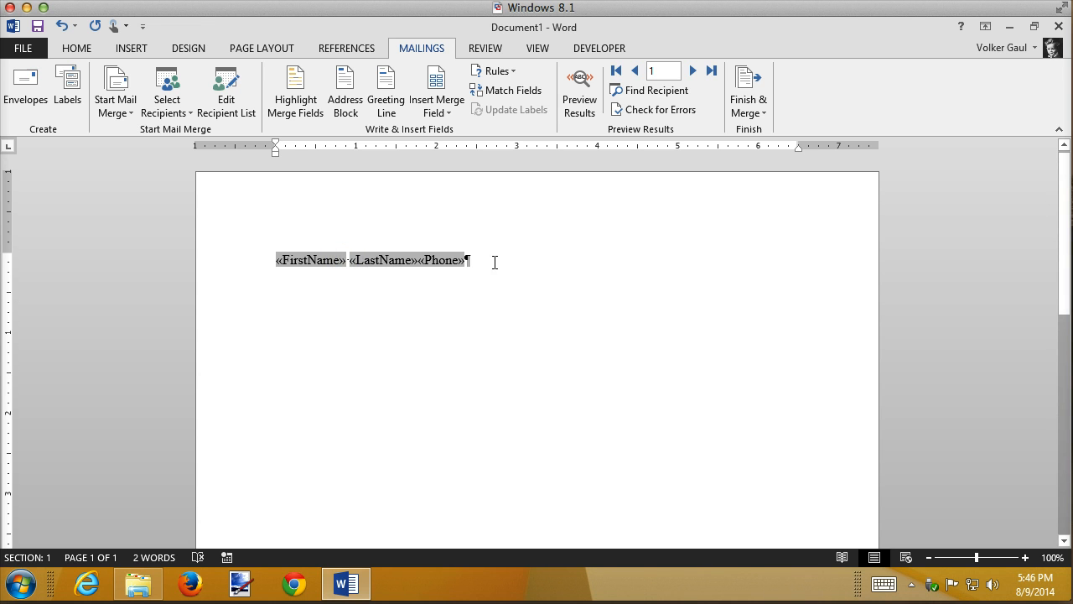
pyautogui.moveTo(859, 258)
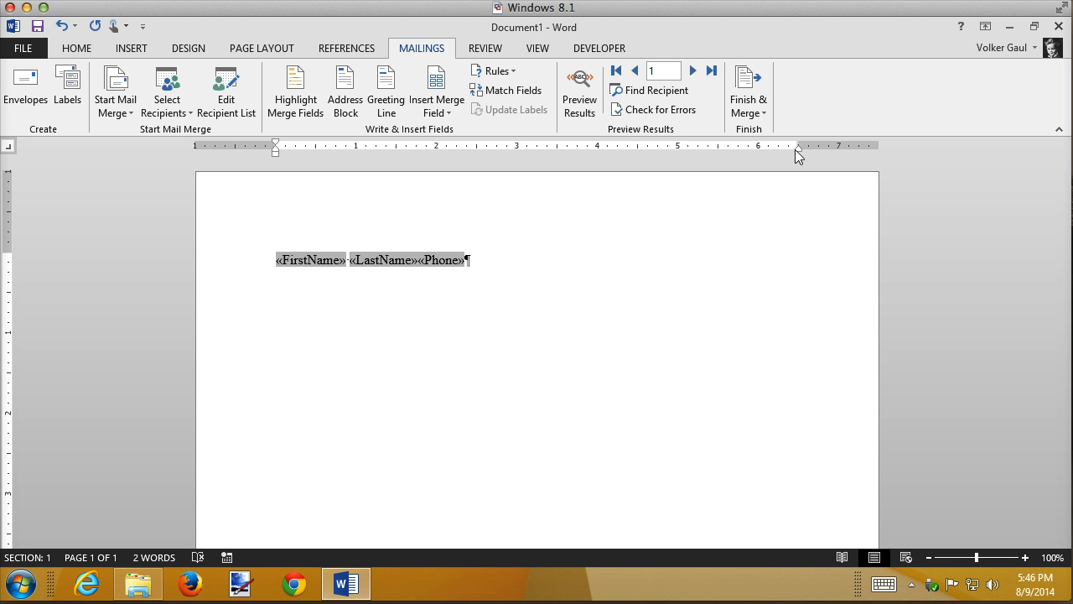
pyautogui.moveTo(798, 154)
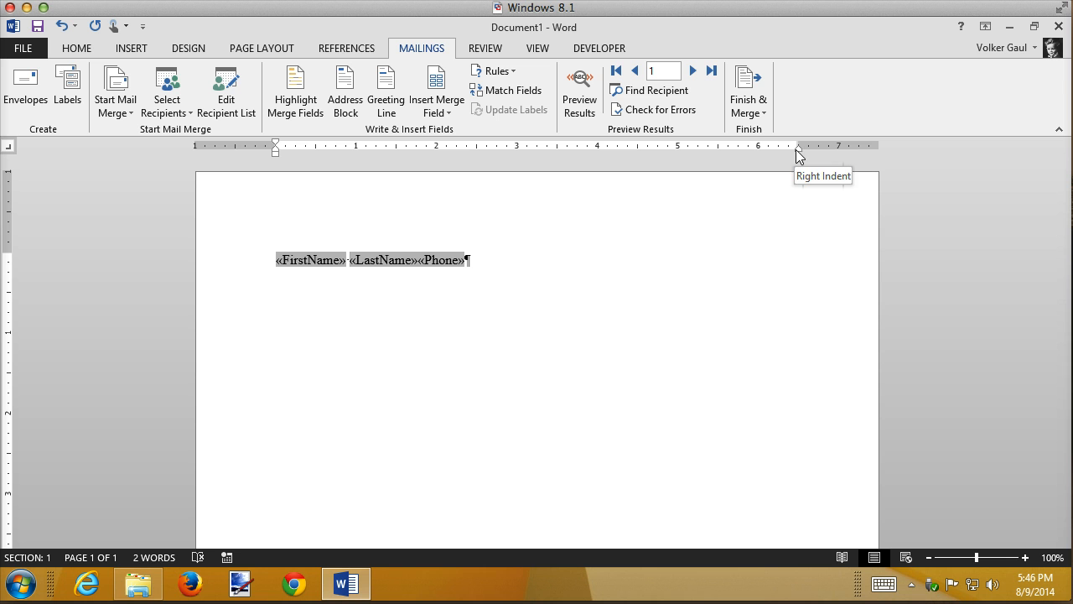
pyautogui.moveTo(801, 157)
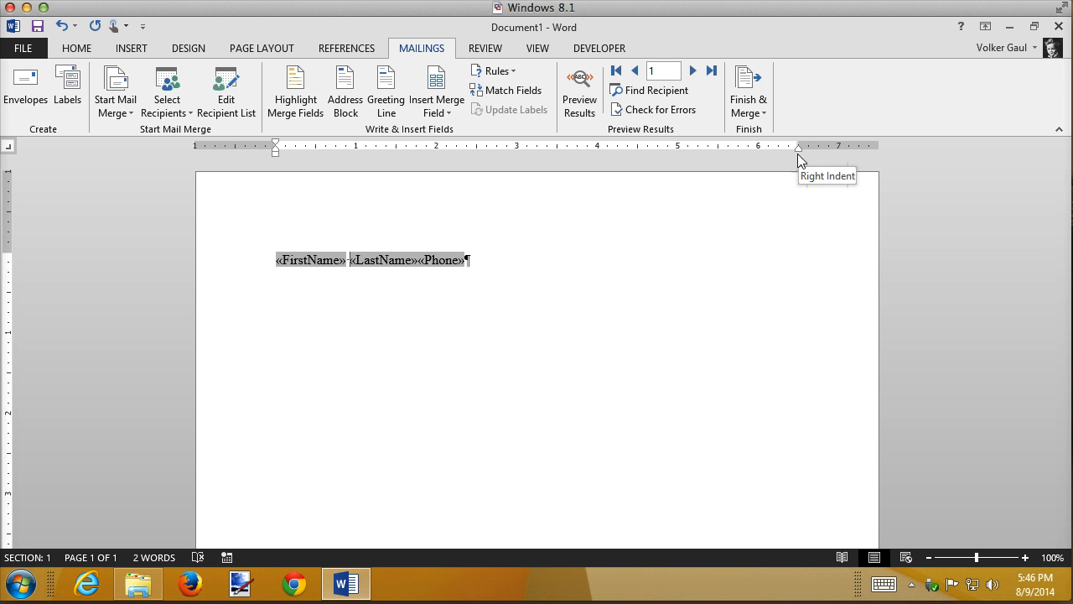
pyautogui.moveTo(795, 154)
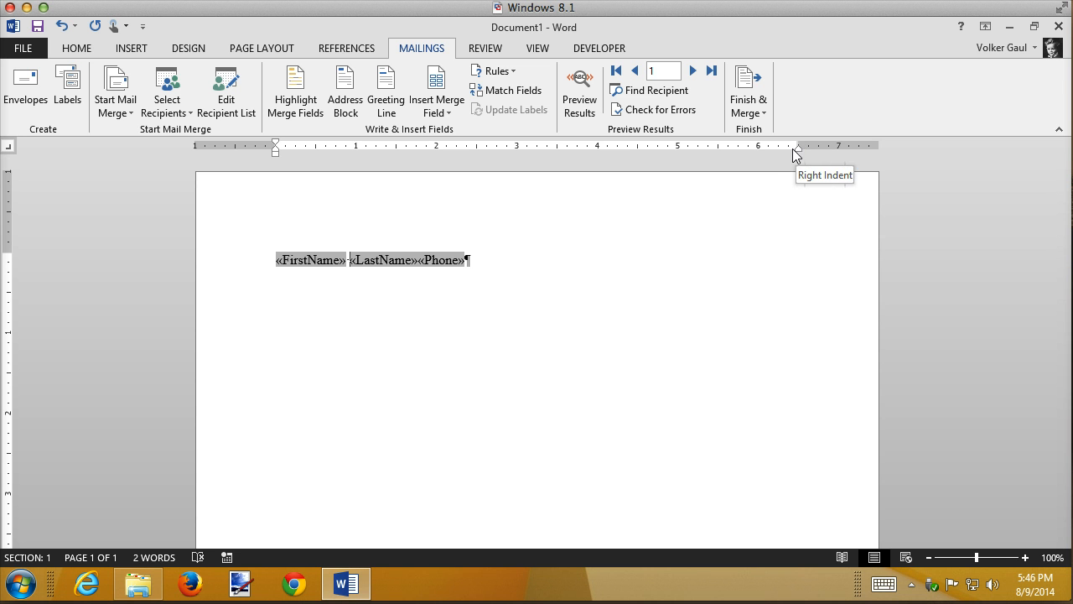
pyautogui.moveTo(779, 156)
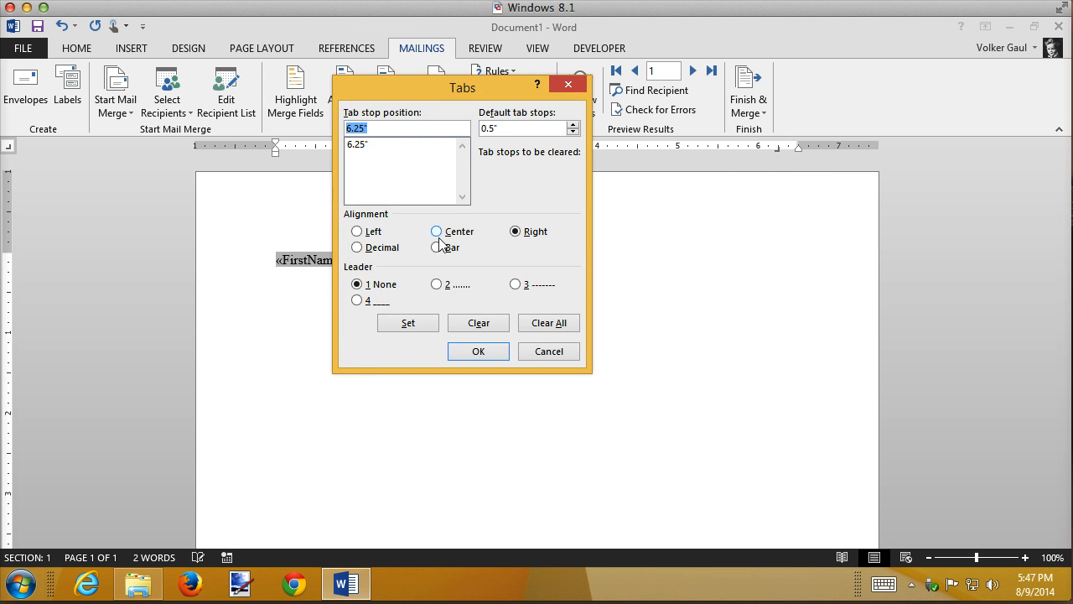
# Step: Set a 6.25" right tab stop with dotted leader 2 in the Tabs dialog
pyautogui.click(436, 283)
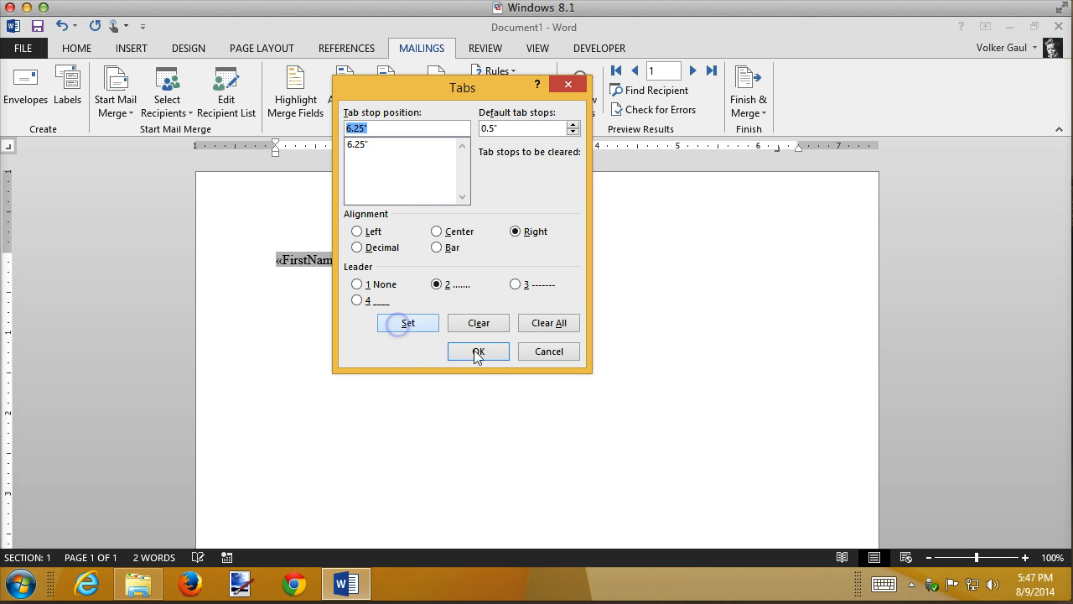
pyautogui.click(478, 350)
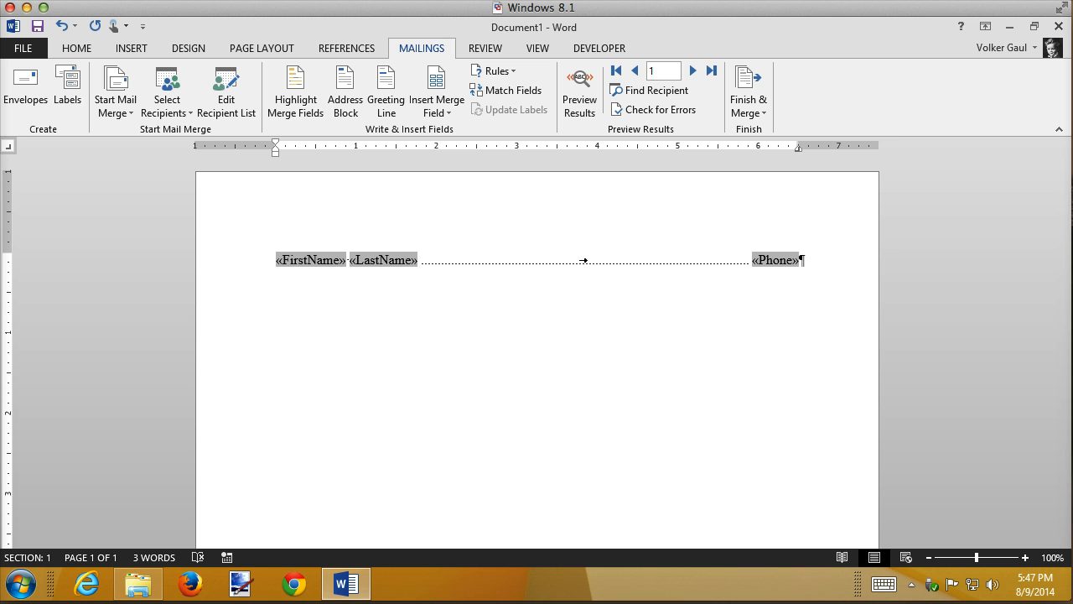
pyautogui.click(748, 92)
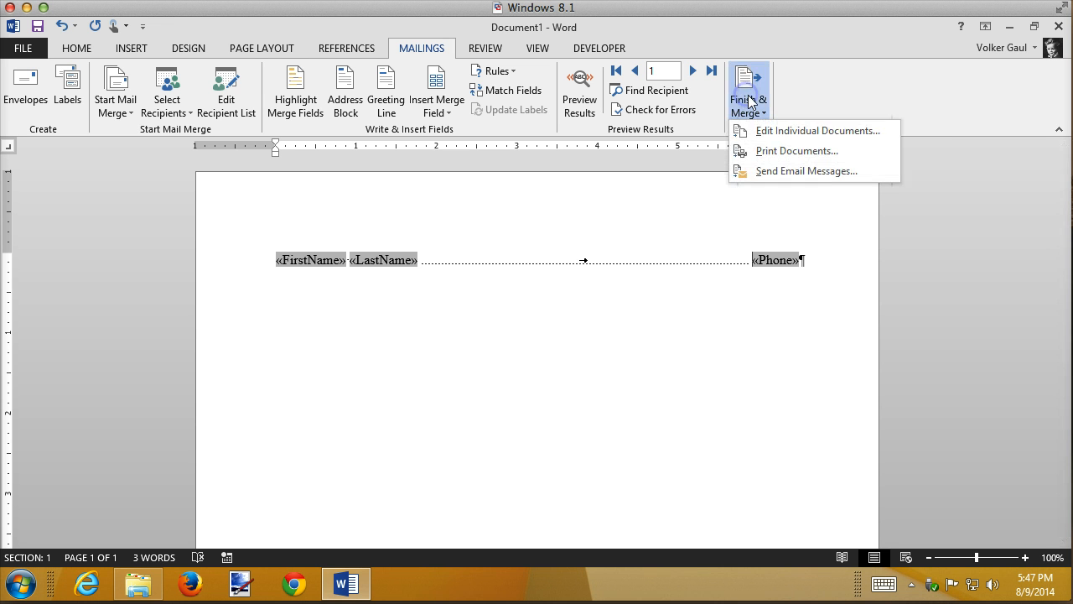
pyautogui.moveTo(818, 131)
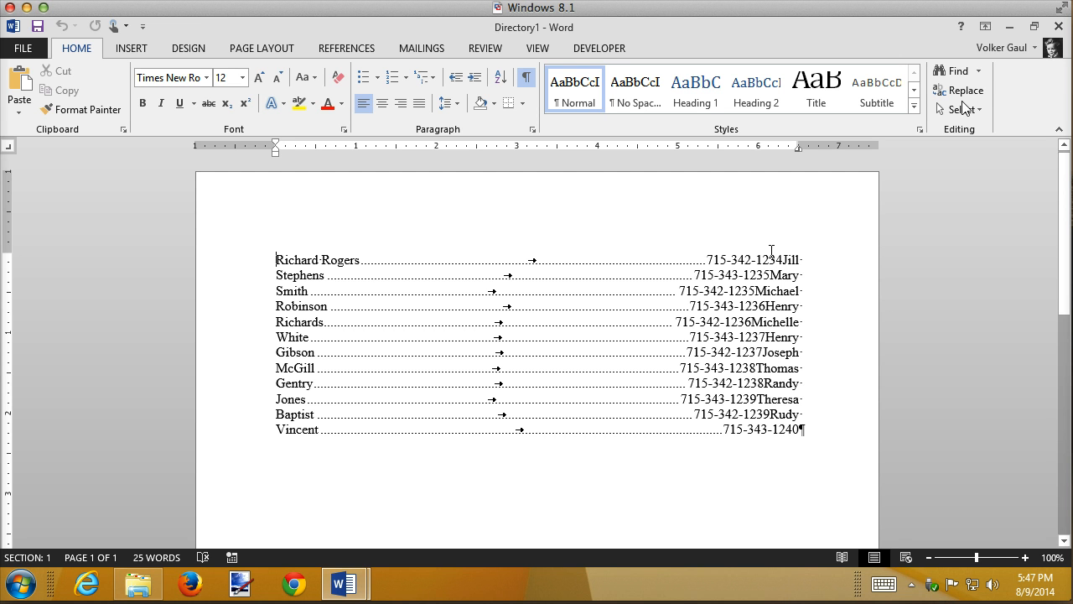
pyautogui.click(1057, 27)
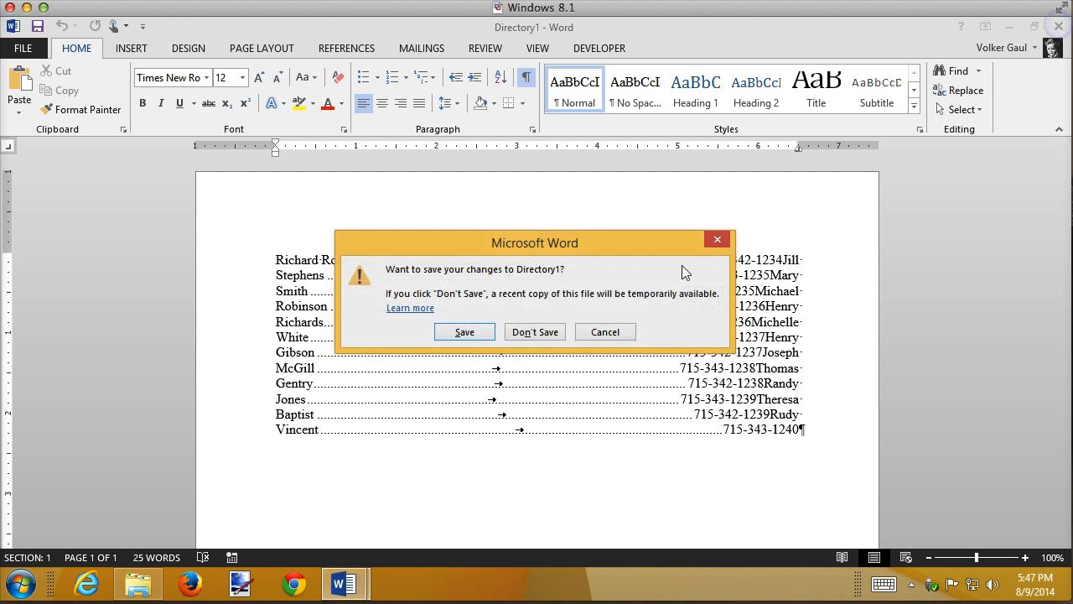
pyautogui.click(535, 332)
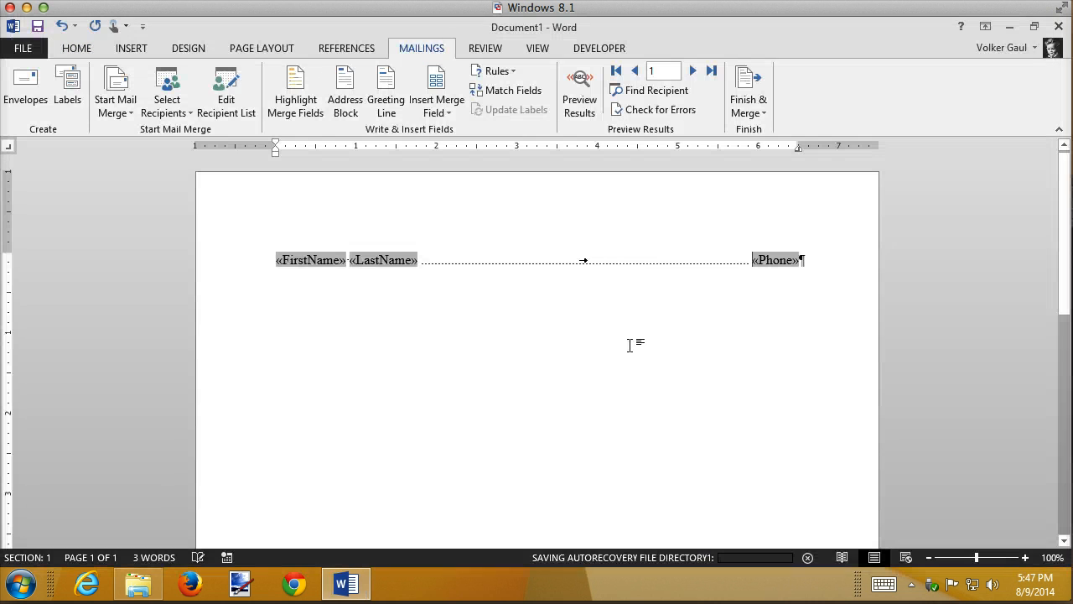
pyautogui.moveTo(667, 318)
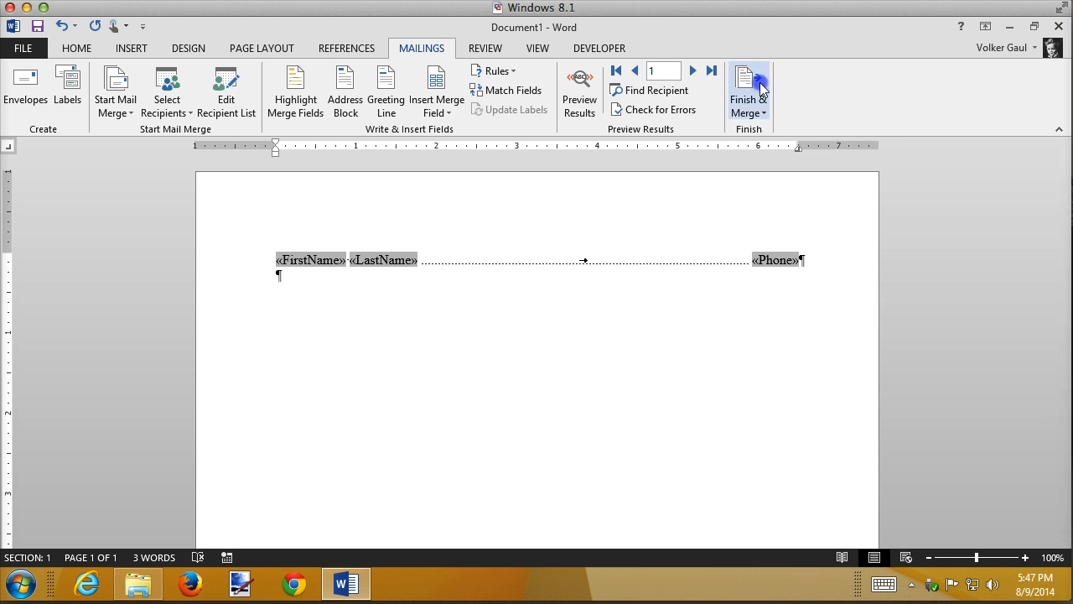
# Step: Merge all records into a new directory document and hide the formatting marks
pyautogui.click(747, 88)
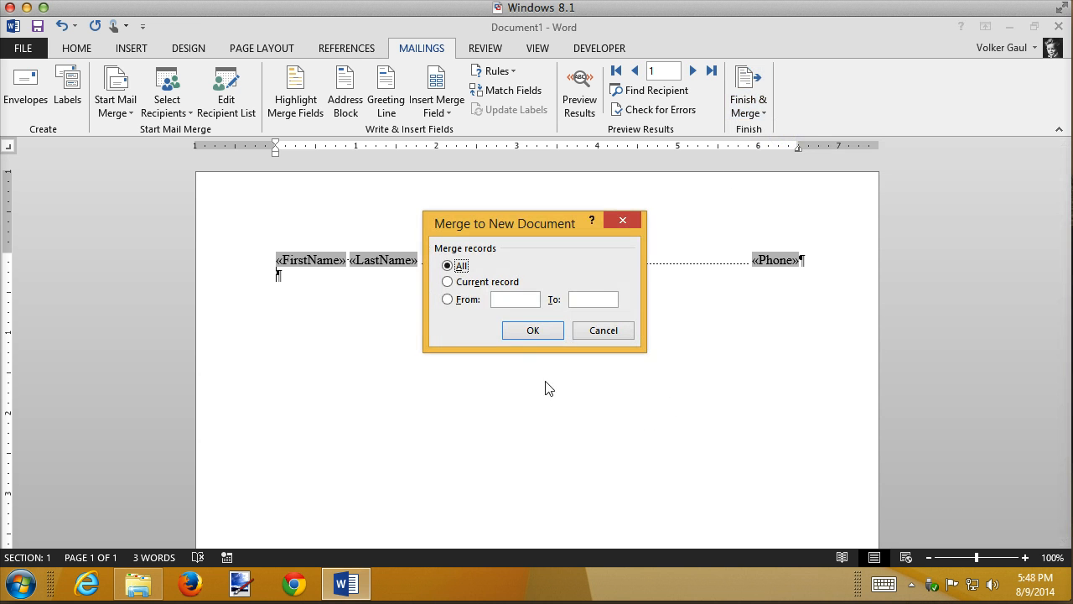
pyautogui.click(533, 329)
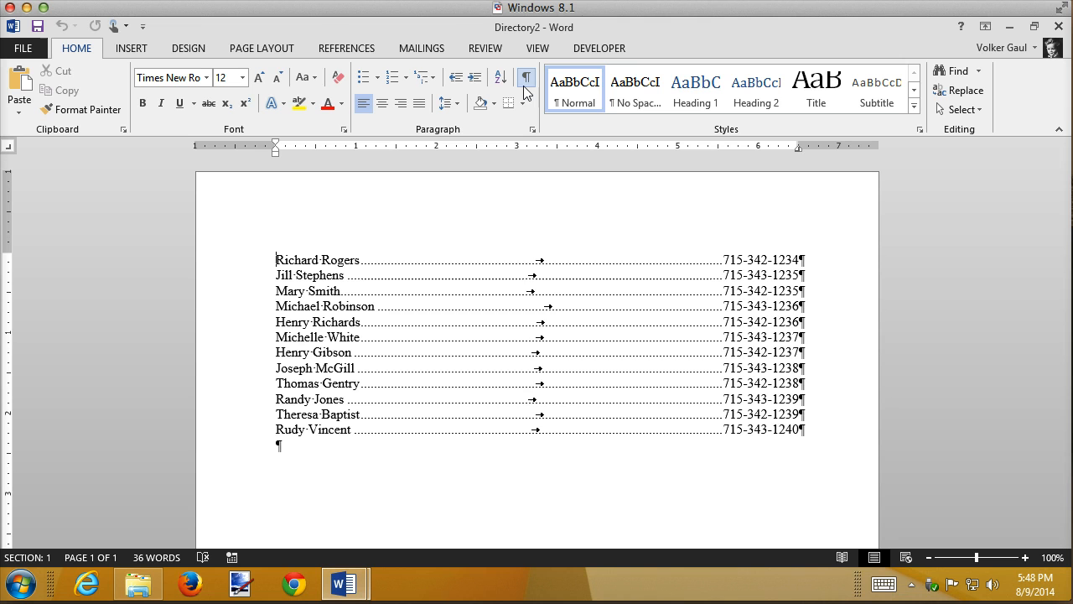
pyautogui.click(527, 77)
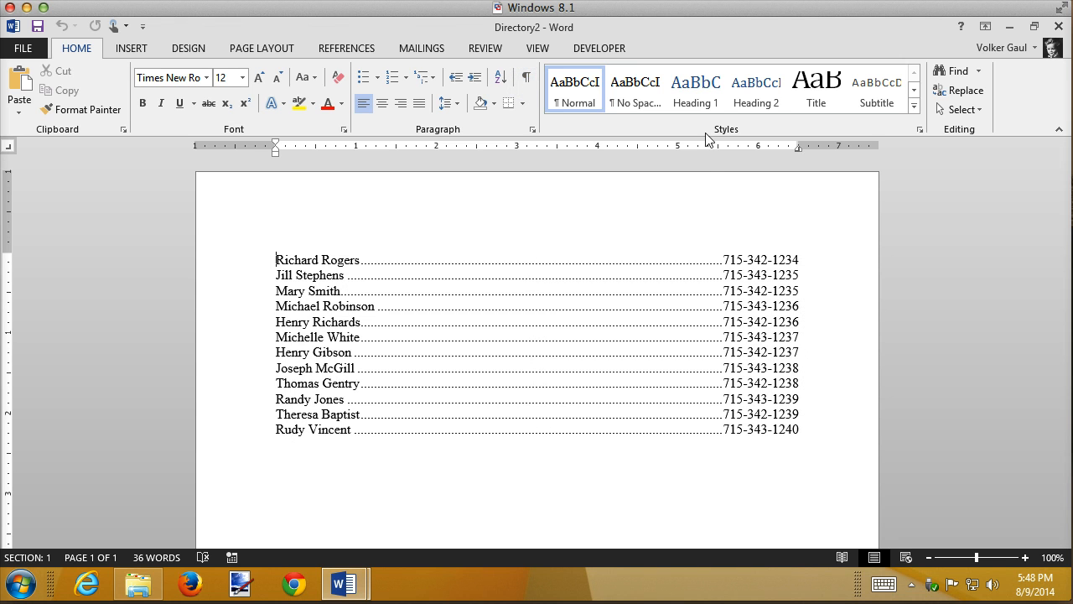
pyautogui.moveTo(794, 305)
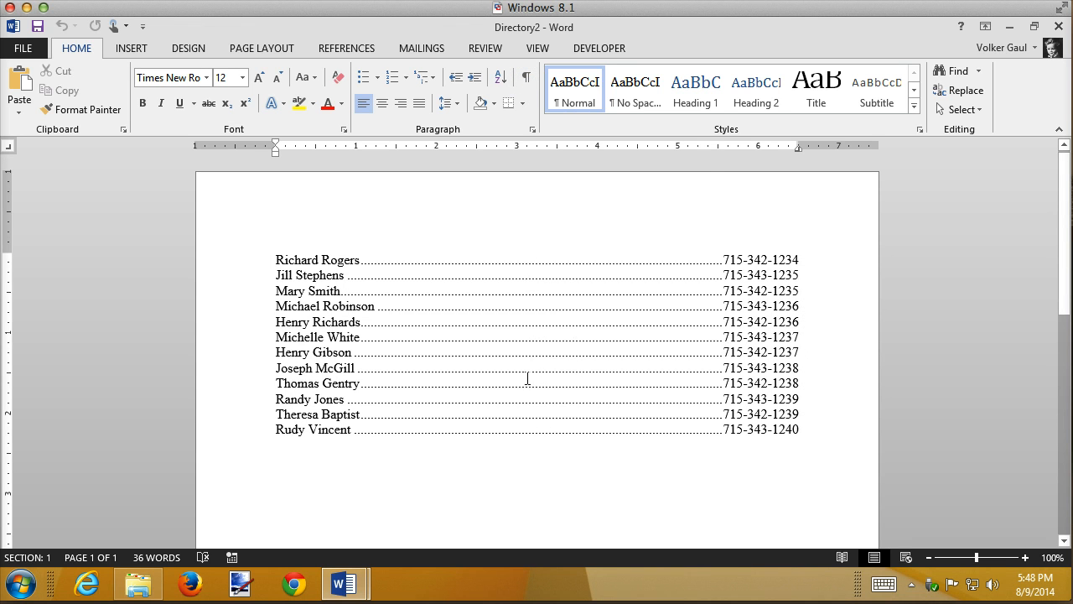
pyautogui.moveTo(406, 255)
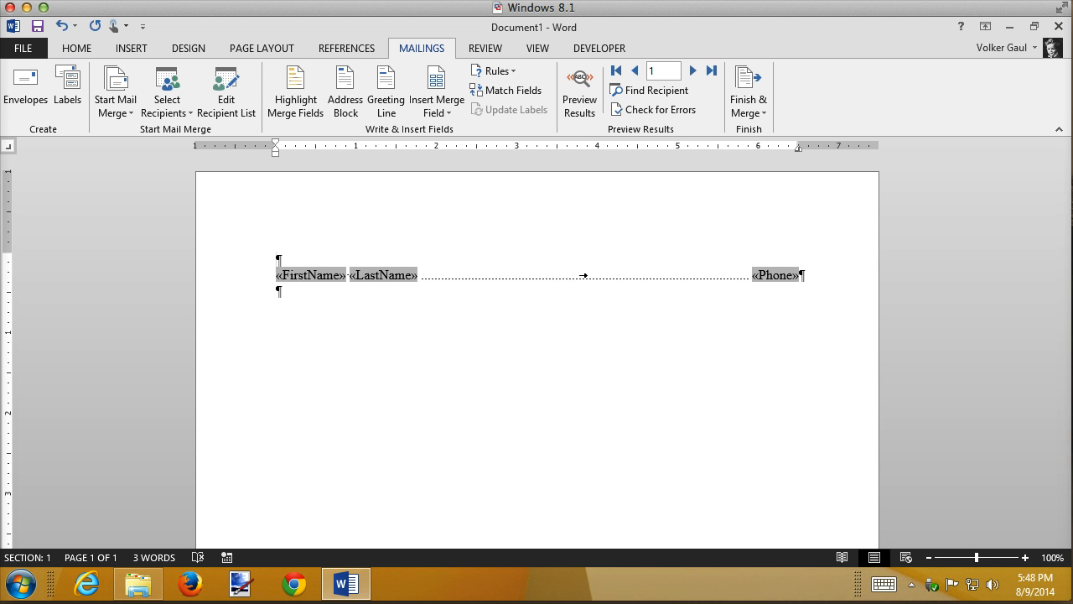
# Step: Type the heading 'Adopter Name', a tab, then 'Phone Number' above the merge fields
pyautogui.write('A')
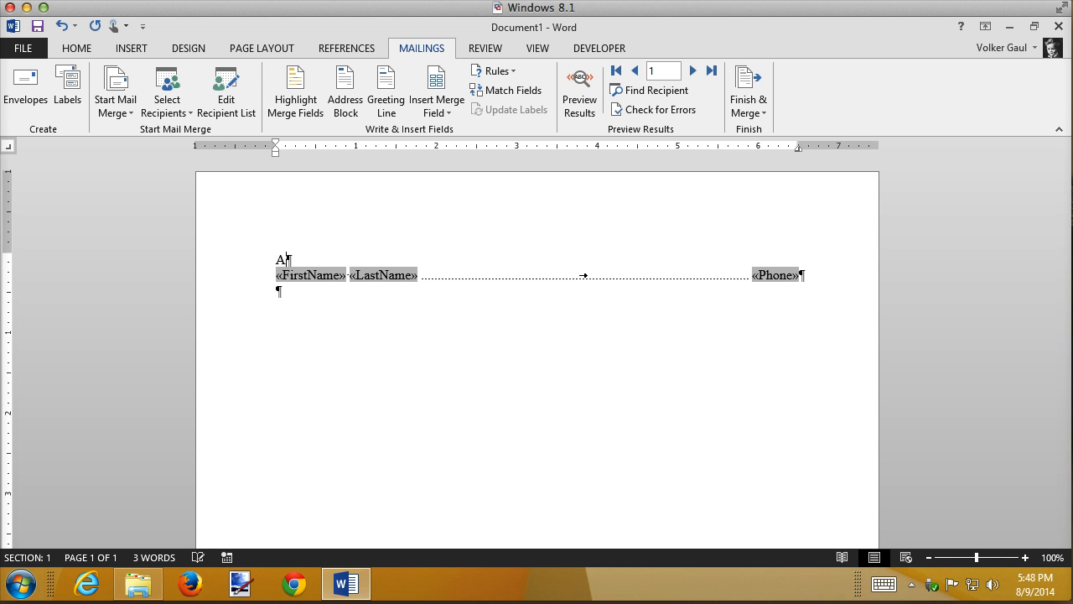
pyautogui.write('dopter Name')
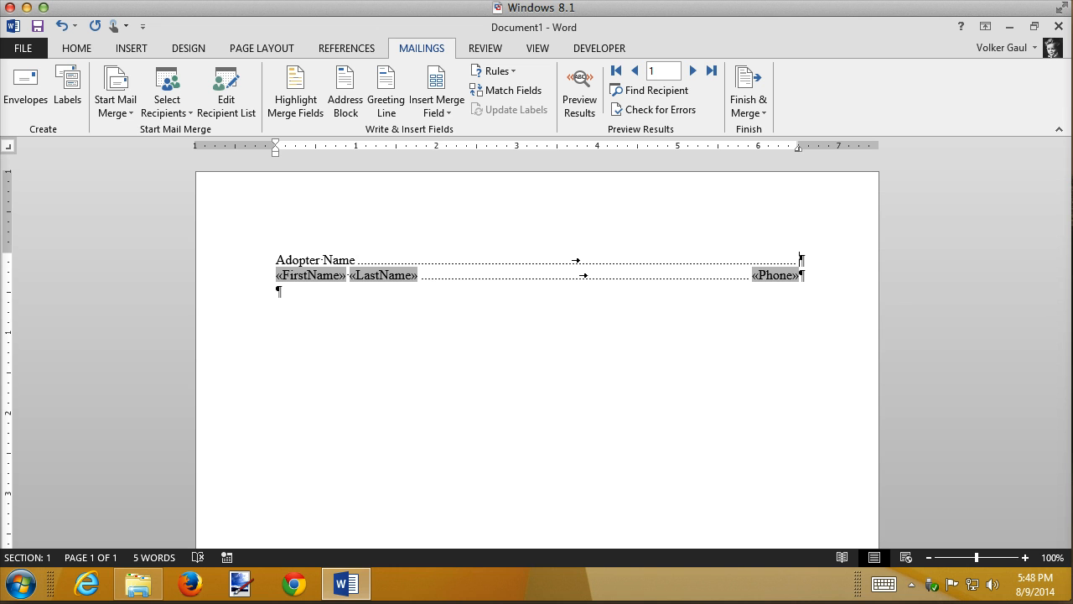
pyautogui.write('P')
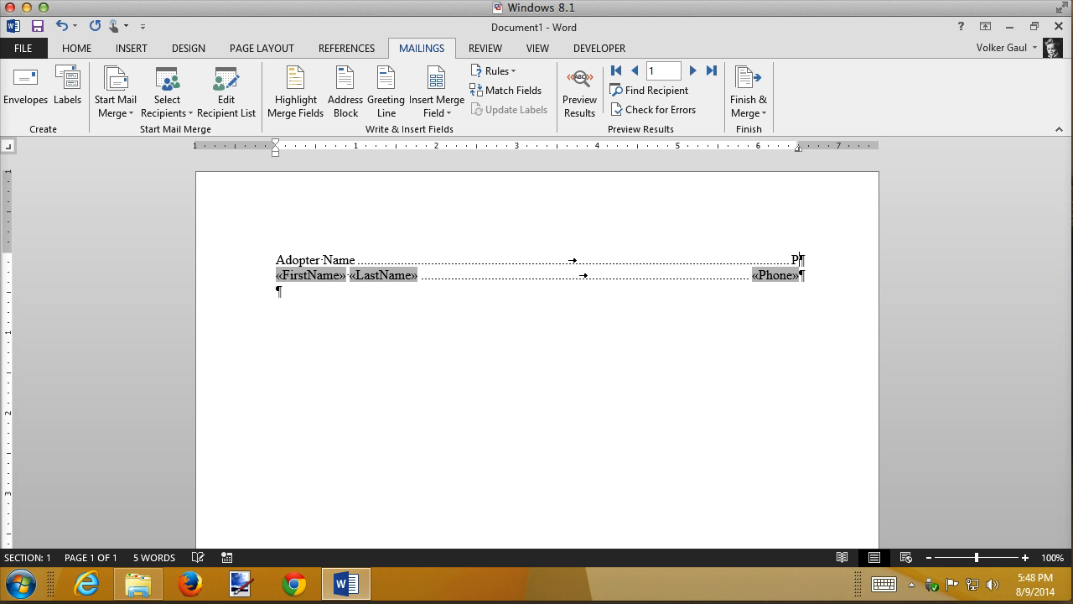
pyautogui.write('one Number')
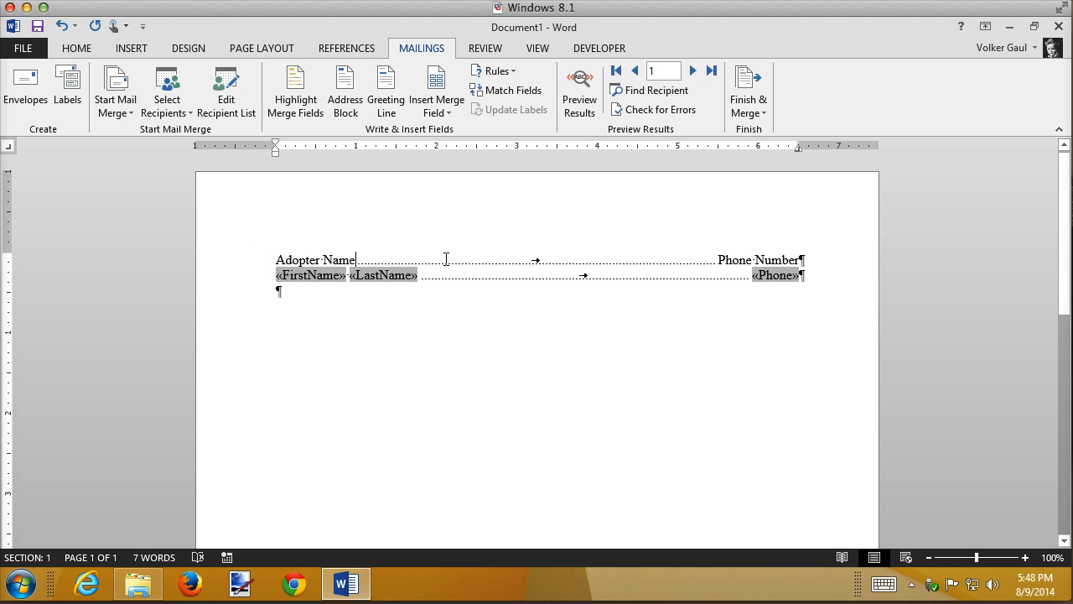
pyautogui.moveTo(813, 260)
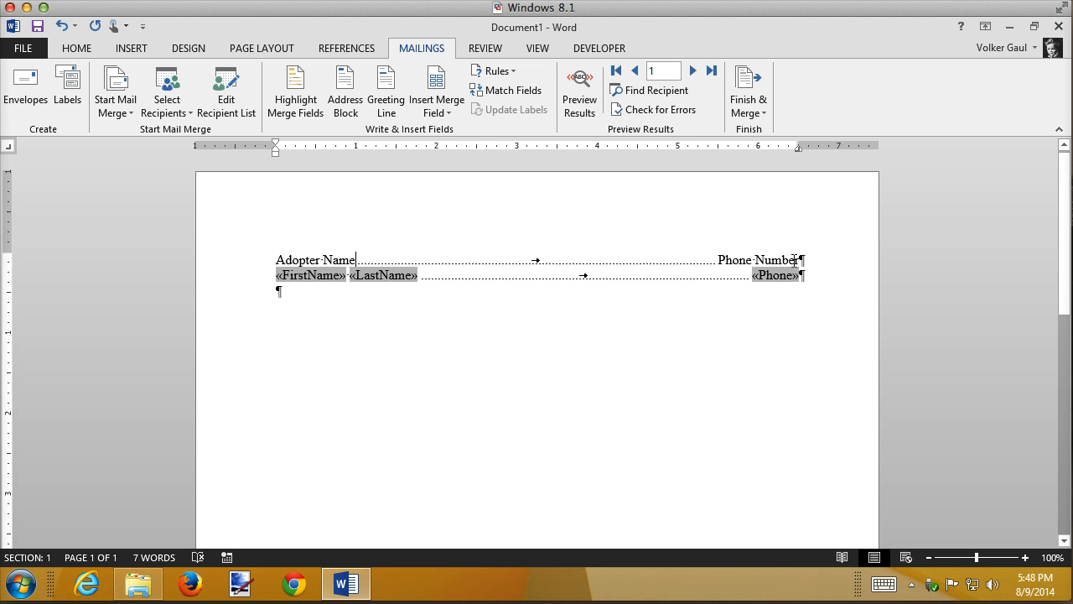
pyautogui.moveTo(803, 159)
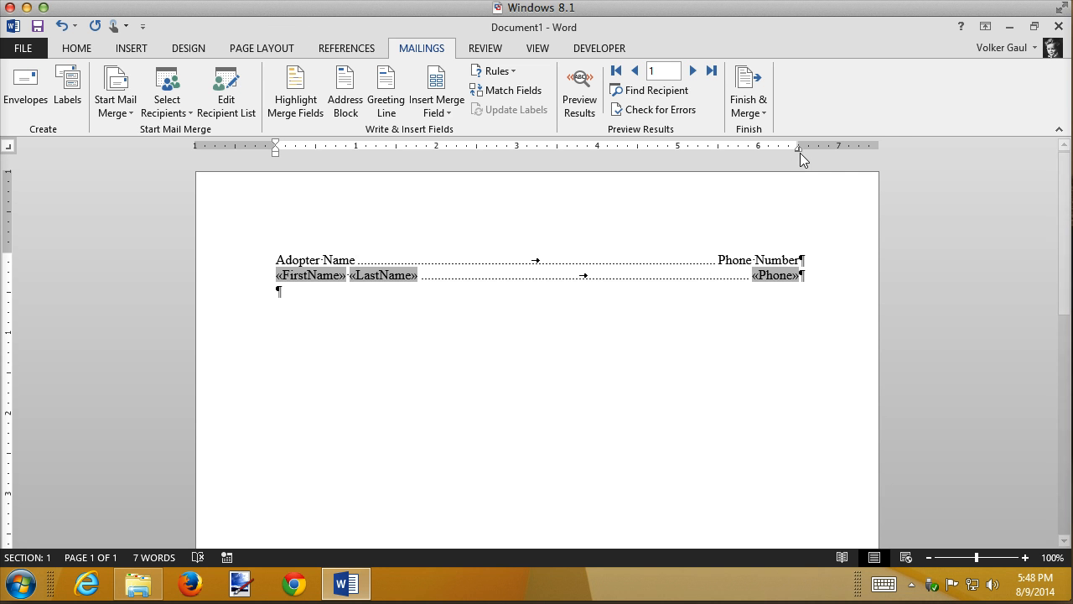
# Step: Change the heading line's 6.5" tab stop to leader 1 None and select Adopter Name
pyautogui.doubleClick(801, 144)
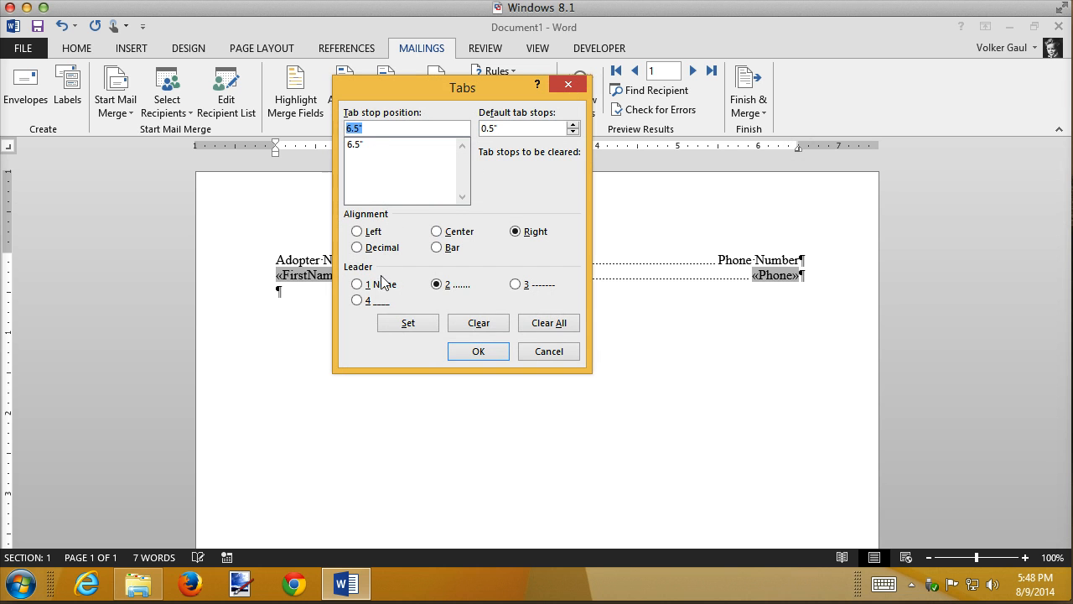
pyautogui.click(357, 285)
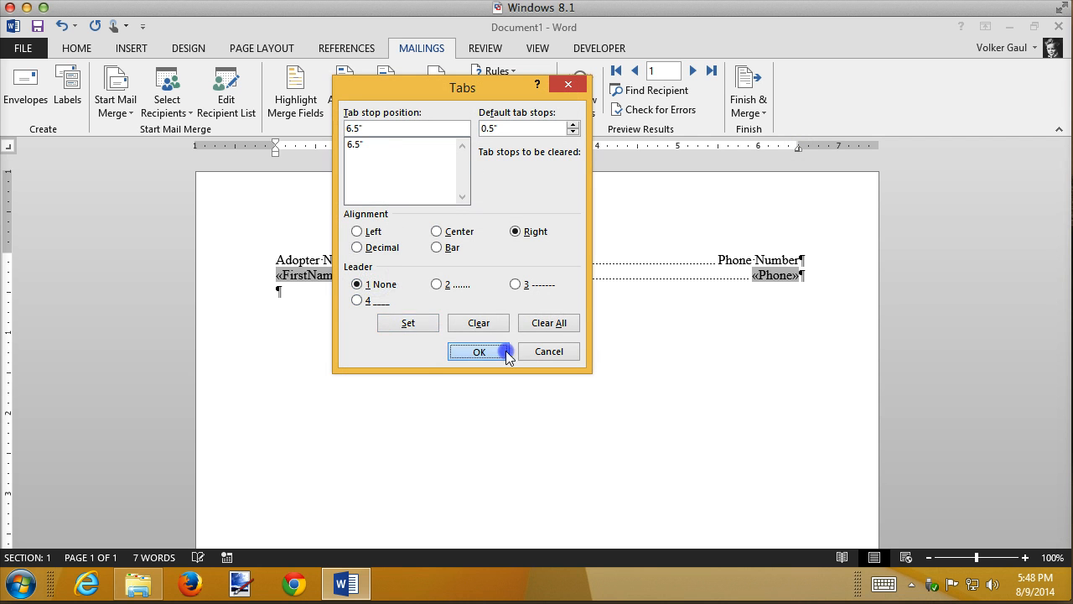
pyautogui.click(480, 352)
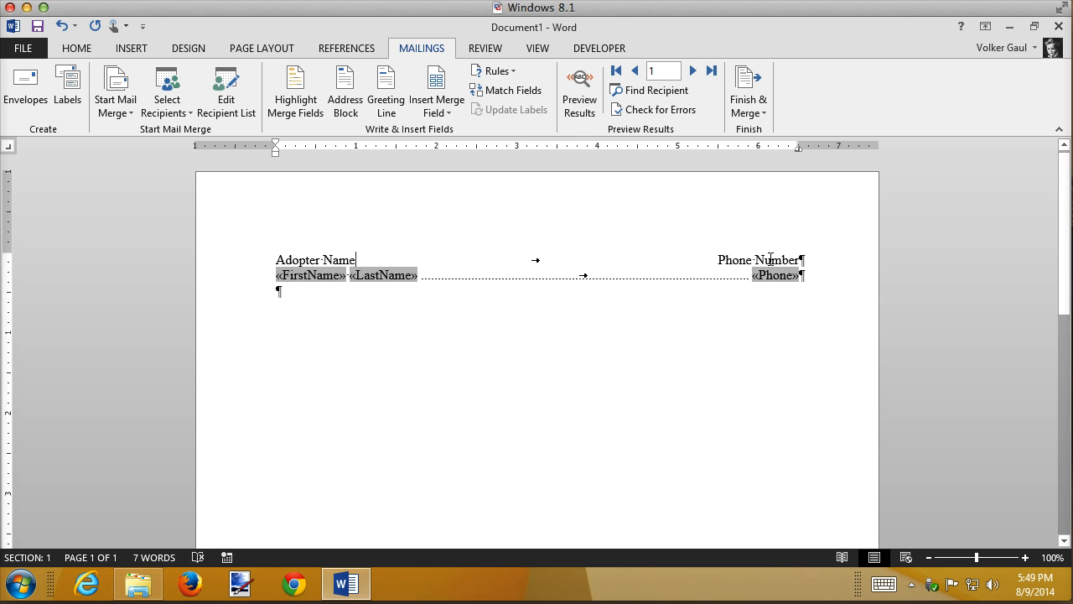
pyautogui.doubleClick(298, 258)
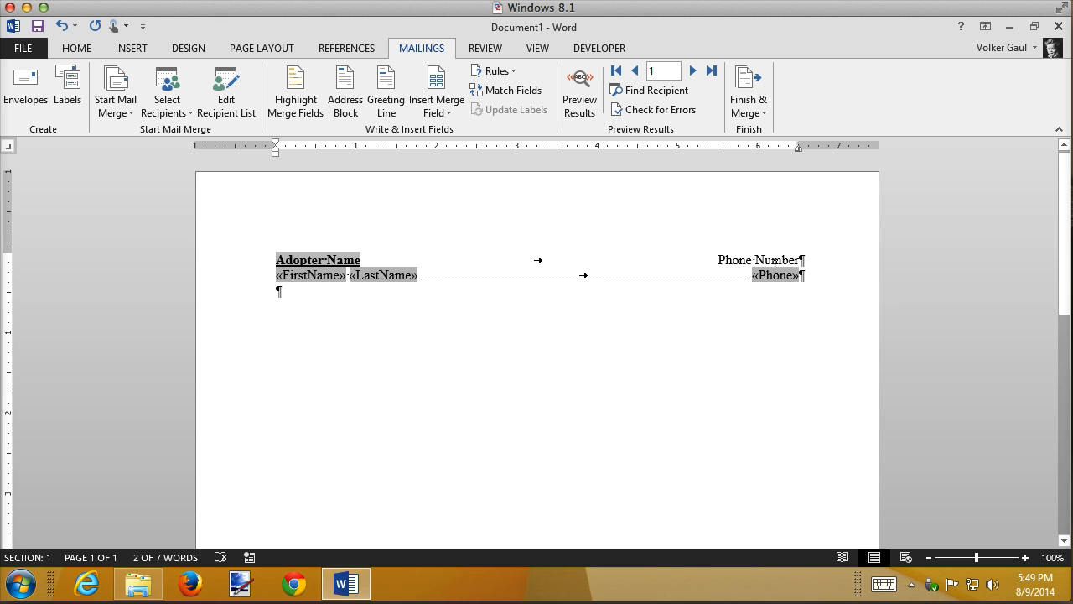
# Step: Select the Phone Number heading, then Finish & Merge into individual documents
pyautogui.doubleClick(758, 258)
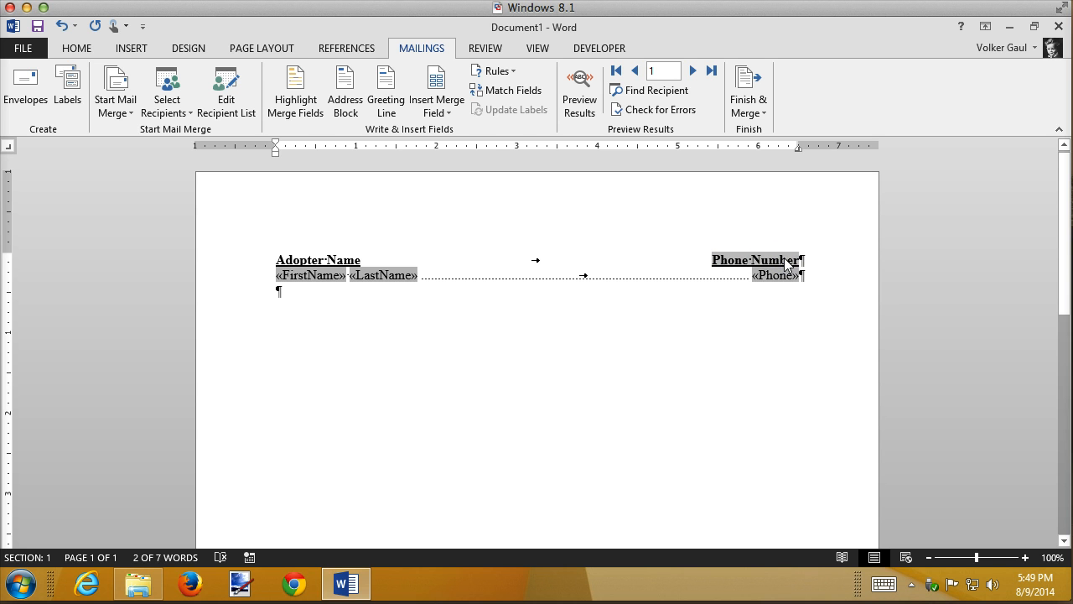
pyautogui.click(748, 92)
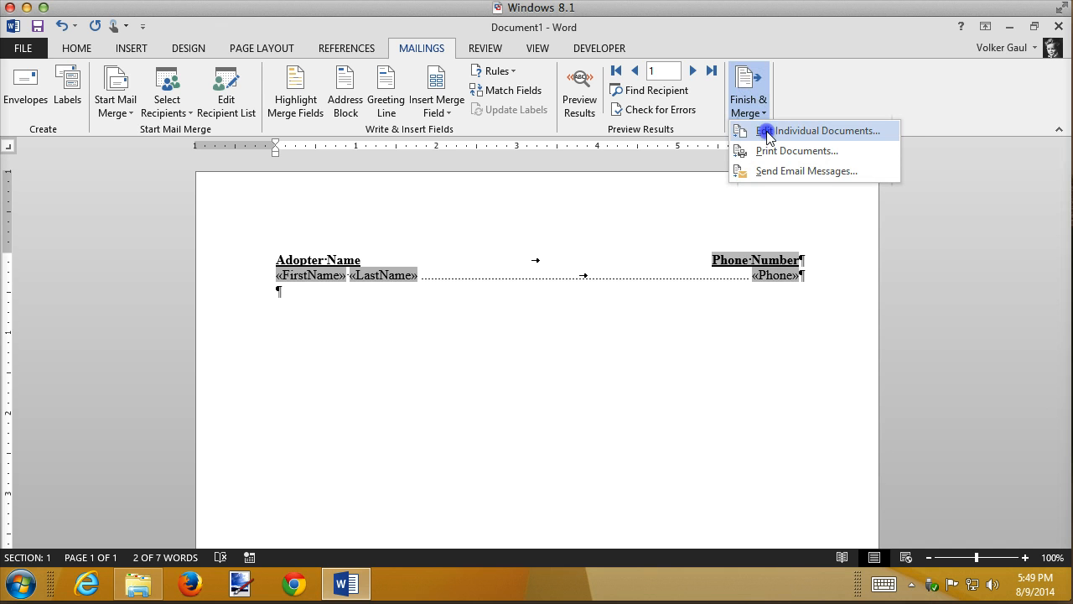
pyautogui.click(825, 131)
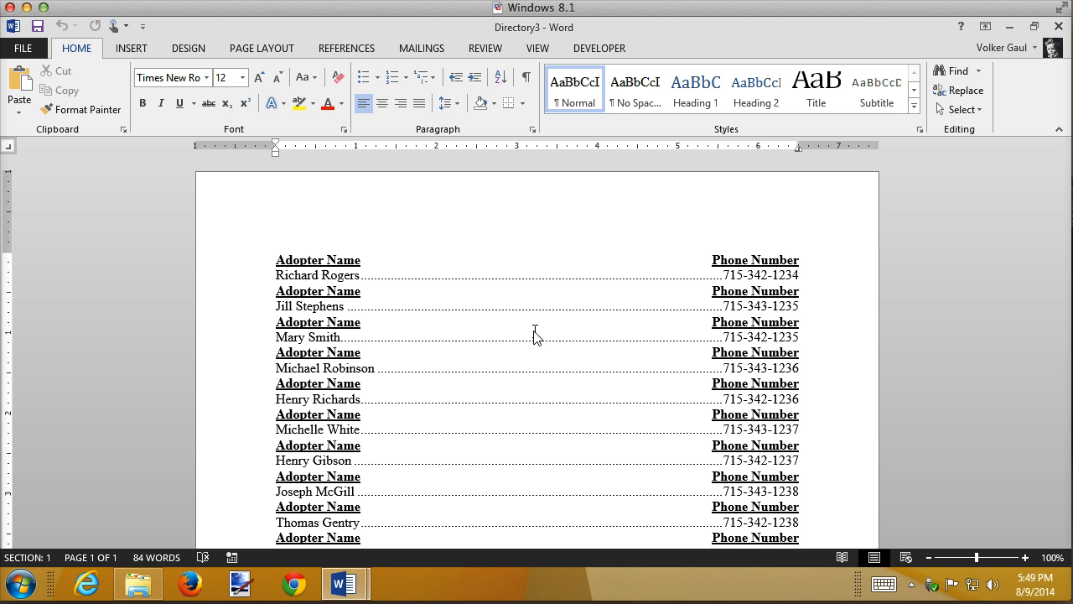
pyautogui.moveTo(650, 298)
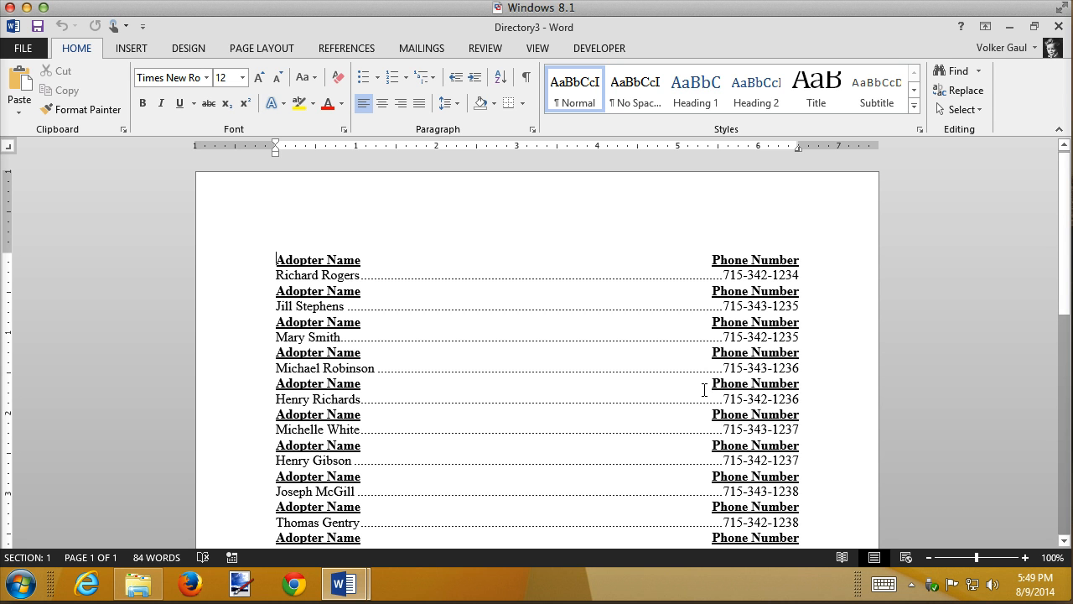
pyautogui.moveTo(592, 258)
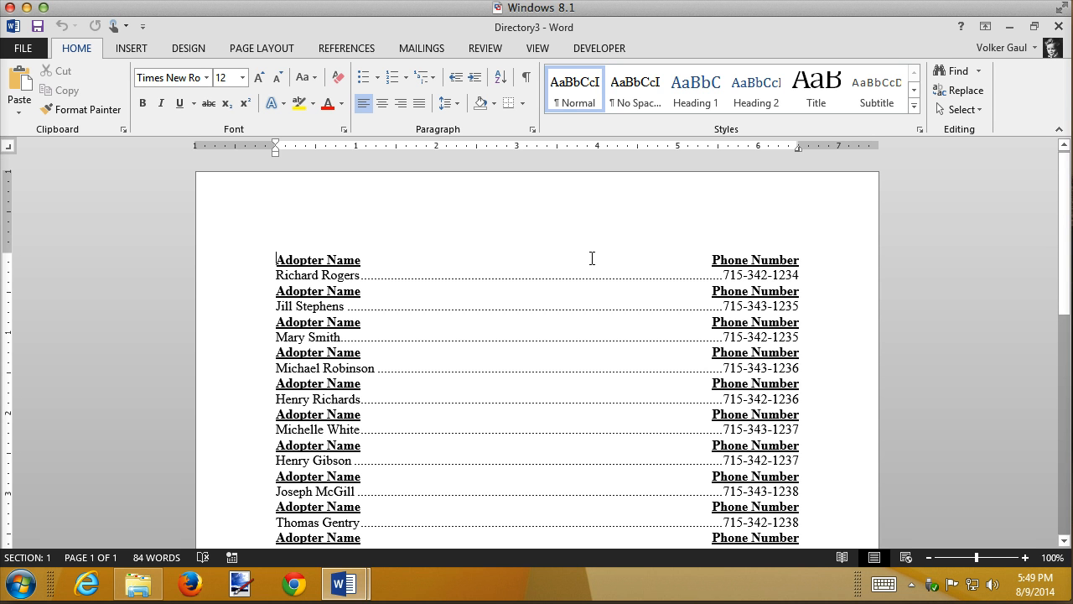
pyautogui.moveTo(1060, 27)
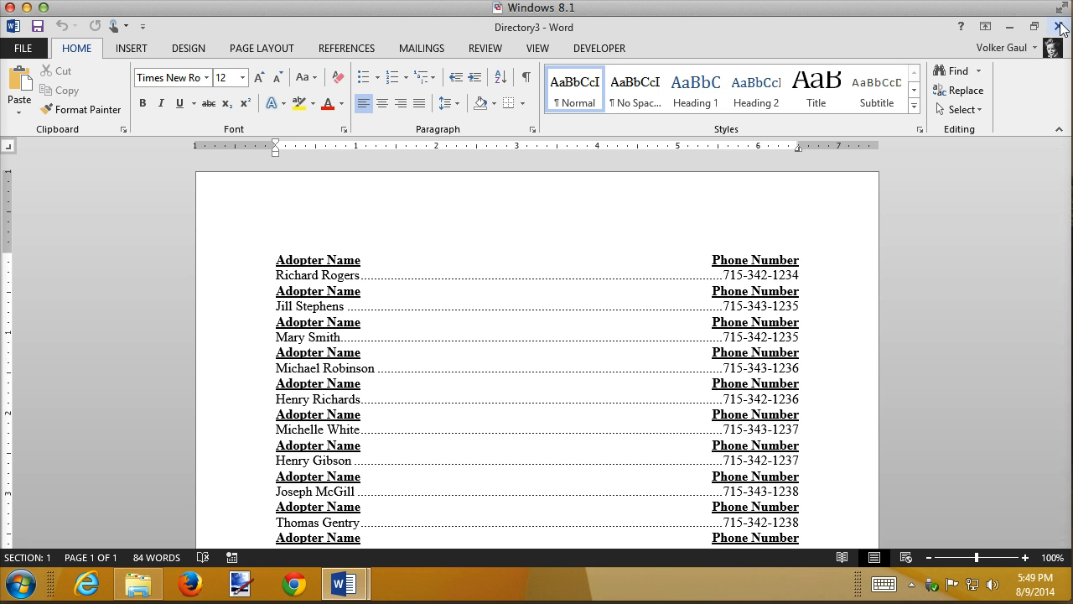
# Step: Close Directory3 unsaved, re-merge all records, then close Directory4 unsaved
pyautogui.click(1061, 27)
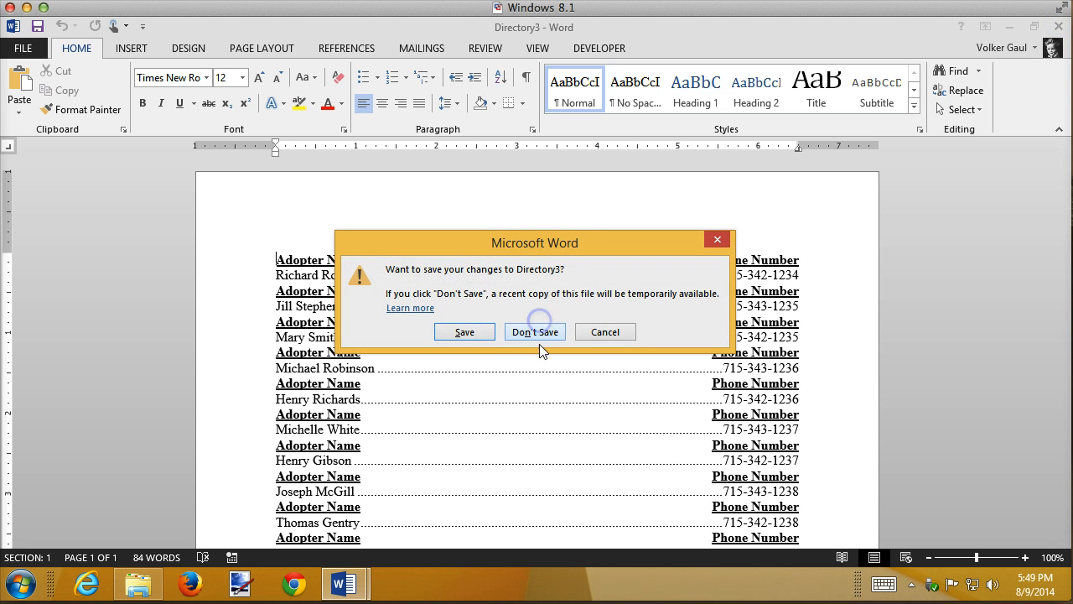
pyautogui.click(535, 331)
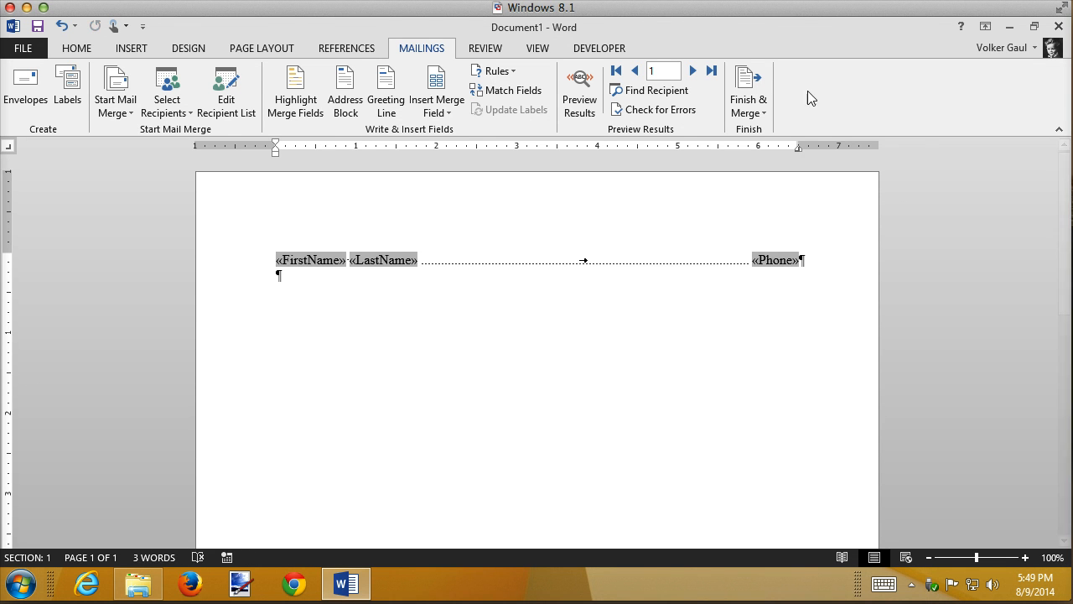
pyautogui.click(747, 92)
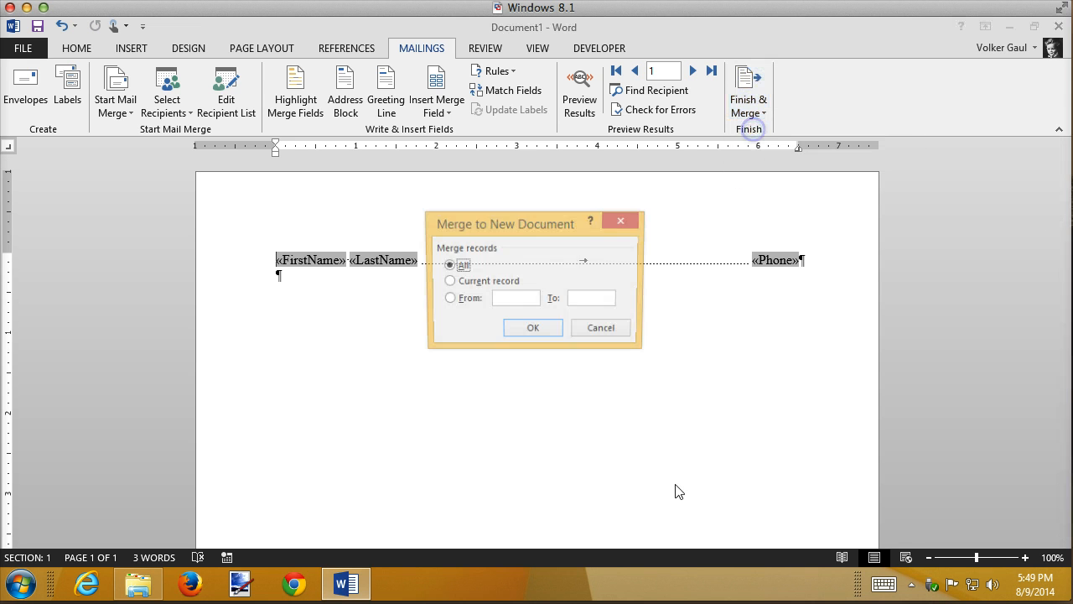
pyautogui.click(533, 327)
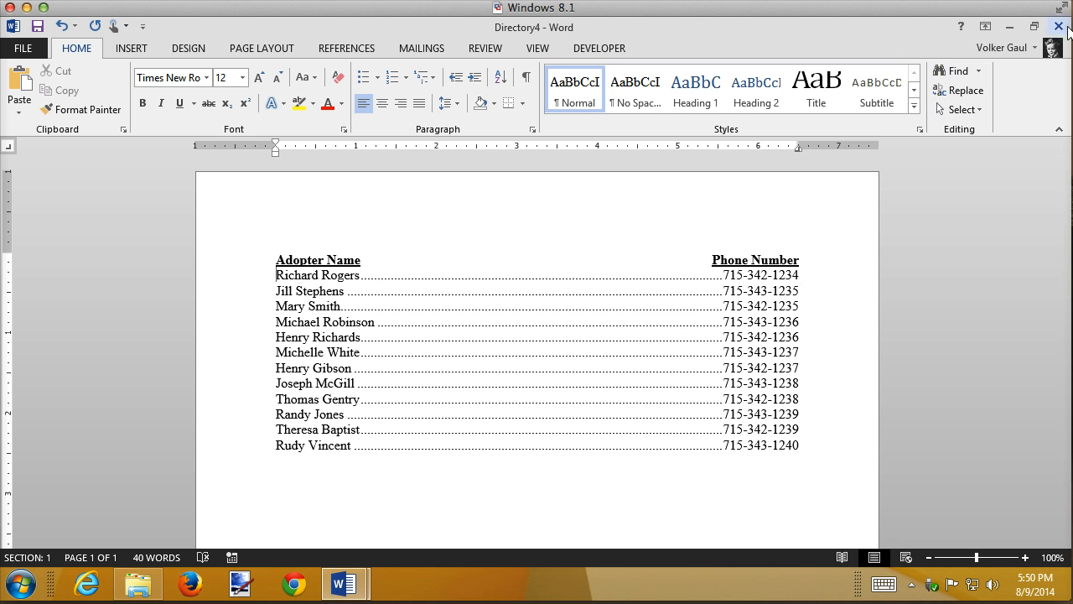
pyautogui.click(1060, 27)
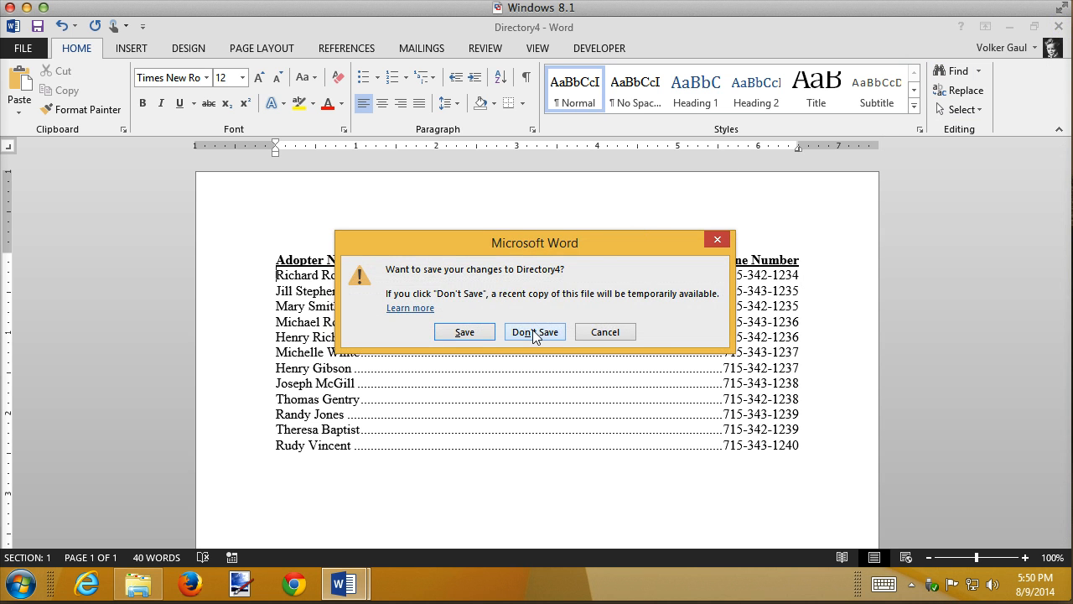
pyautogui.click(535, 332)
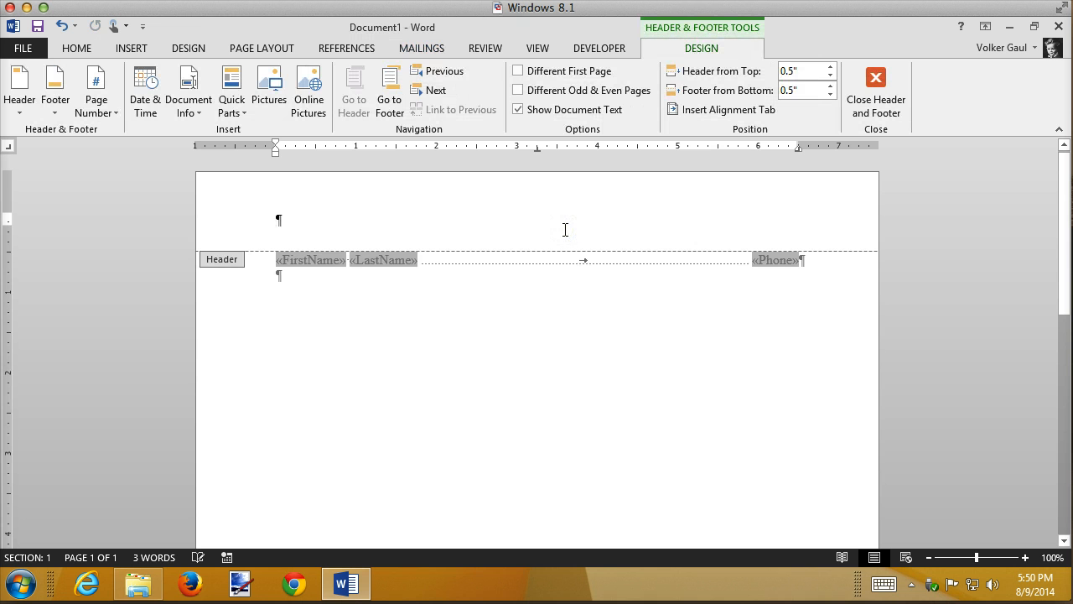
# Step: Paste the headings into the page header and raise Header from Top to 0.7"
pyautogui.press('ctrl+v')
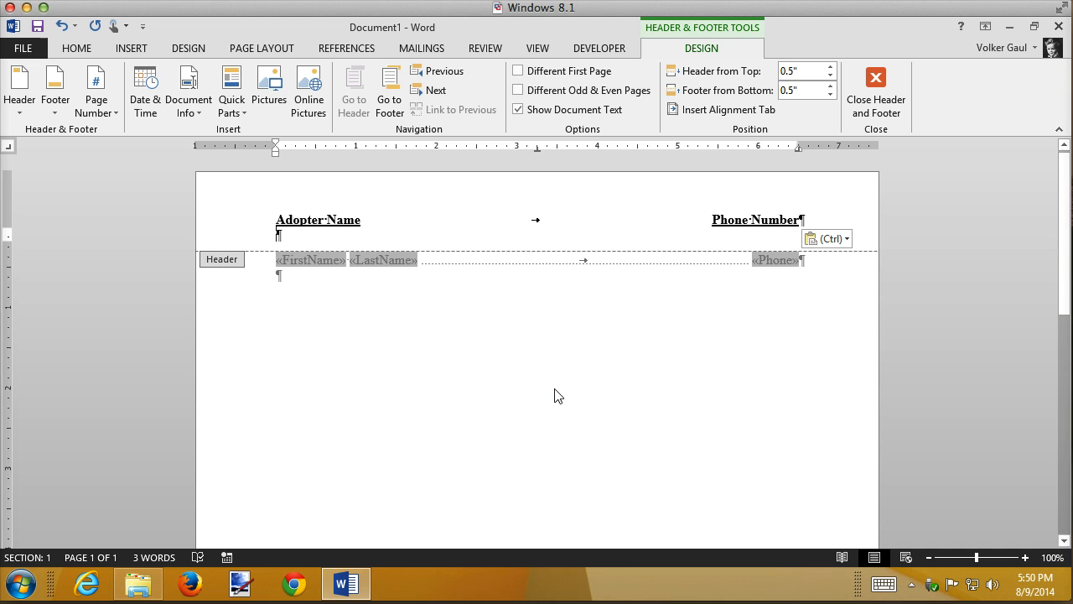
pyautogui.moveTo(517, 416)
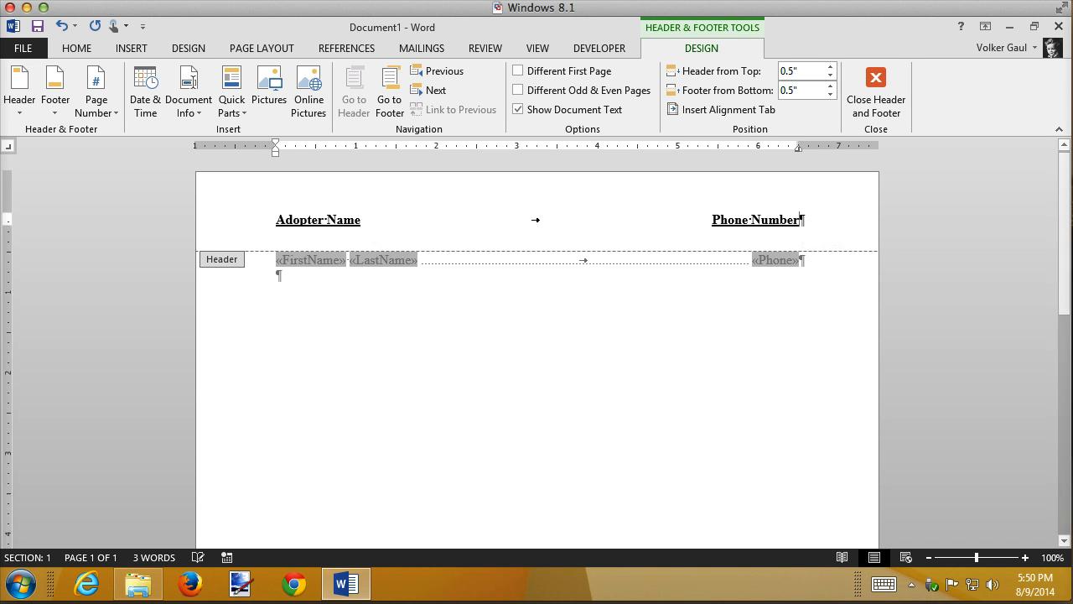
pyautogui.moveTo(406, 231)
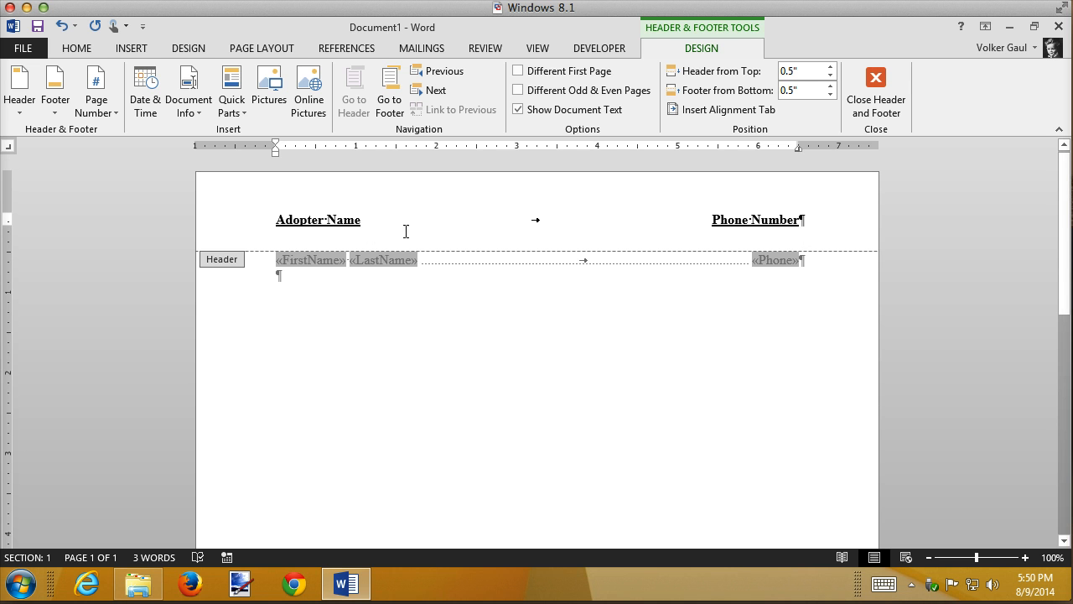
pyautogui.moveTo(713, 110)
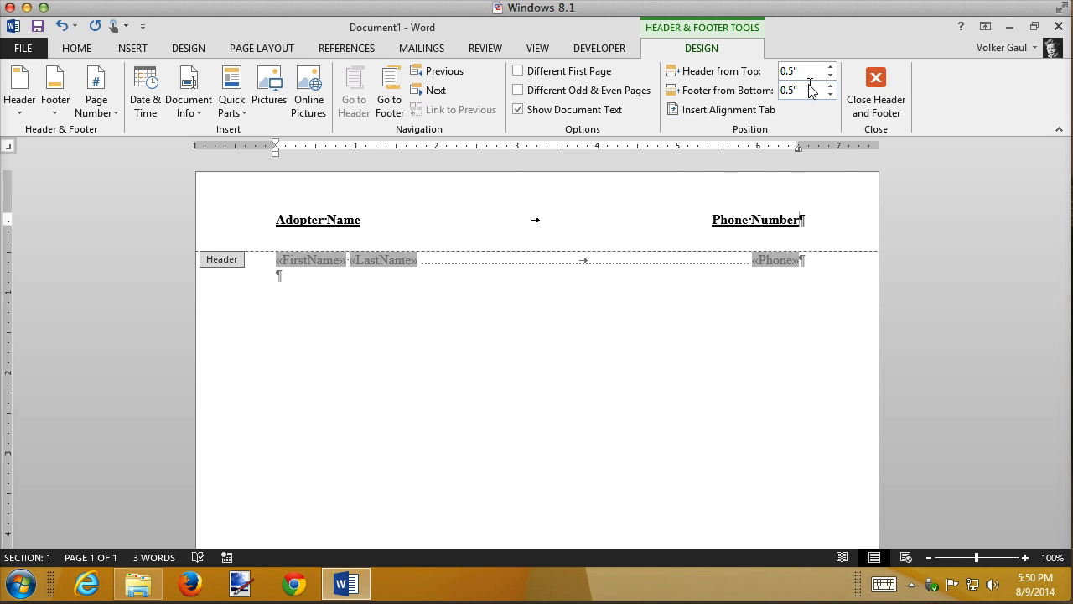
pyautogui.moveTo(801, 90)
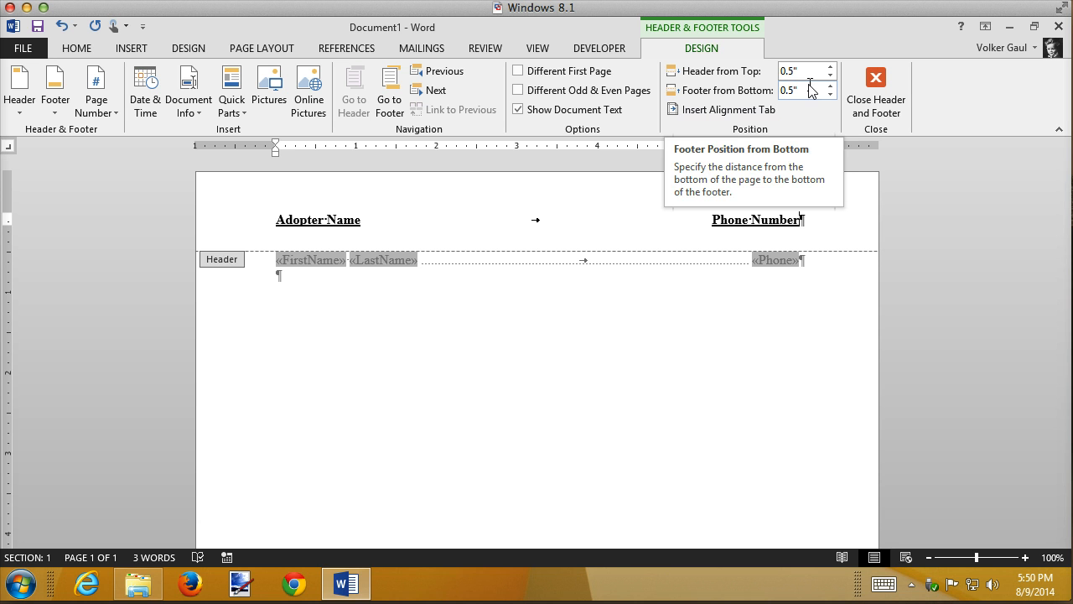
pyautogui.moveTo(808, 70)
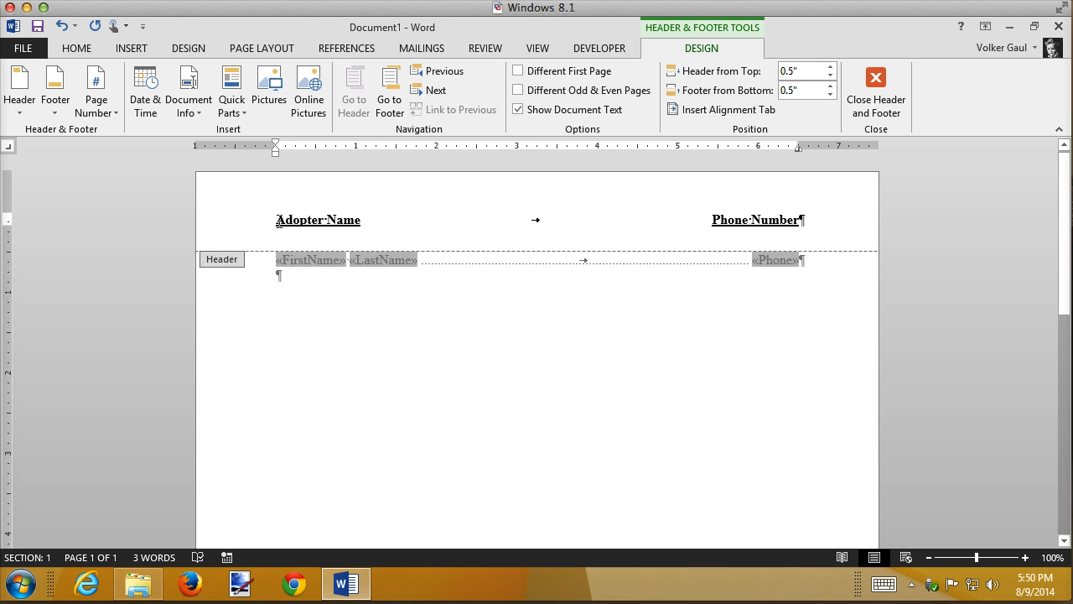
pyautogui.moveTo(831, 69)
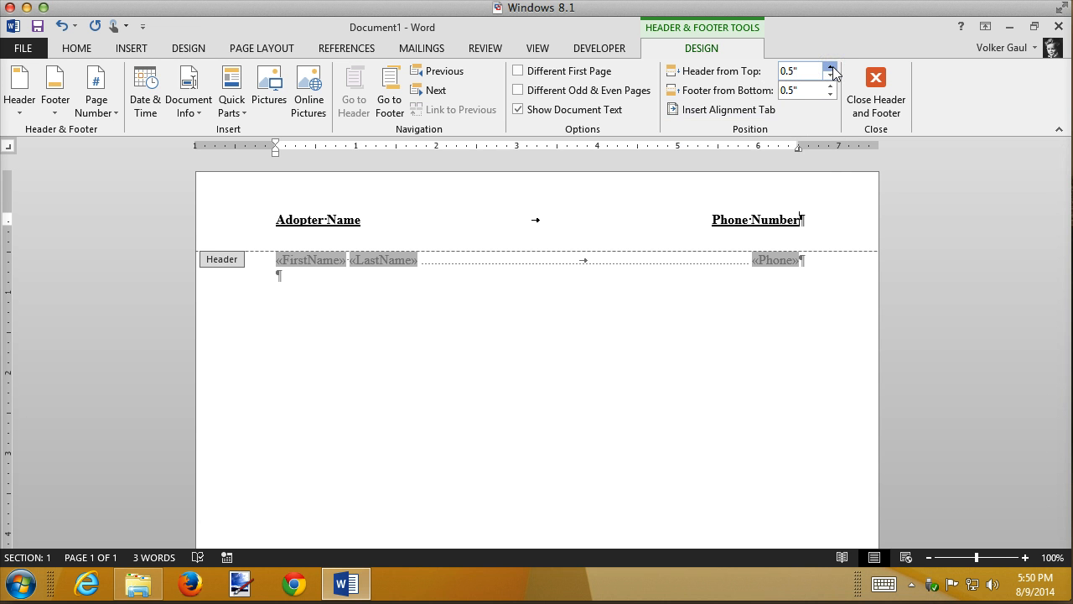
pyautogui.click(832, 68)
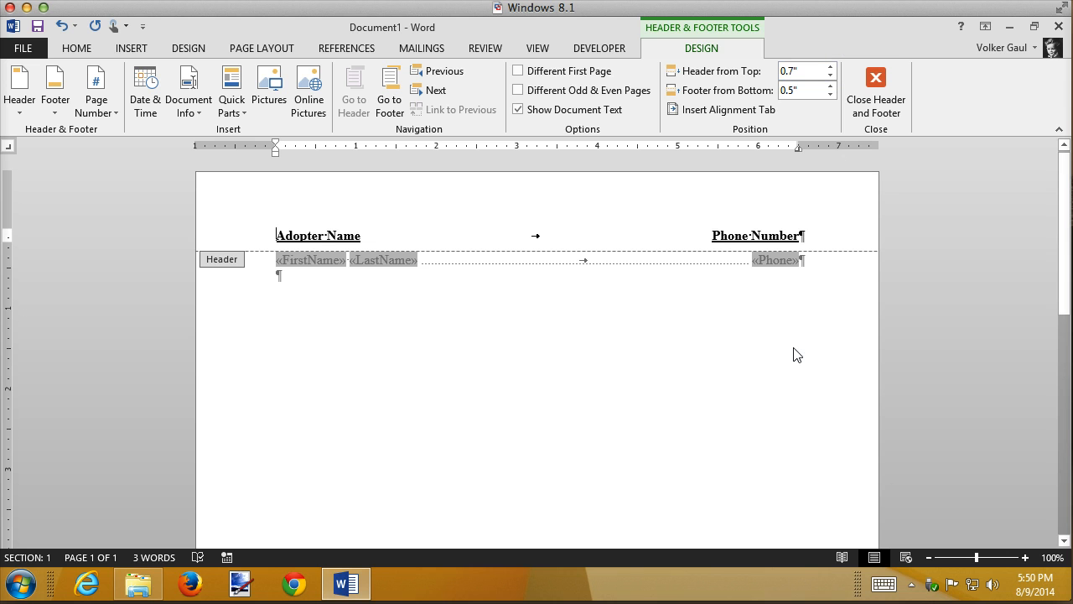
pyautogui.moveTo(483, 396)
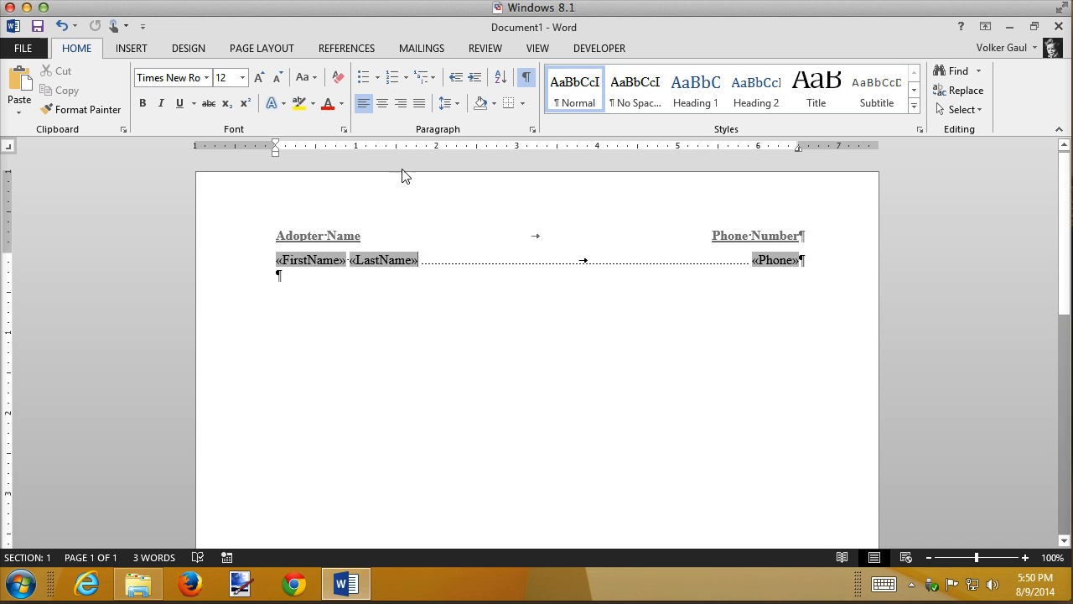
# Step: Merge all adopter records into a new directory document, Directory5
pyautogui.click(421, 47)
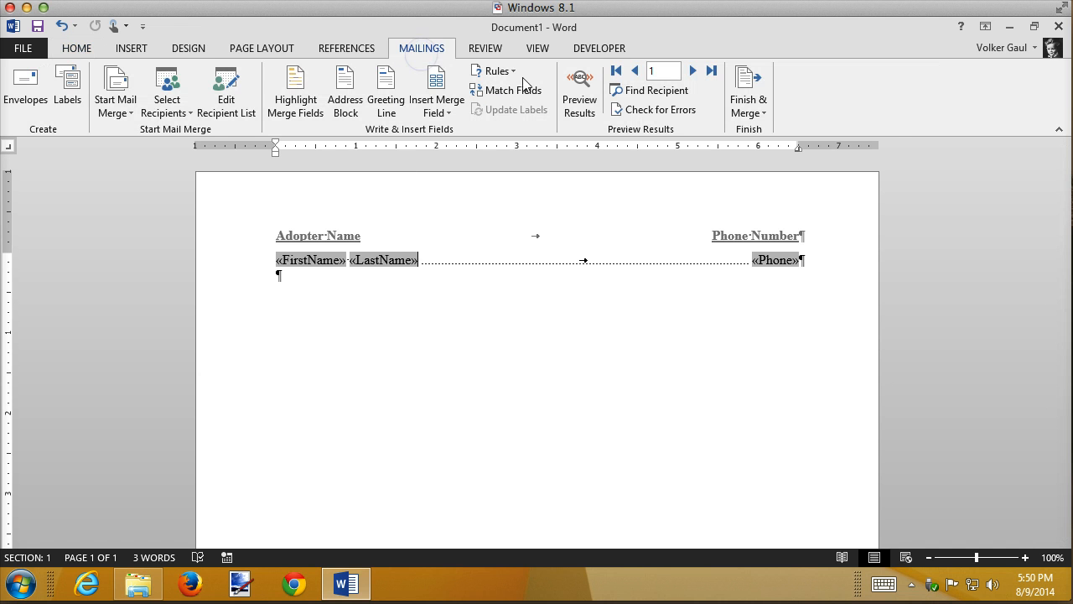
pyautogui.click(748, 90)
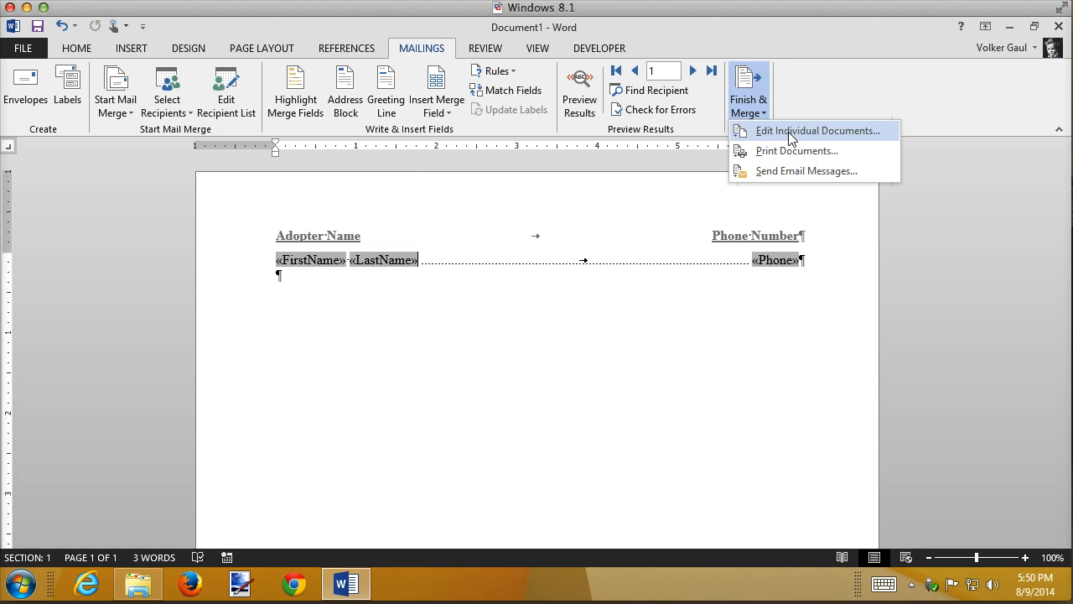
pyautogui.click(818, 131)
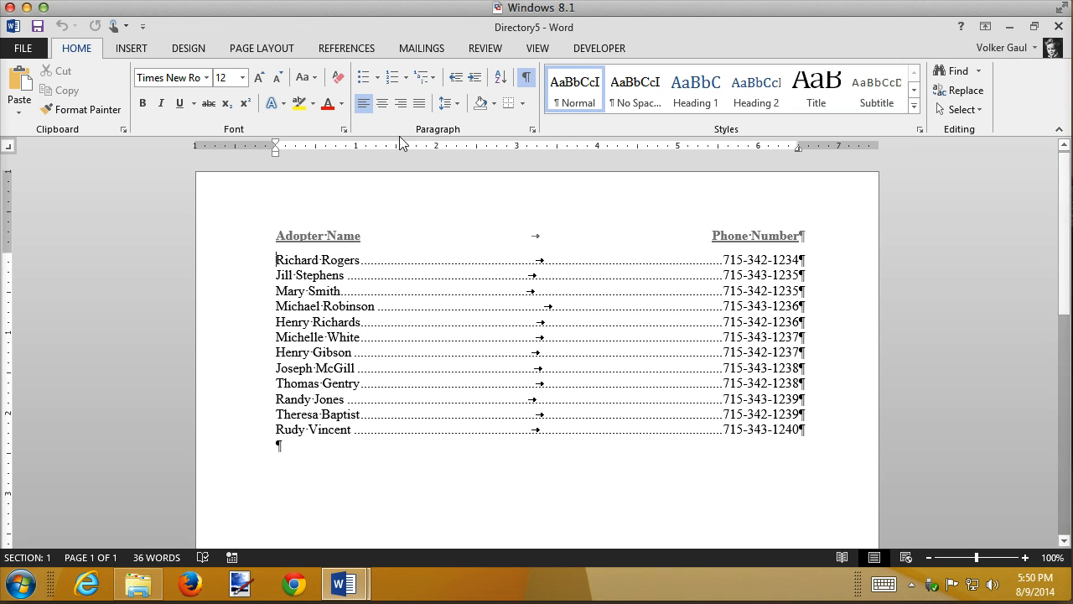
# Step: Hide formatting marks in Directory5, review it and start closing the window
pyautogui.click(527, 77)
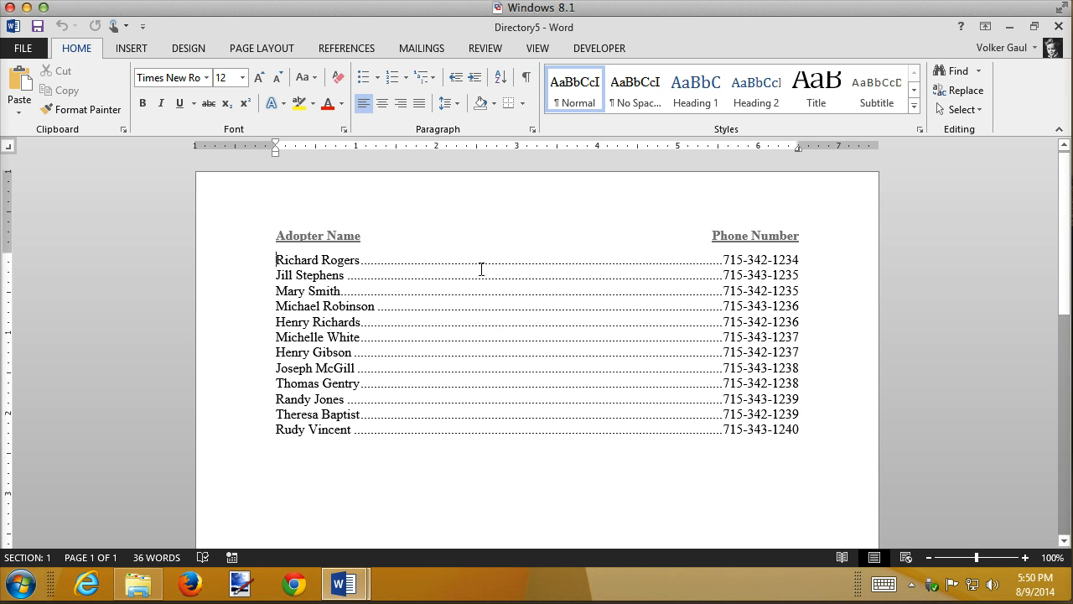
pyautogui.moveTo(731, 243)
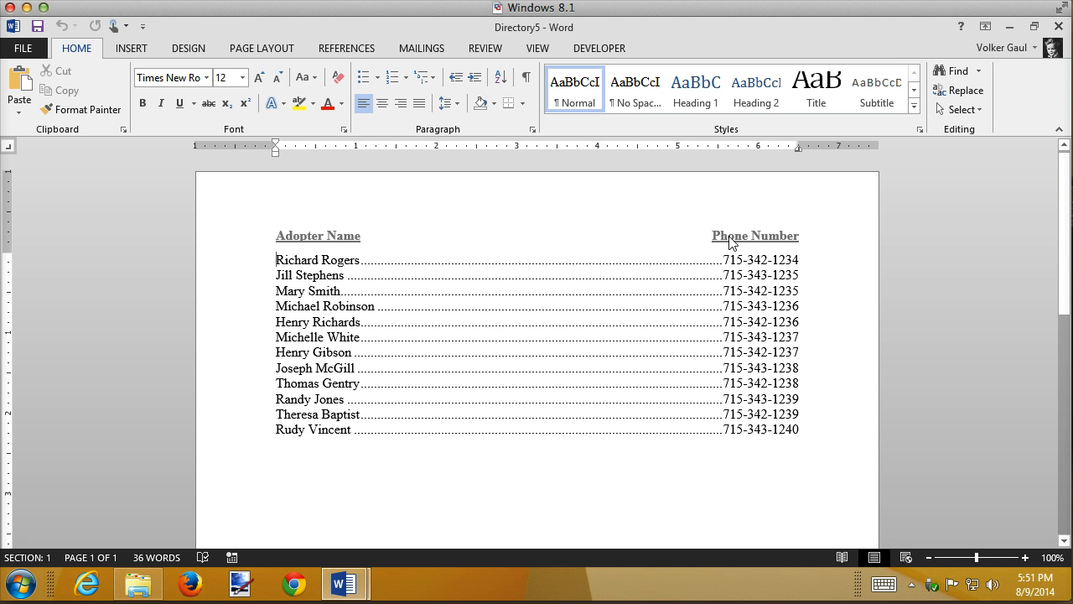
pyautogui.moveTo(741, 298)
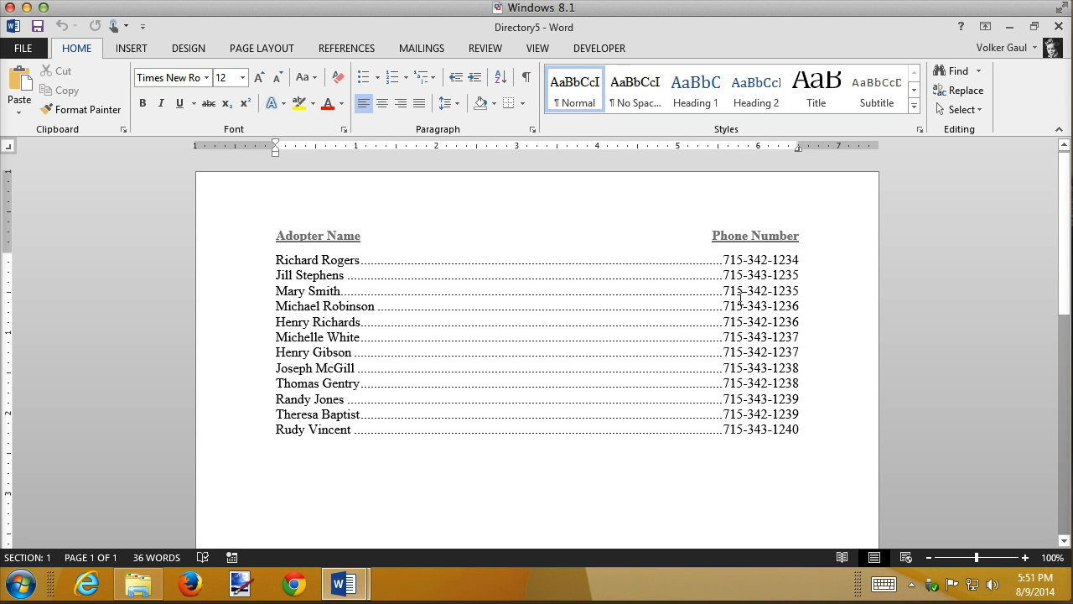
pyautogui.moveTo(741, 255)
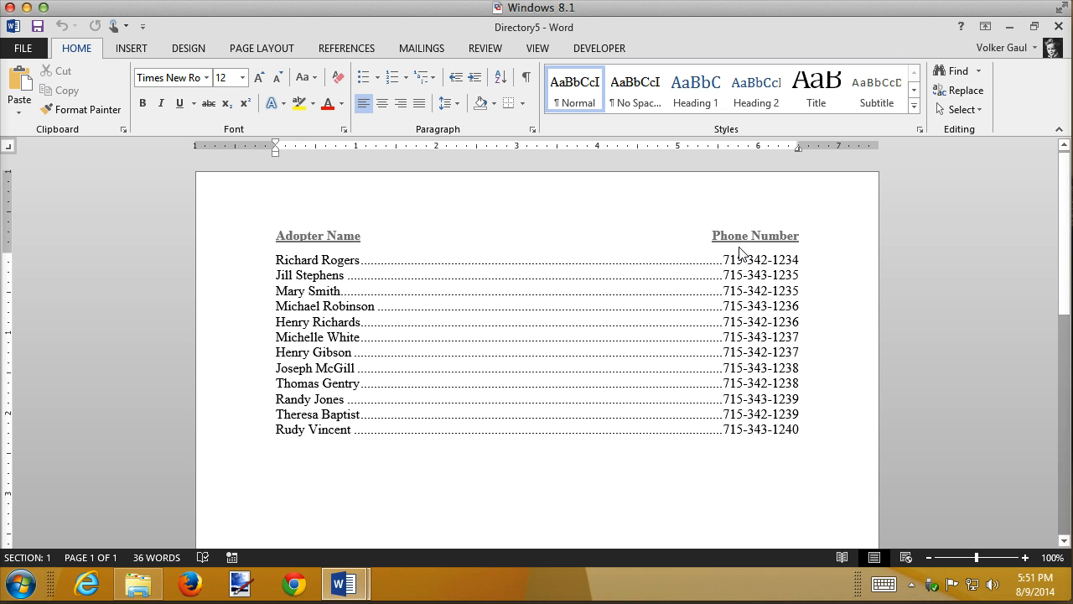
pyautogui.click(277, 260)
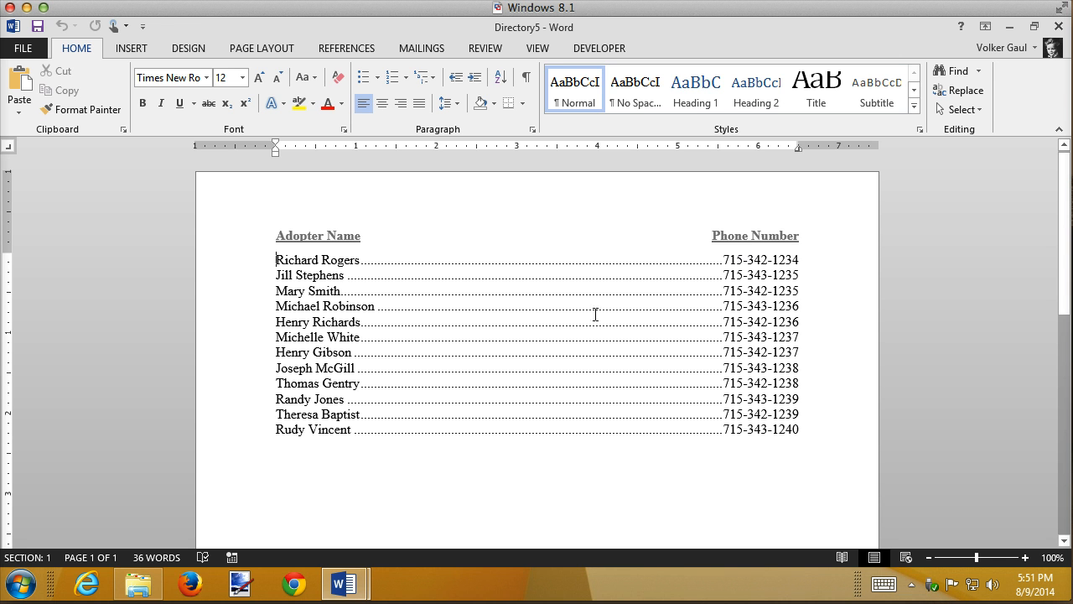
pyautogui.moveTo(427, 404)
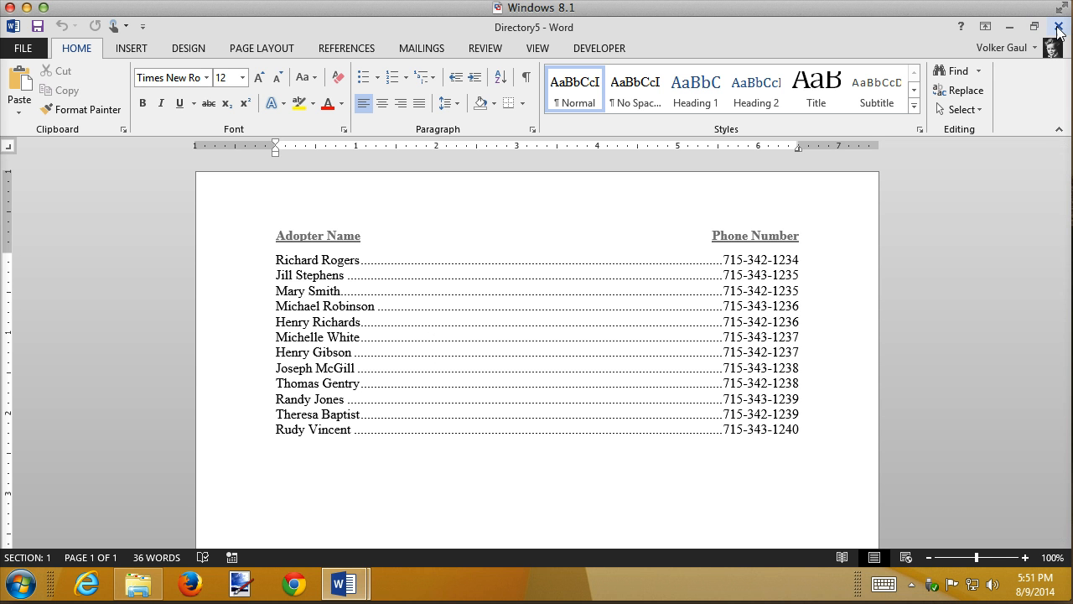
pyautogui.click(1060, 27)
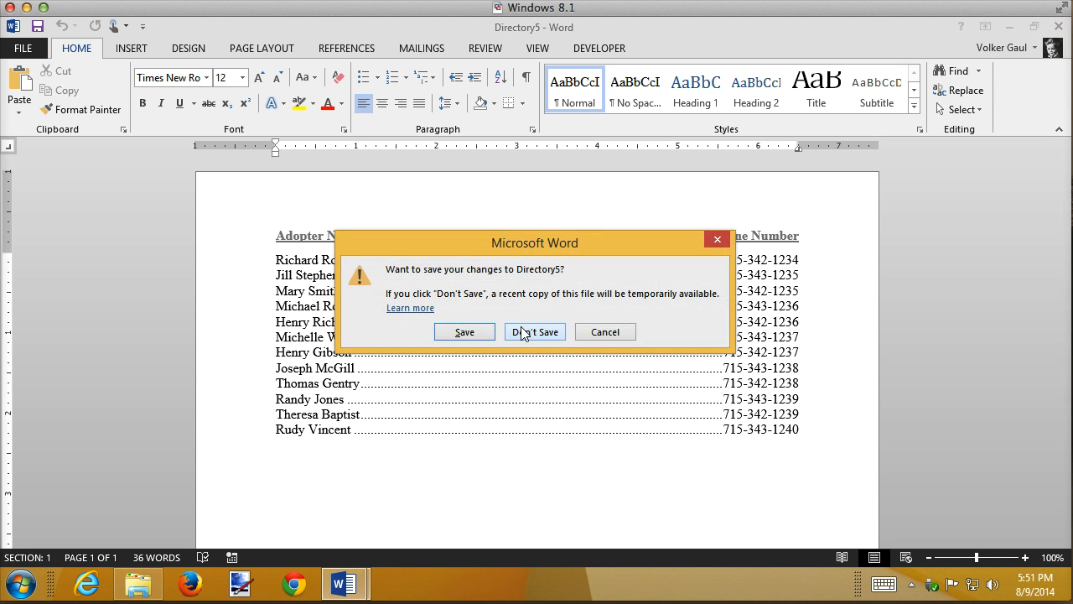
# Step: Discard Directory5 unsaved and adjust the entry spacing in the merge document
pyautogui.click(535, 332)
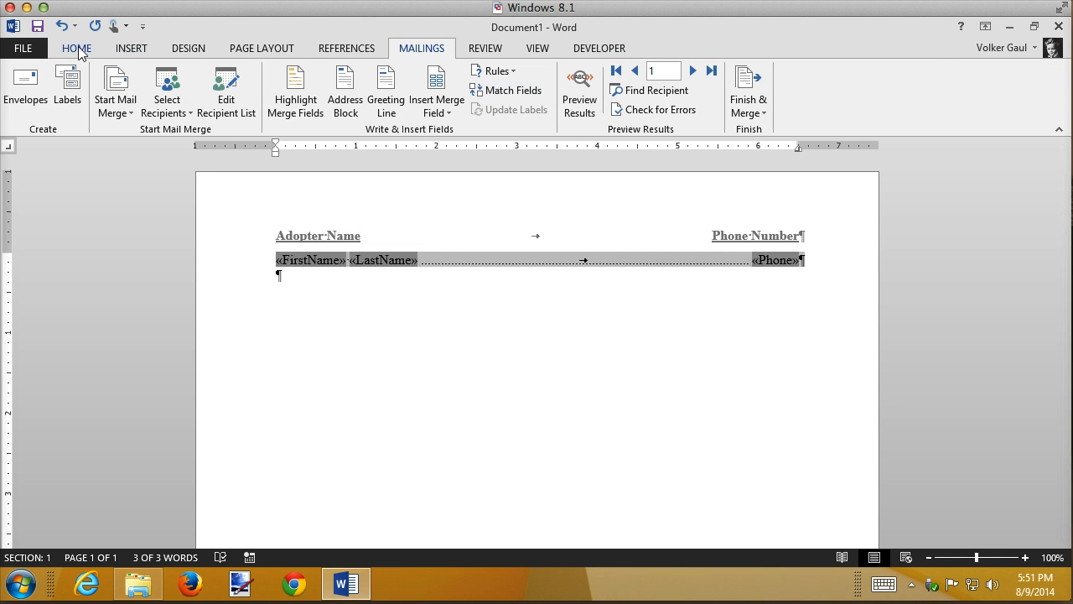
pyautogui.click(77, 47)
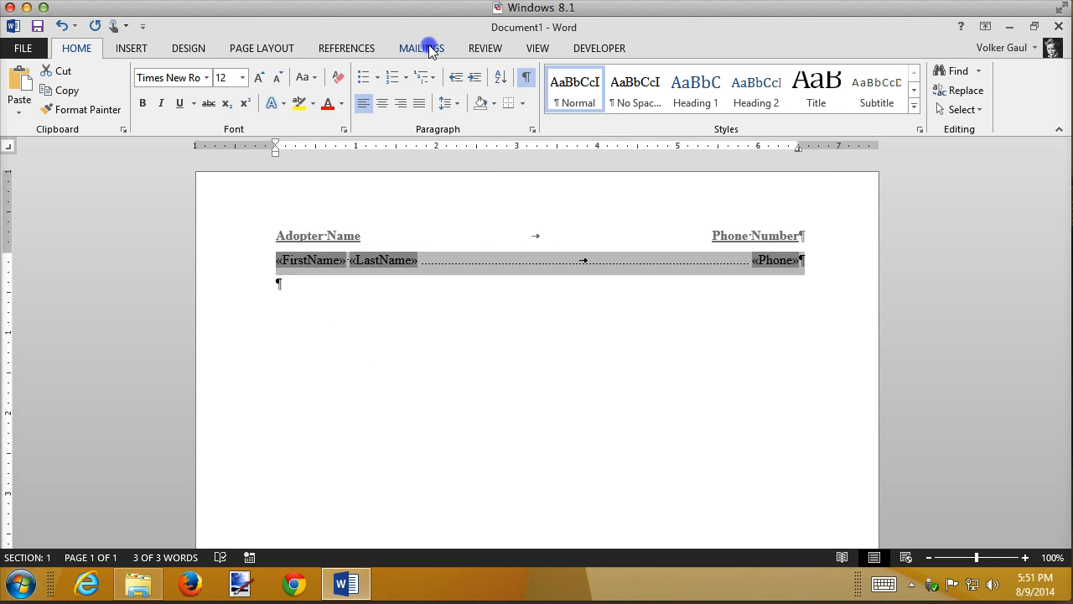
# Step: Merge all records again into Directory6, then close it without saving
pyautogui.click(747, 87)
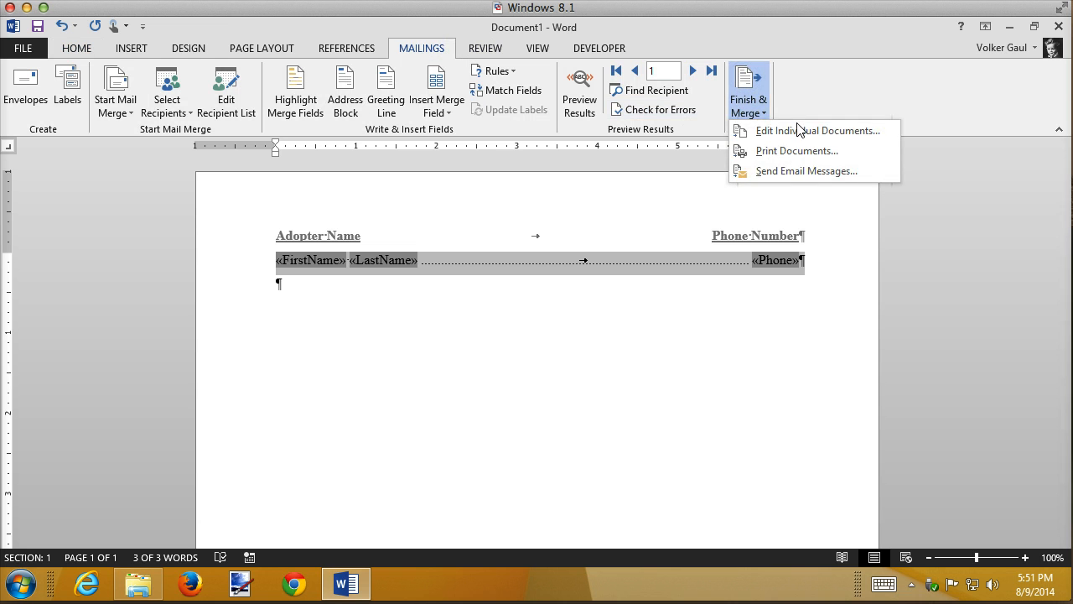
pyautogui.click(816, 131)
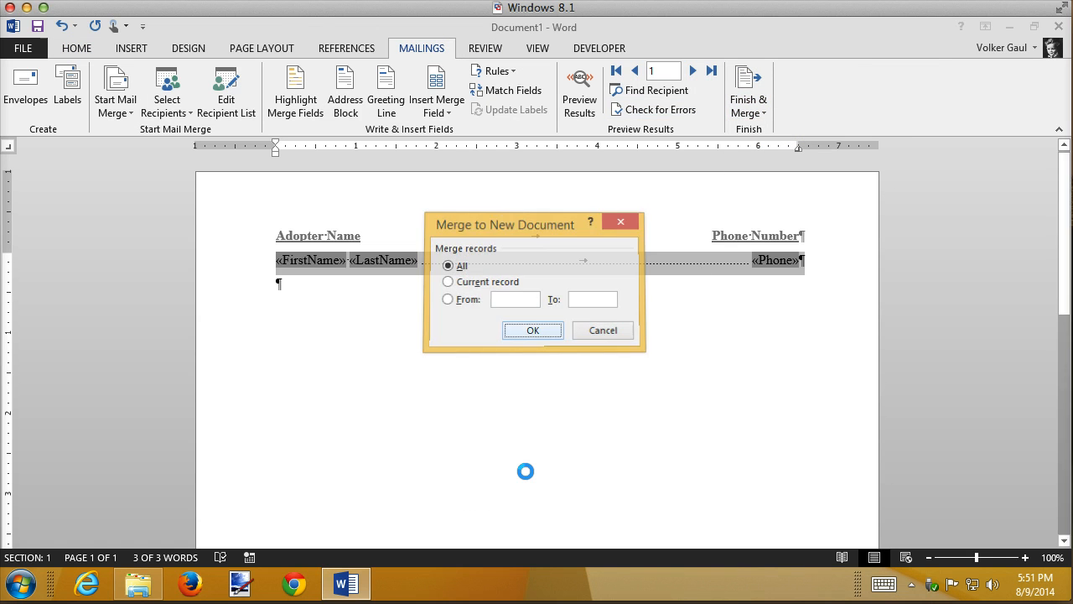
pyautogui.click(533, 329)
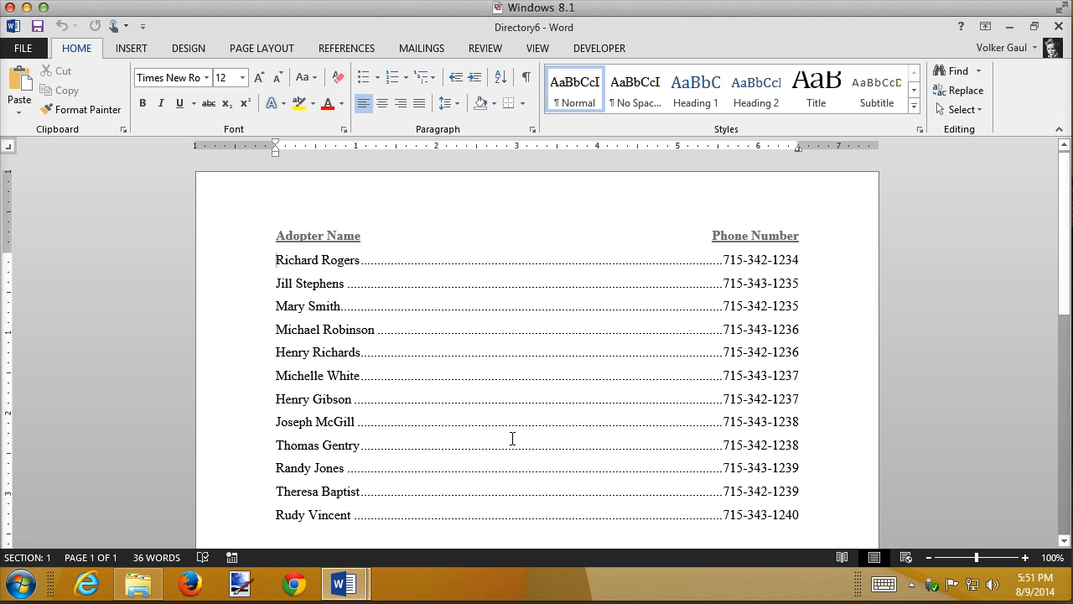
pyautogui.click(277, 259)
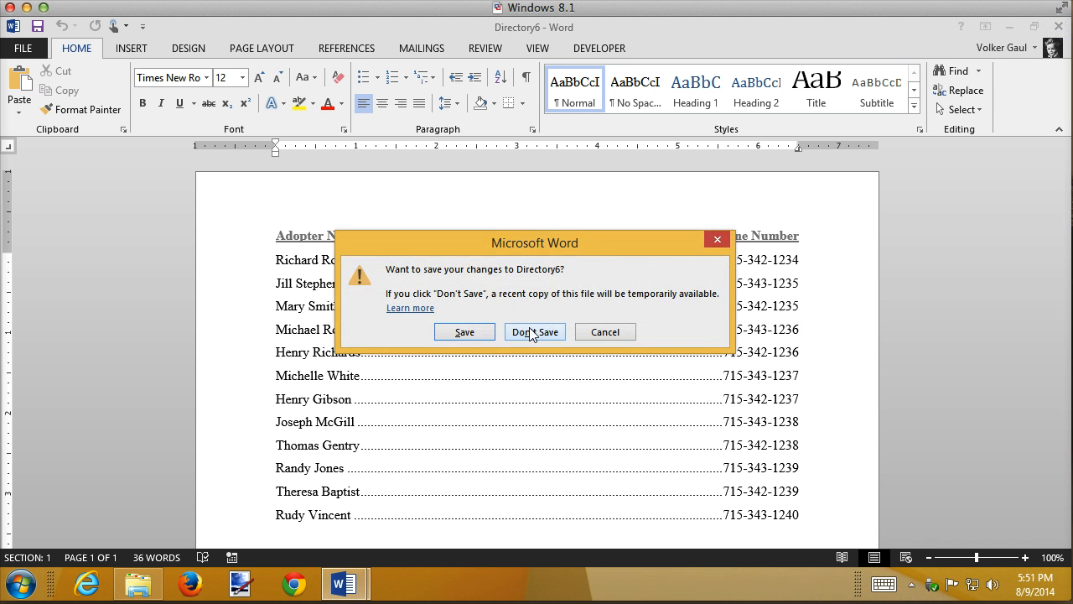
pyautogui.click(533, 332)
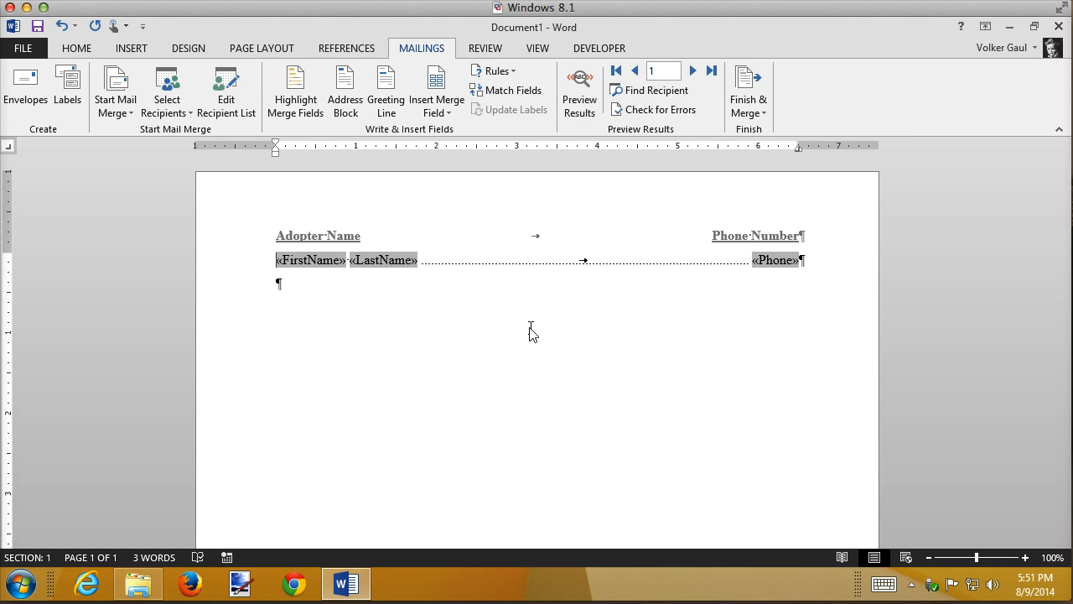
pyautogui.moveTo(547, 327)
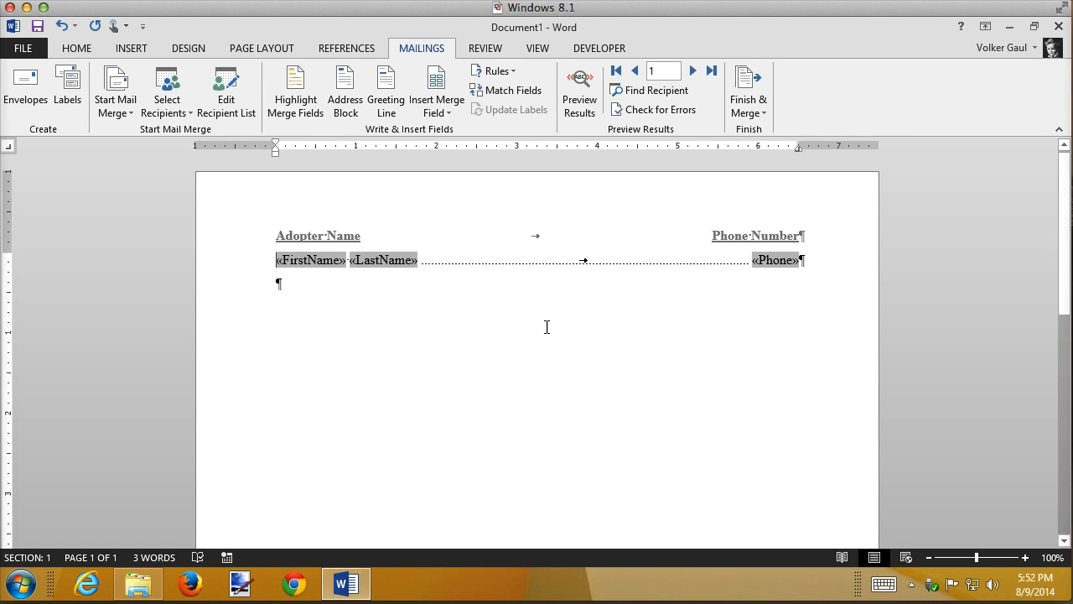
pyautogui.moveTo(564, 296)
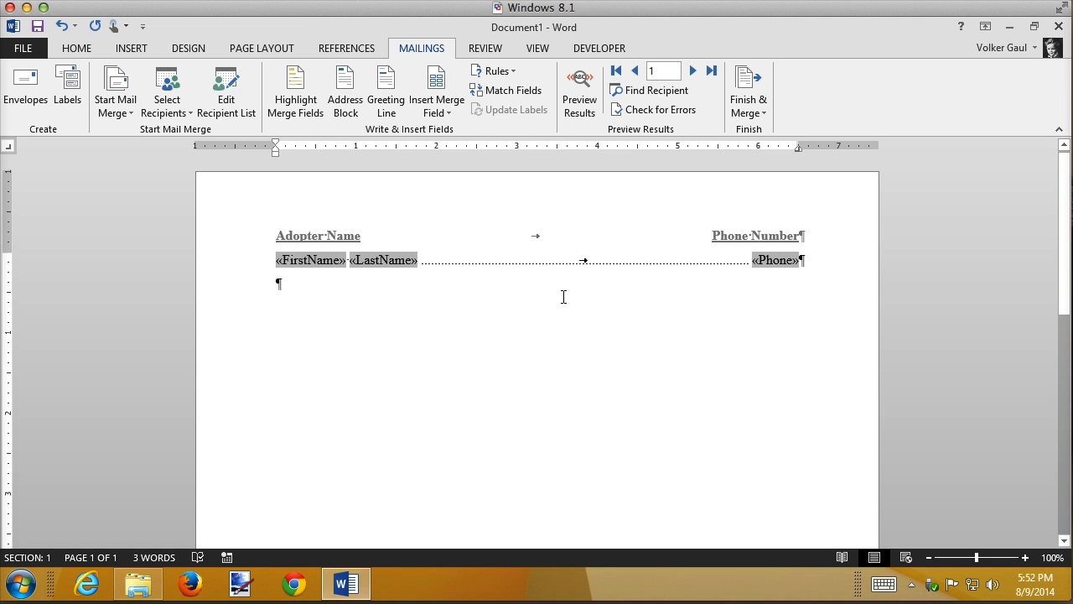
pyautogui.moveTo(510, 240)
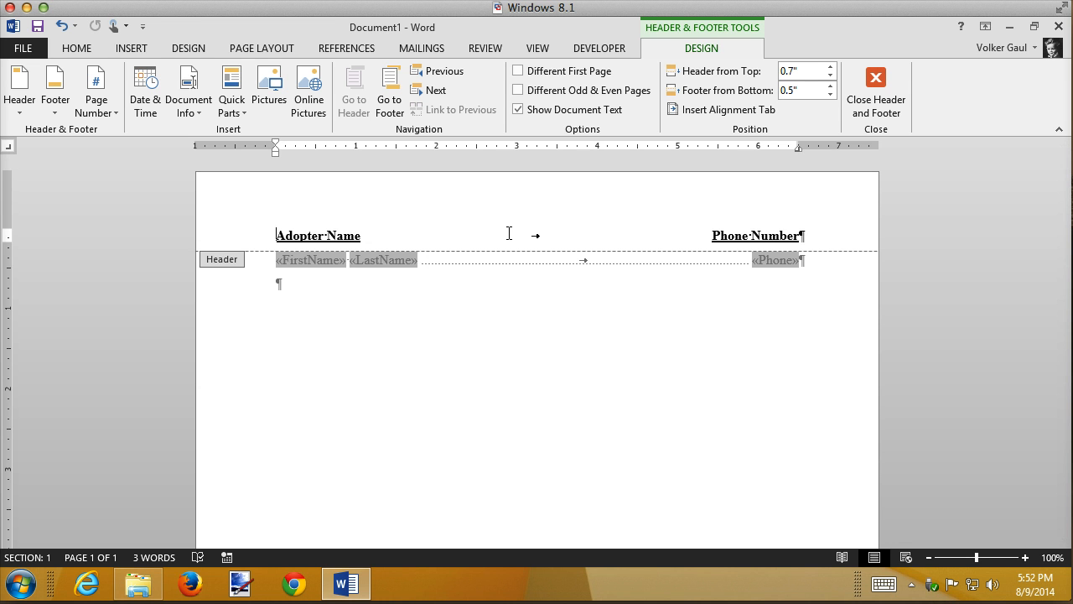
pyautogui.moveTo(268, 91)
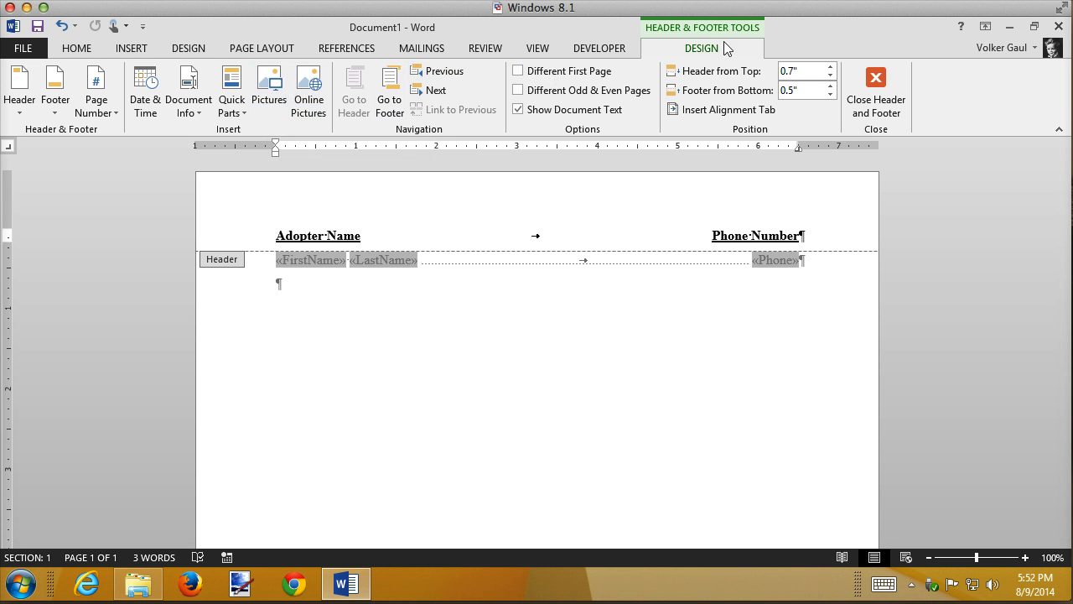
pyautogui.moveTo(309, 87)
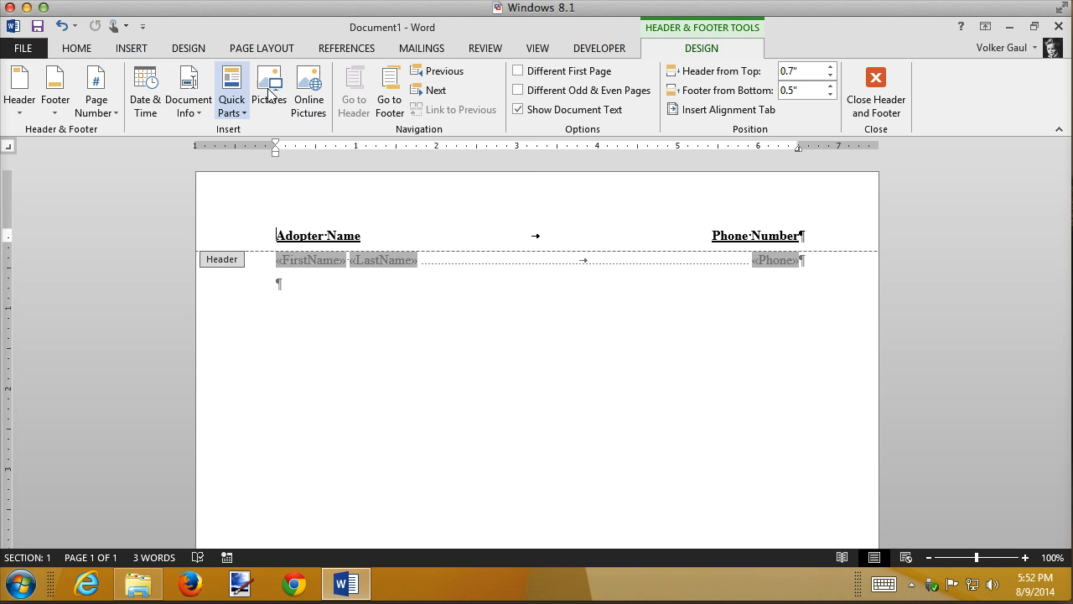
# Step: Insert the elephant picture into the header before the Adopter Name heading
pyautogui.click(269, 83)
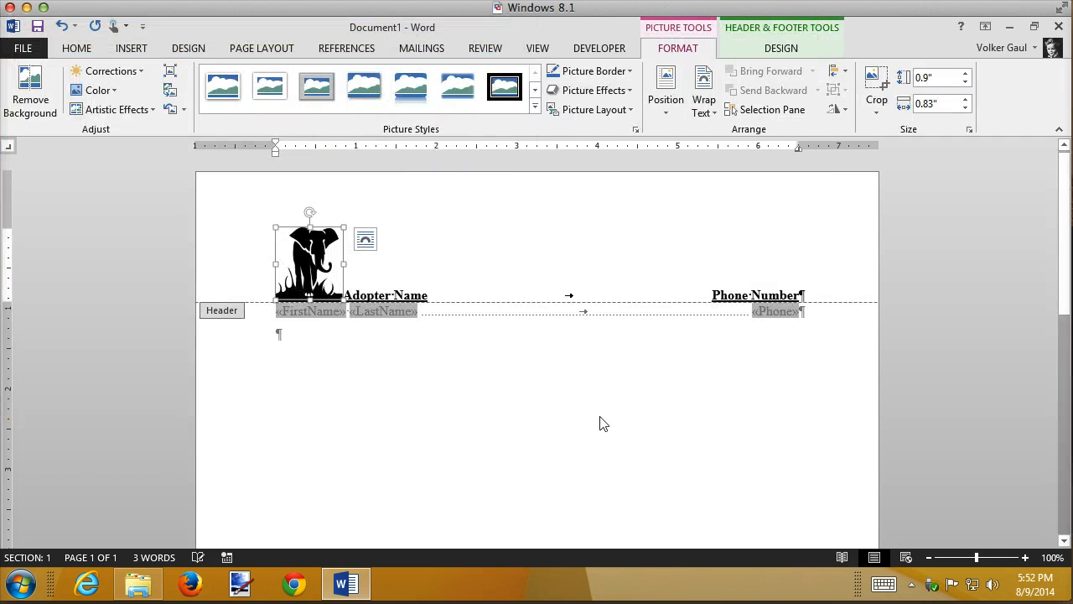
pyautogui.moveTo(326, 244)
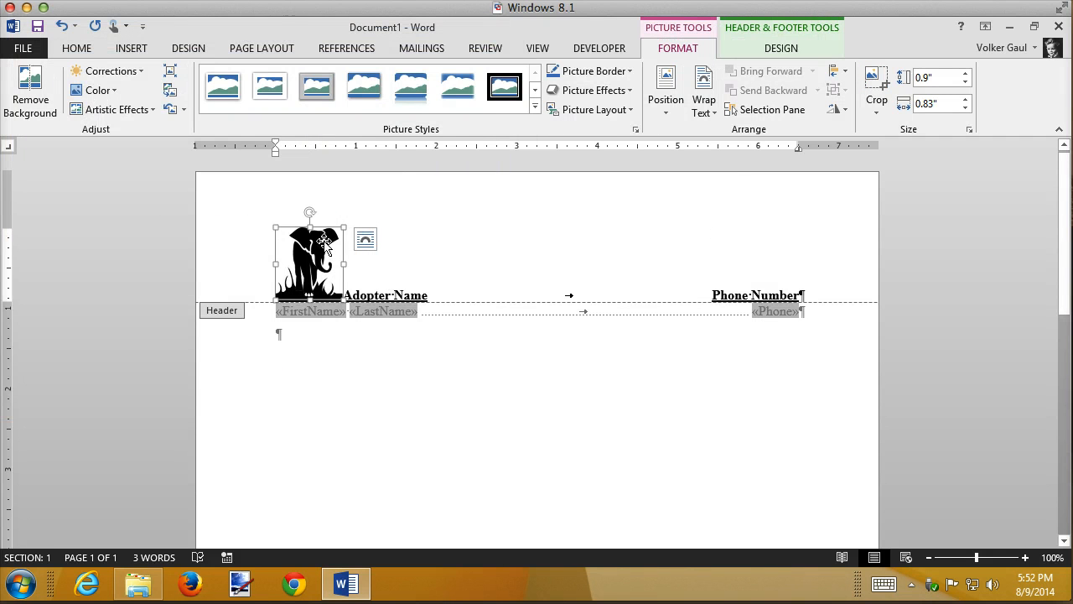
# Step: Set the elephant picture to Behind Text wrapping and recolour it with Washout
pyautogui.click(366, 238)
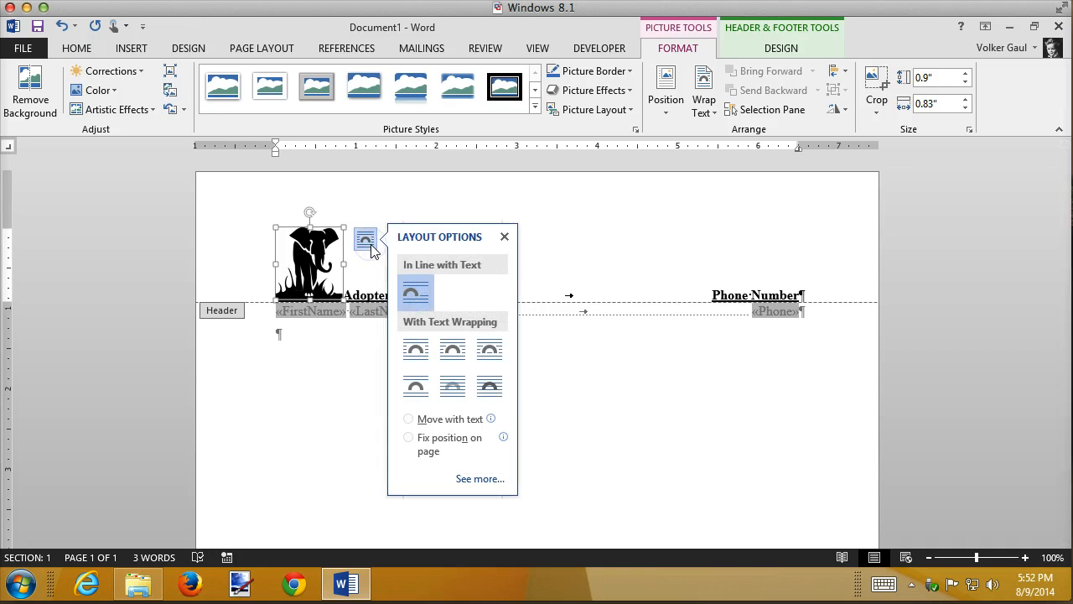
pyautogui.moveTo(490, 351)
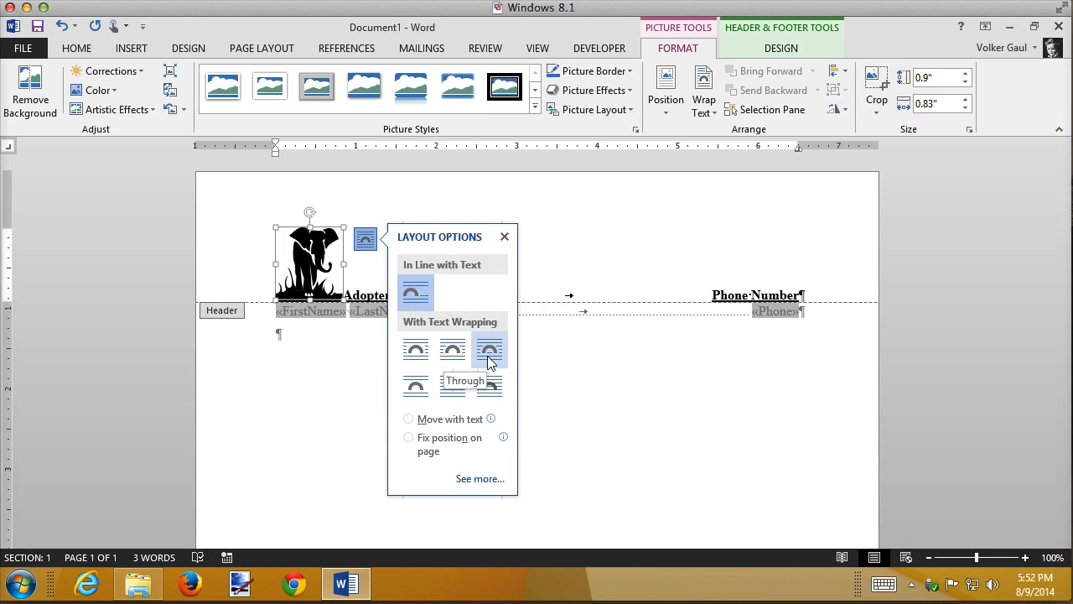
pyautogui.click(453, 386)
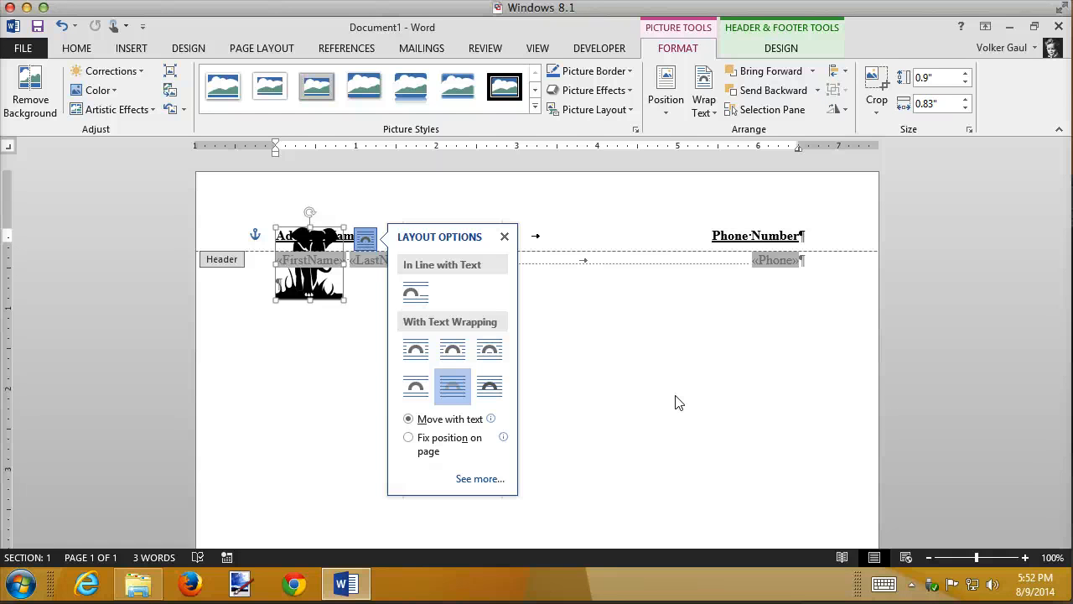
pyautogui.moveTo(99, 91)
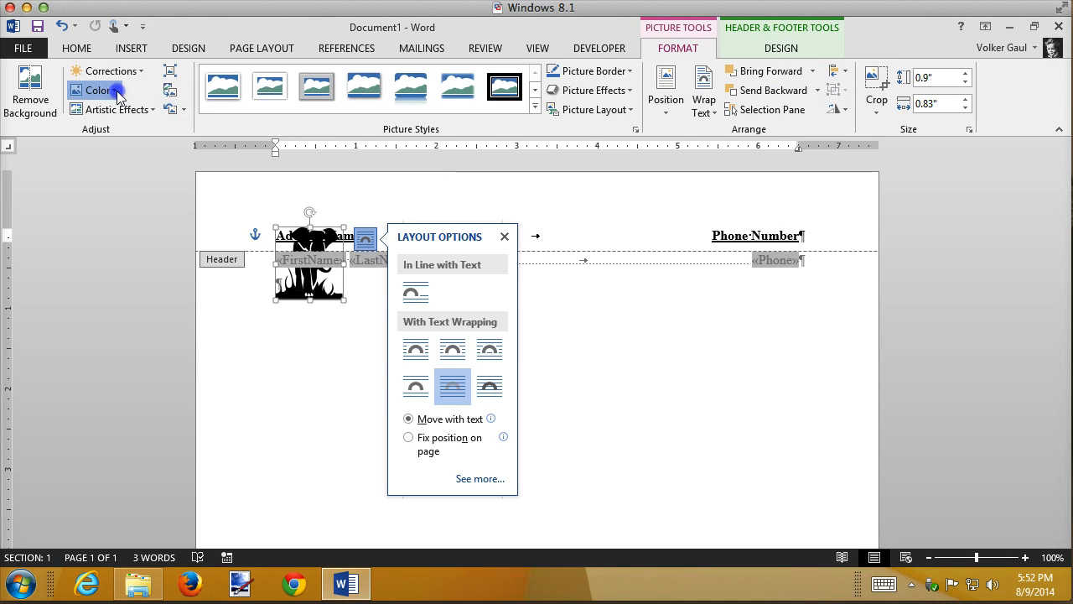
pyautogui.click(97, 91)
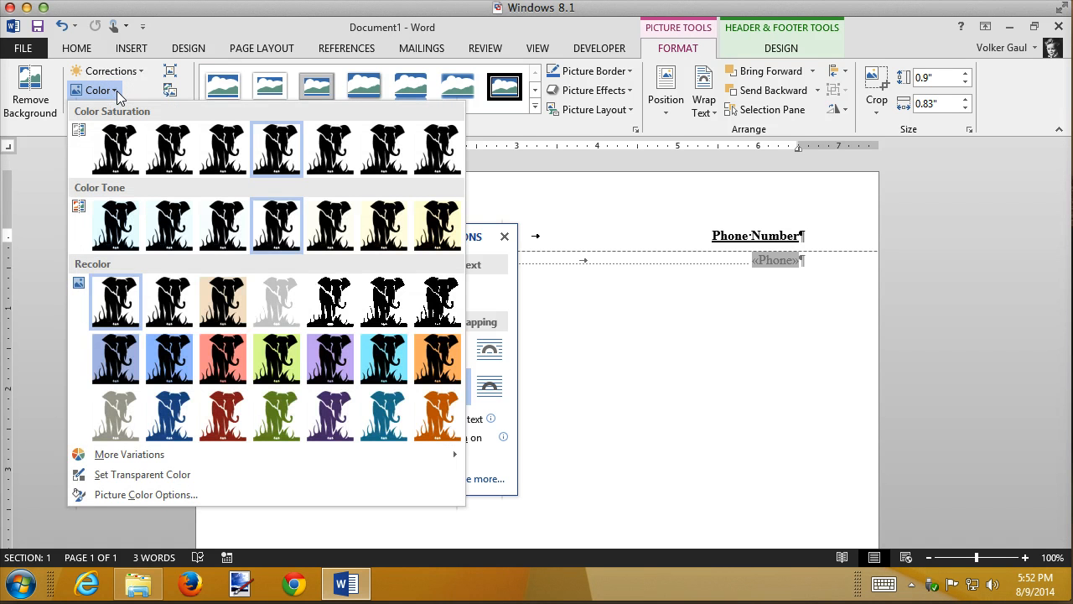
pyautogui.moveTo(277, 302)
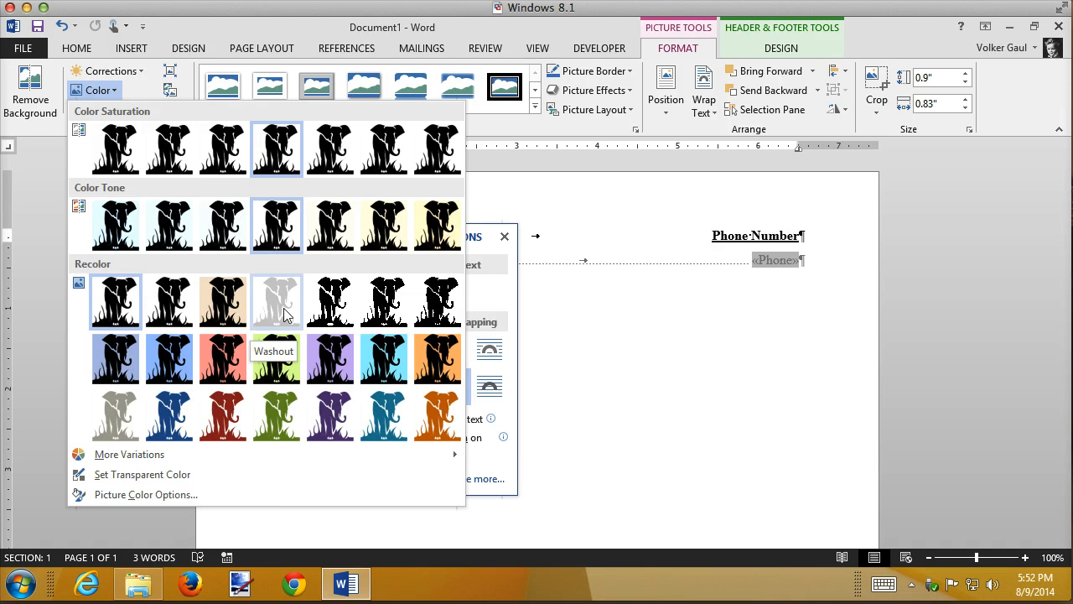
pyautogui.click(277, 299)
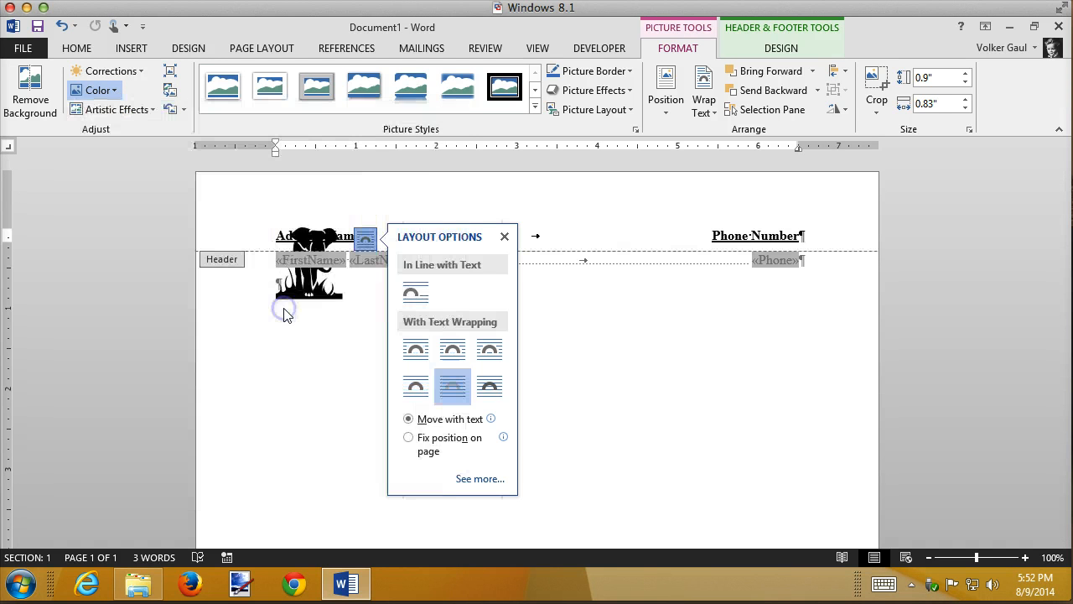
pyautogui.click(308, 281)
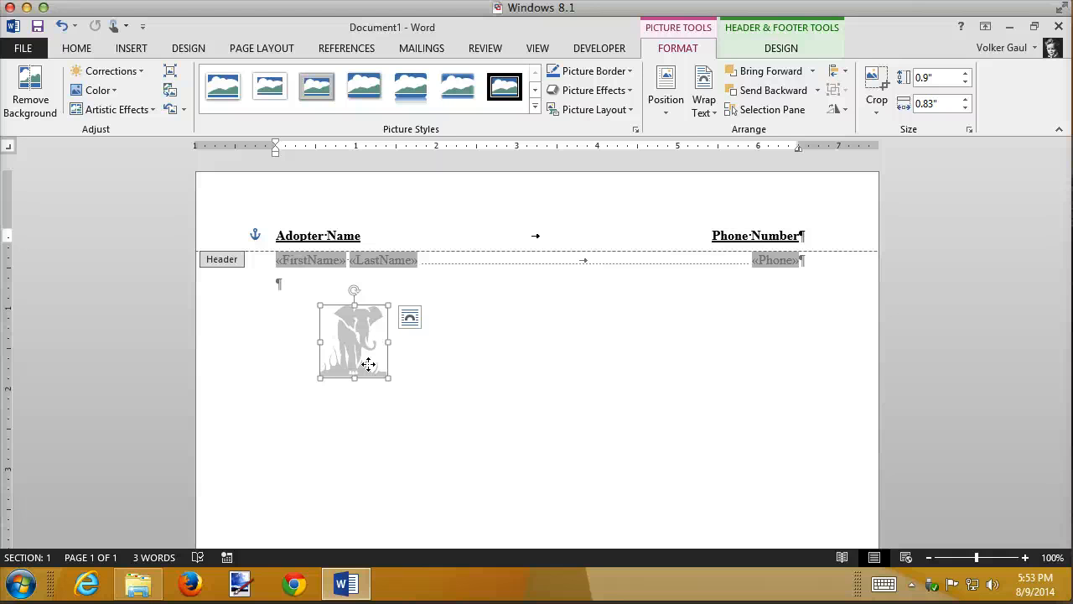
pyautogui.moveTo(579, 385)
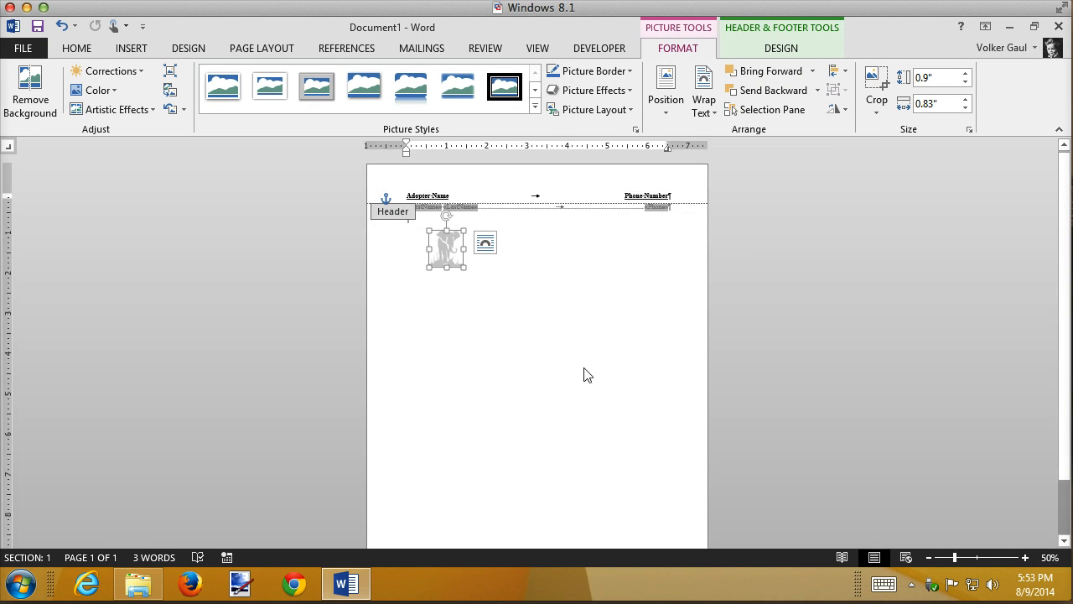
pyautogui.moveTo(456, 267)
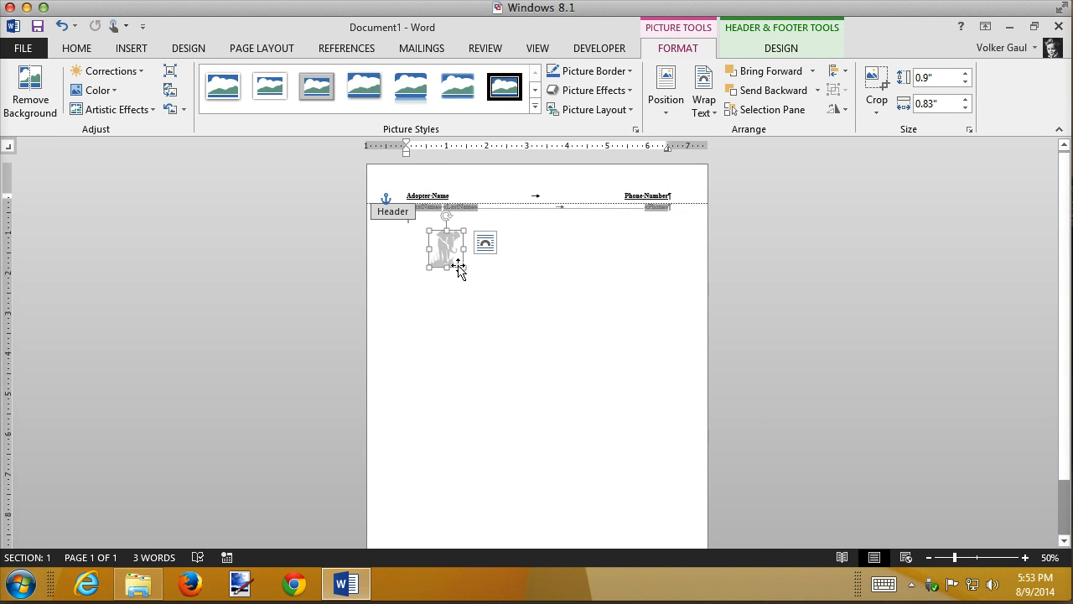
# Step: Enlarge the elephant to about 3.65 by 3.4 inches behind the headings and return to 100% zoom
pyautogui.moveTo(459, 267); pyautogui.dragTo(566, 376)
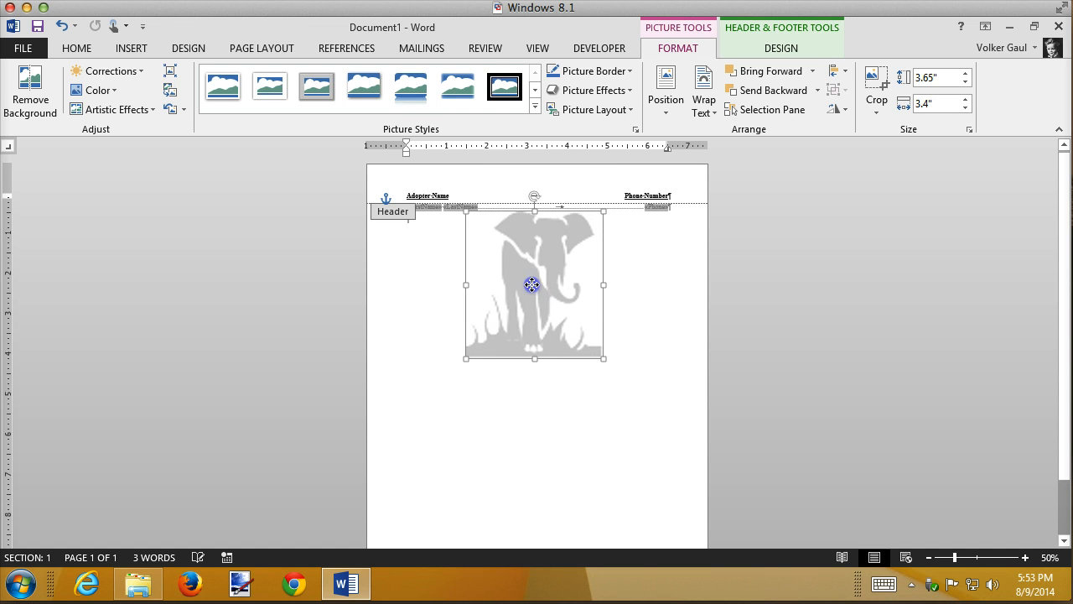
pyautogui.moveTo(534, 284); pyautogui.dragTo(540, 270)
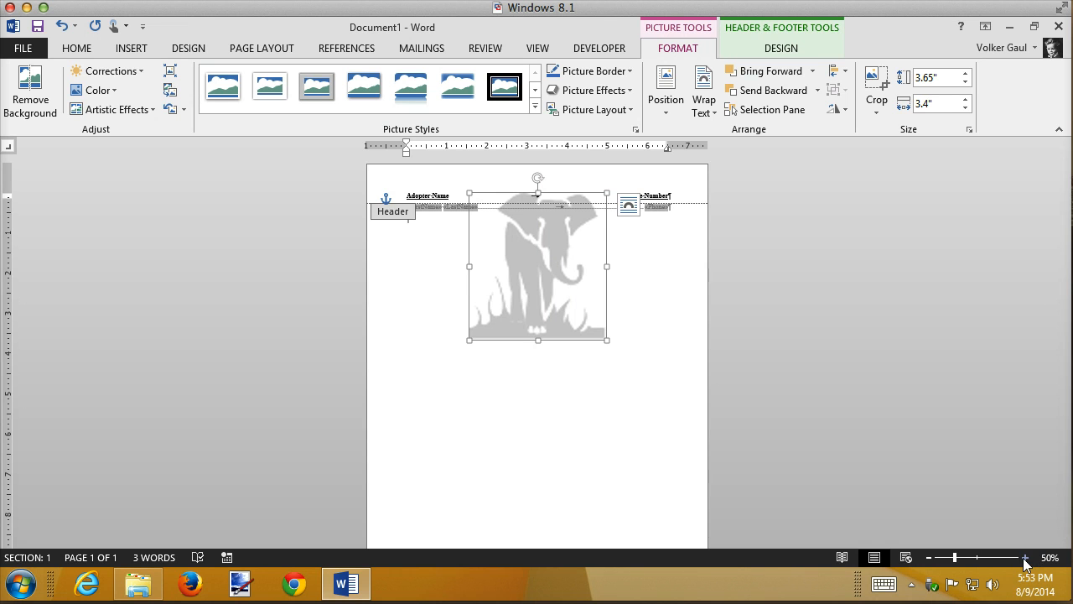
pyautogui.click(1023, 557)
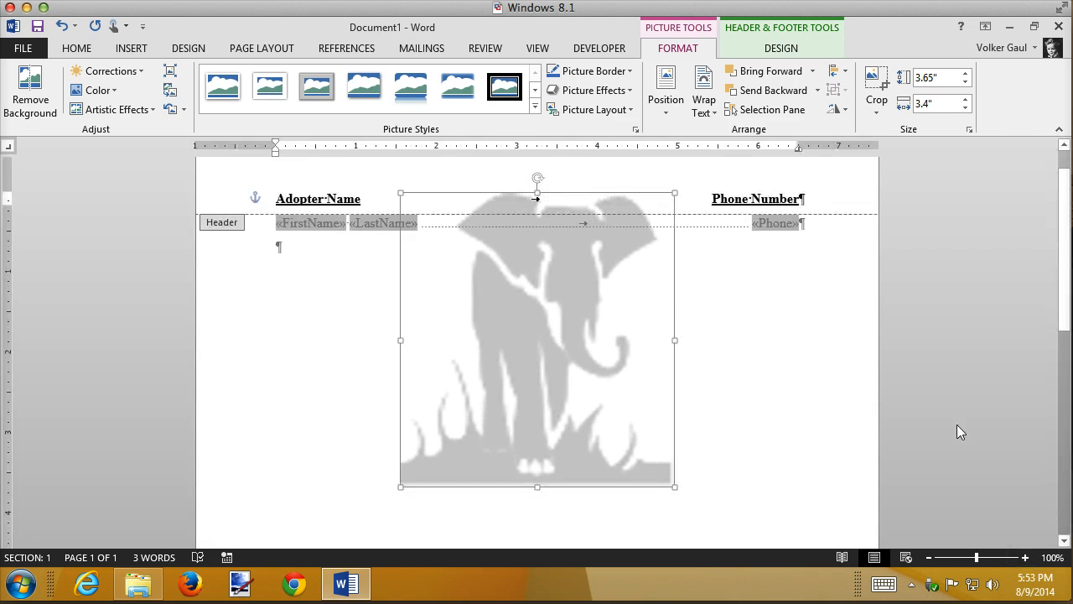
pyautogui.moveTo(591, 317)
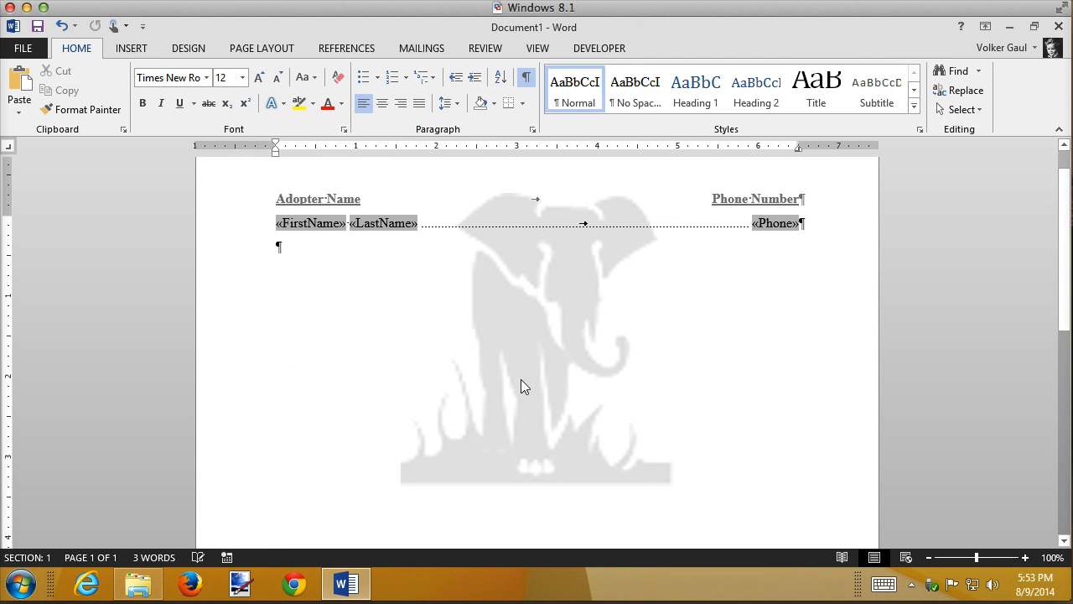
pyautogui.moveTo(566, 193)
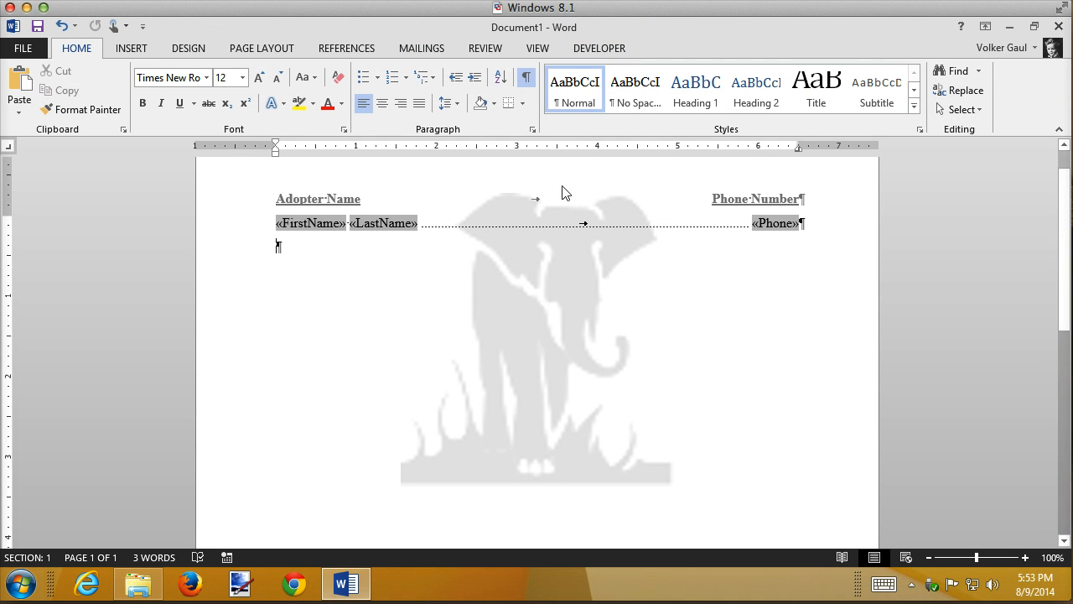
# Step: Merge all records into a new directory, Directory7, over the elephant watermark
pyautogui.click(421, 47)
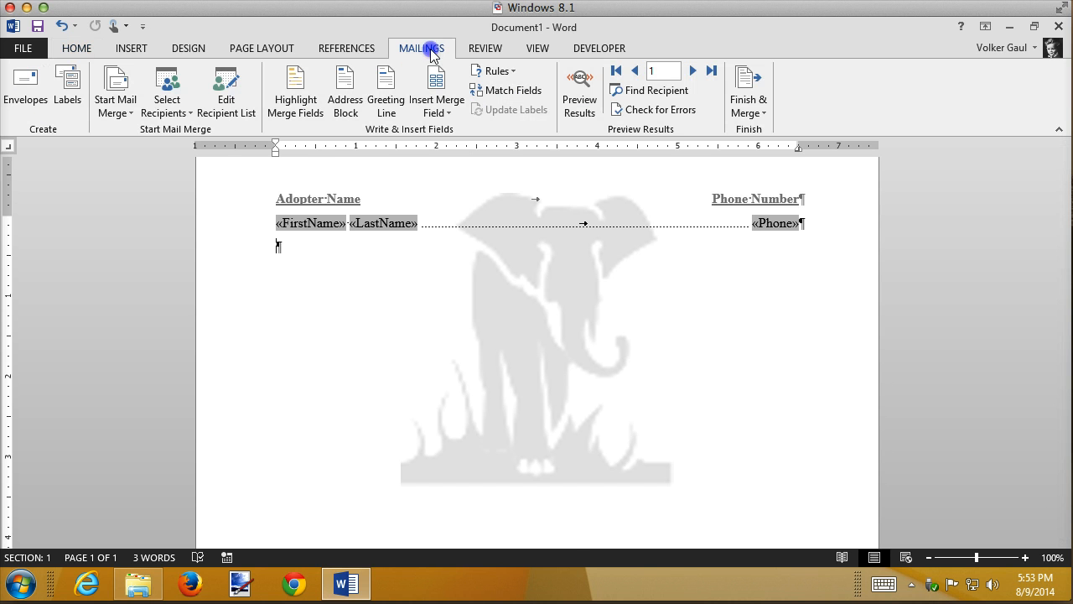
pyautogui.moveTo(652, 90)
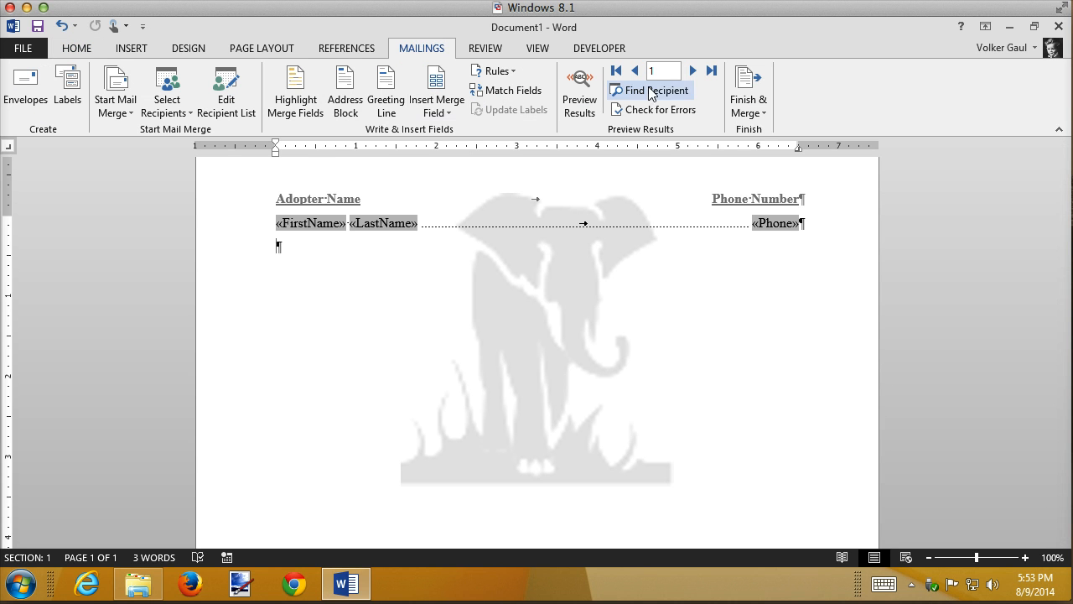
pyautogui.click(748, 90)
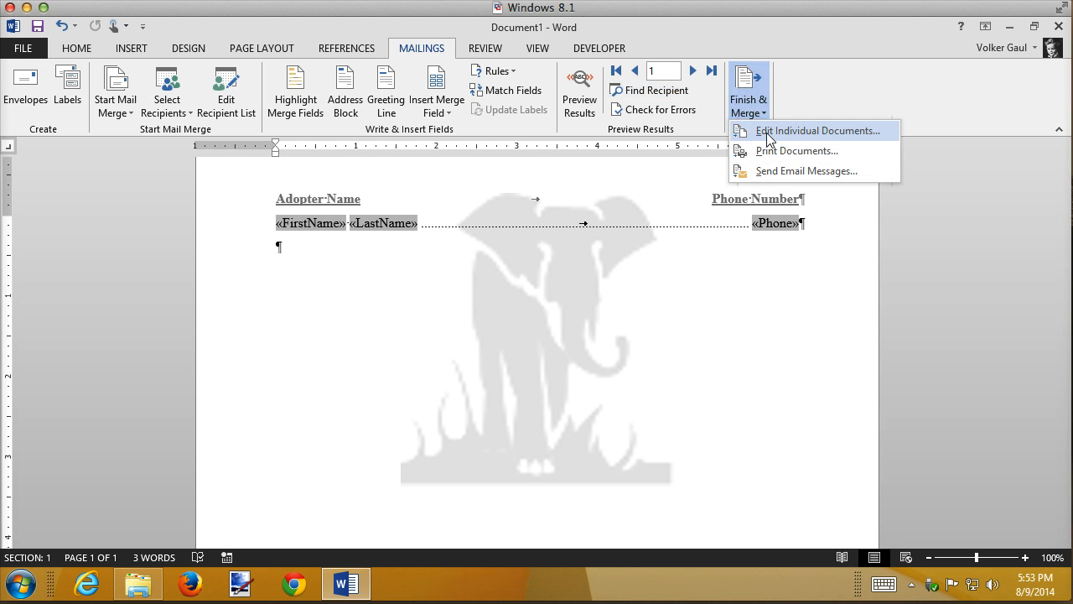
pyautogui.click(818, 131)
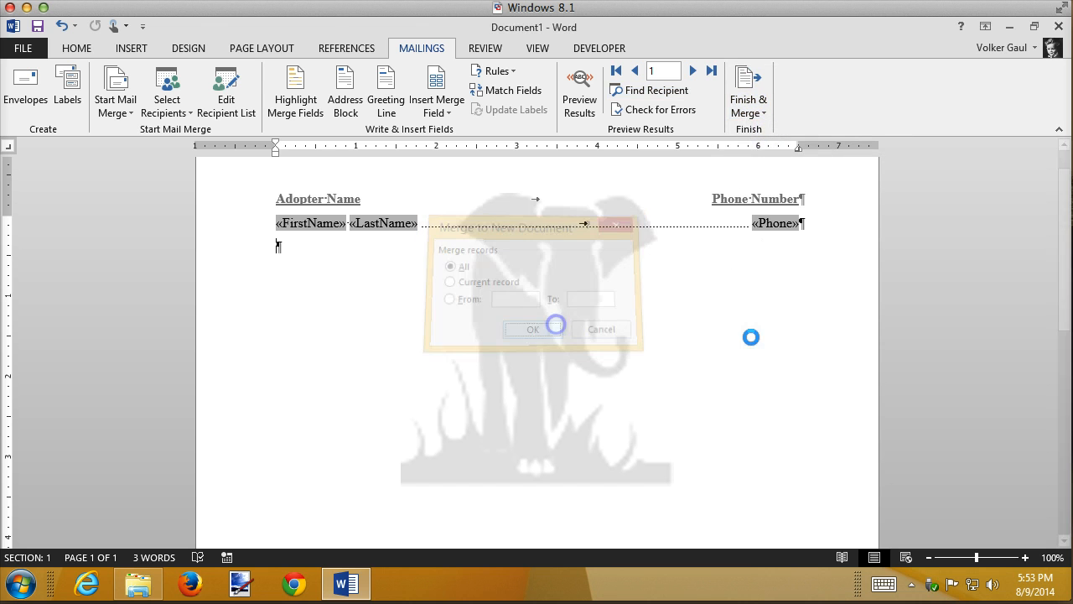
pyautogui.click(533, 329)
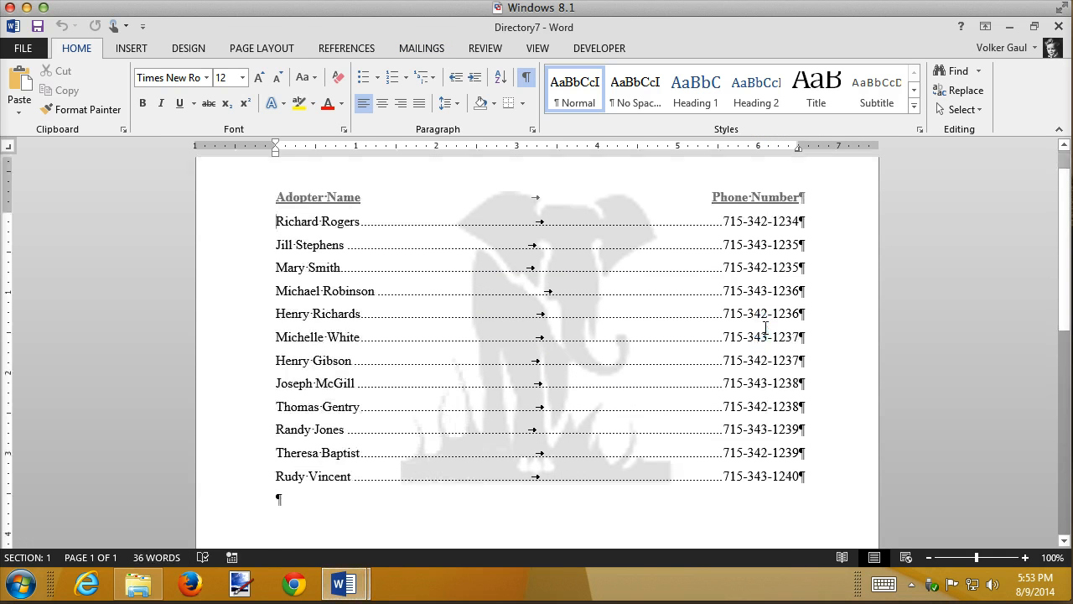
# Step: Hide formatting marks and scroll through the twelve merged adopter entries in Directory7
pyautogui.click(526, 78)
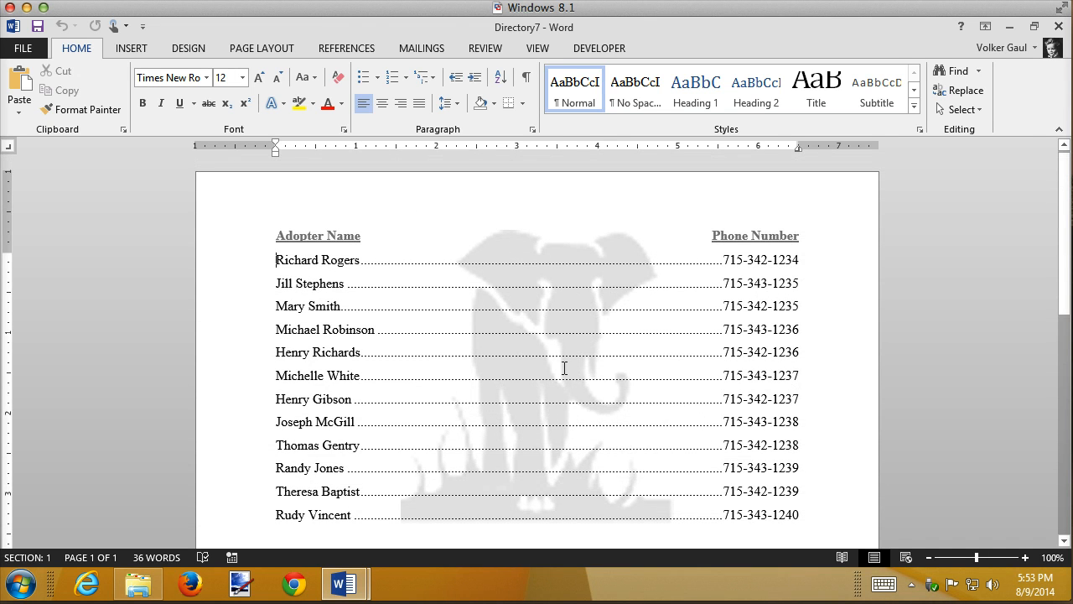
pyautogui.scroll(-3)
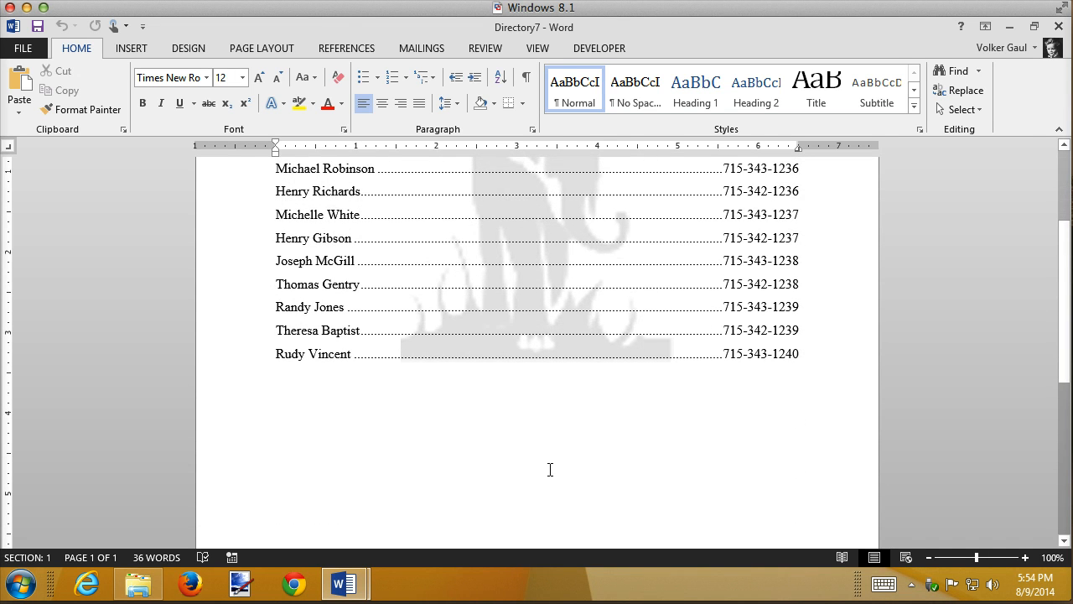
pyautogui.scroll(3)
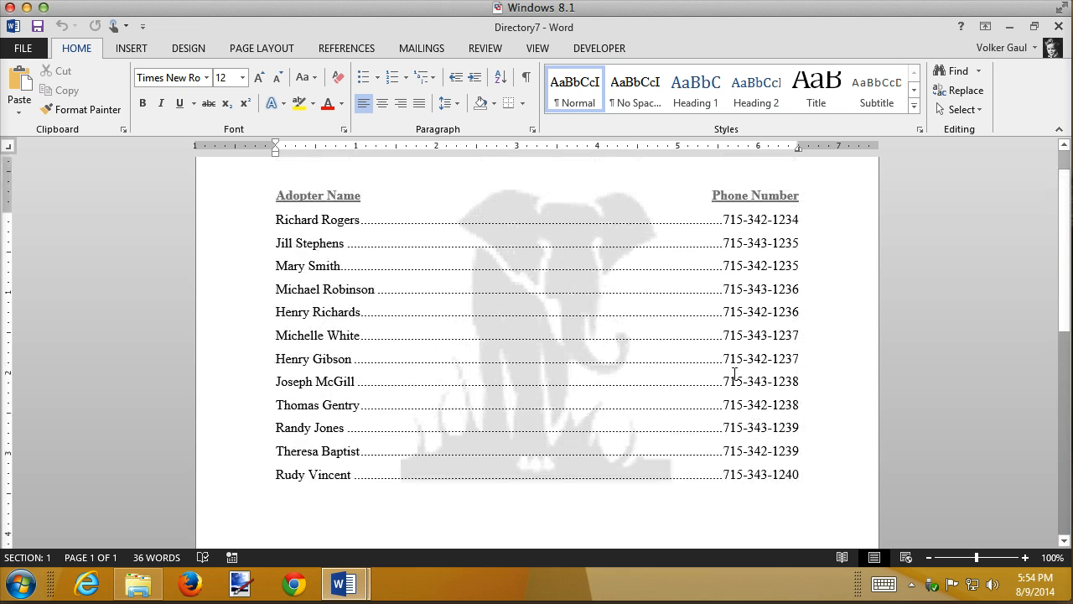
pyautogui.moveTo(533, 328)
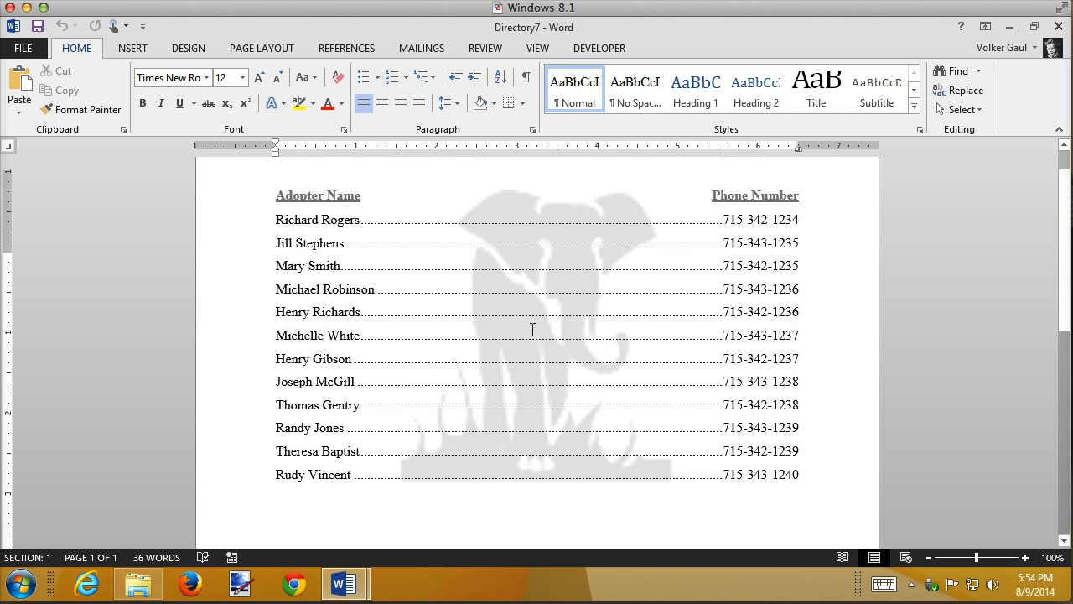
pyautogui.scroll(-3)
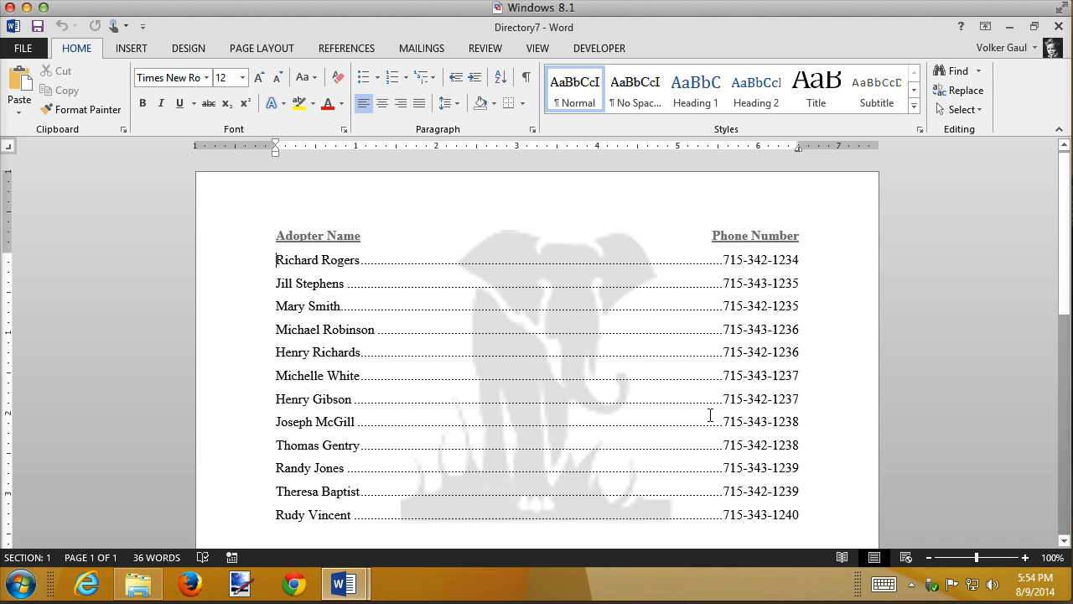
pyautogui.moveTo(483, 268)
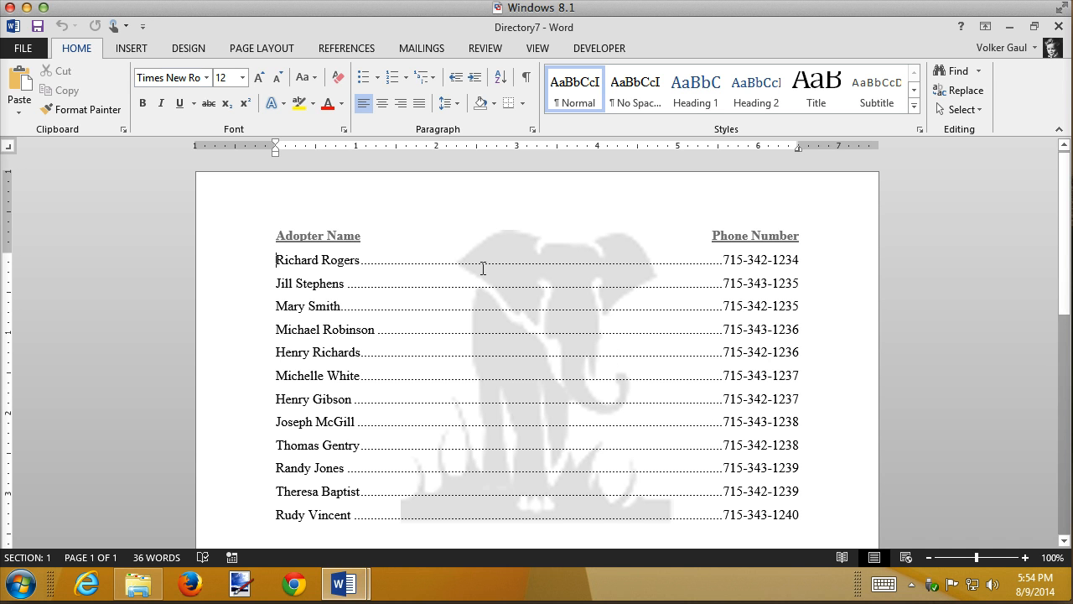
# Step: Start saving Directory7, cancel it and close the directory unsaved
pyautogui.click(37, 27)
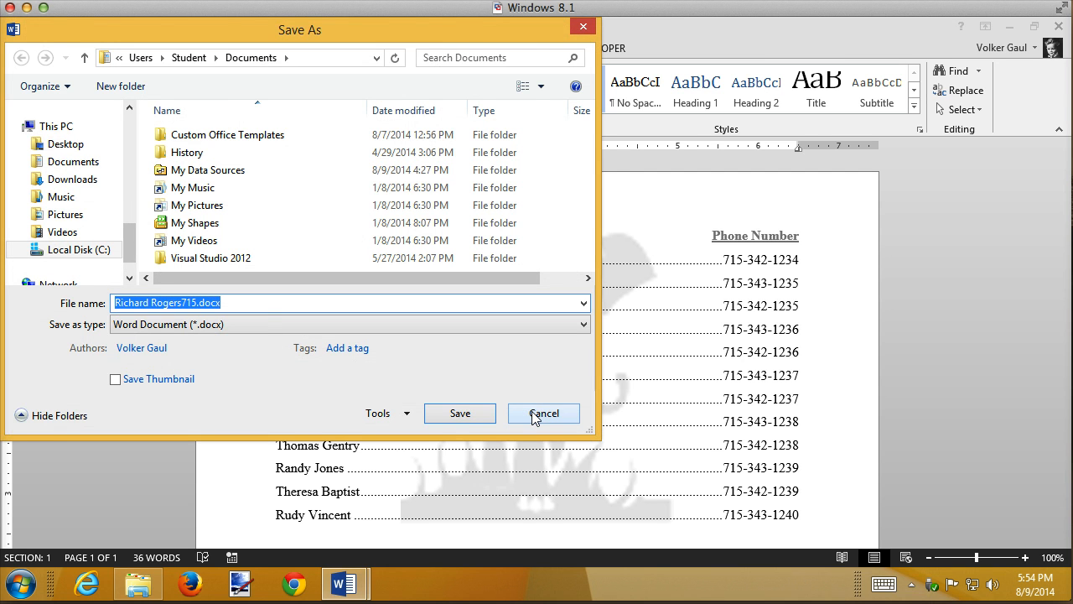
pyautogui.click(543, 412)
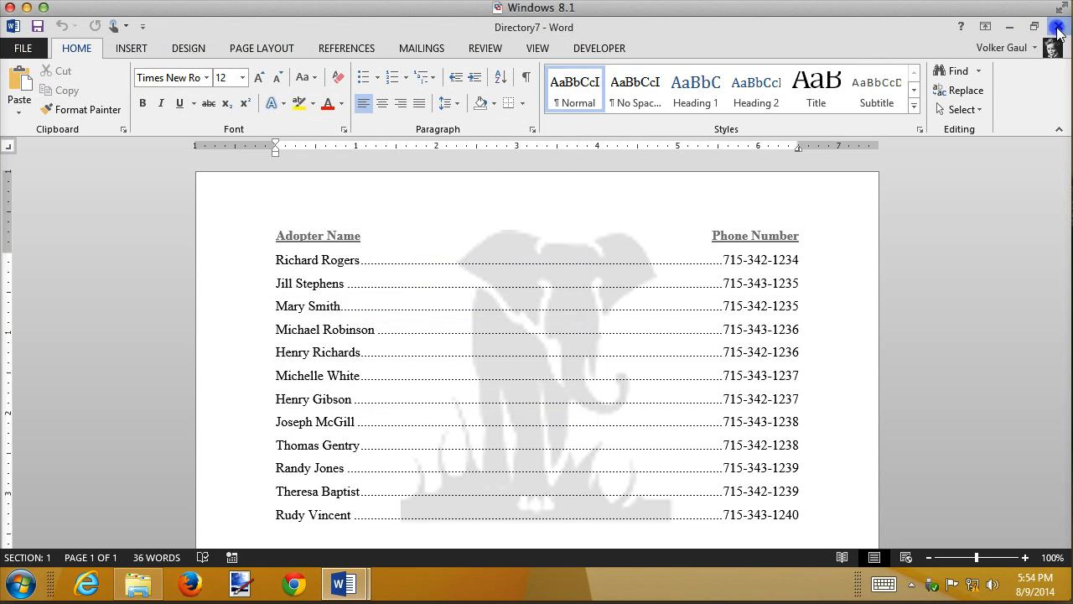
pyautogui.click(420, 47)
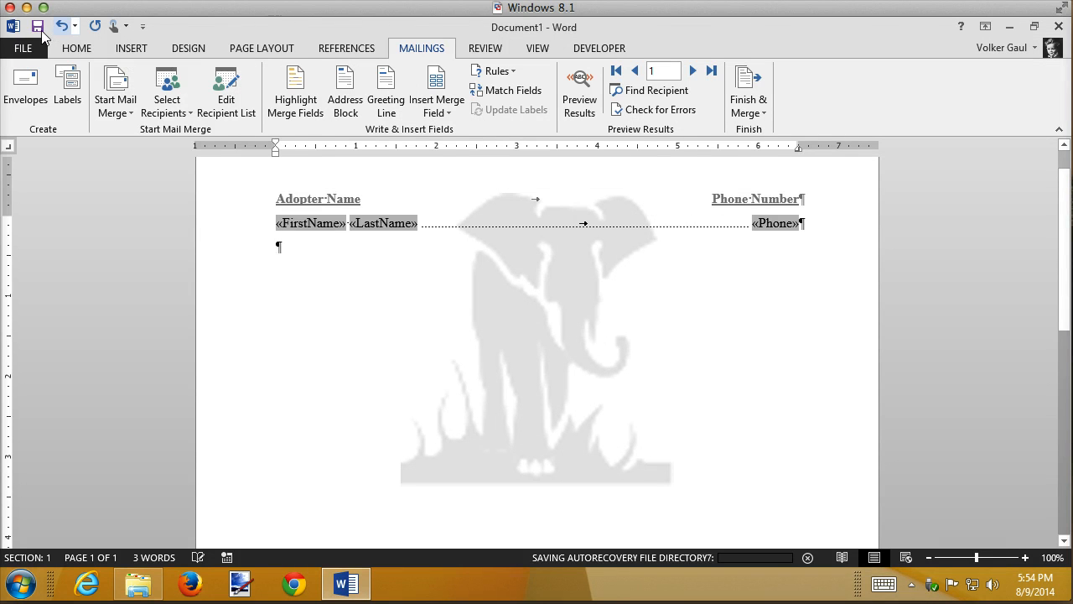
pyautogui.moveTo(637, 322)
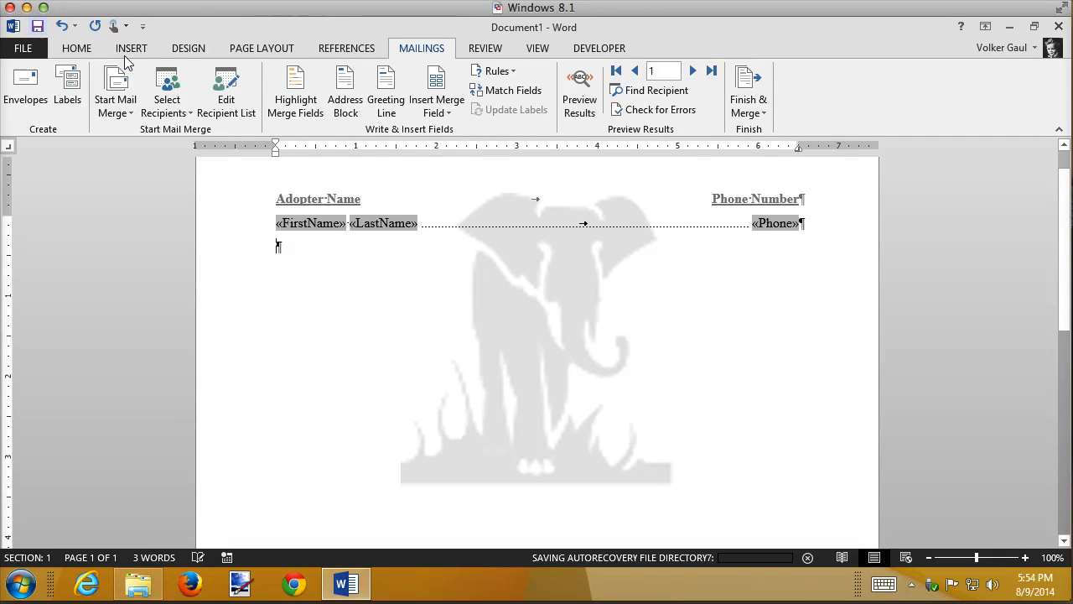
# Step: Save the merge document as 'Adopter Directory Main Document' in Recording Support Files
pyautogui.click(23, 47)
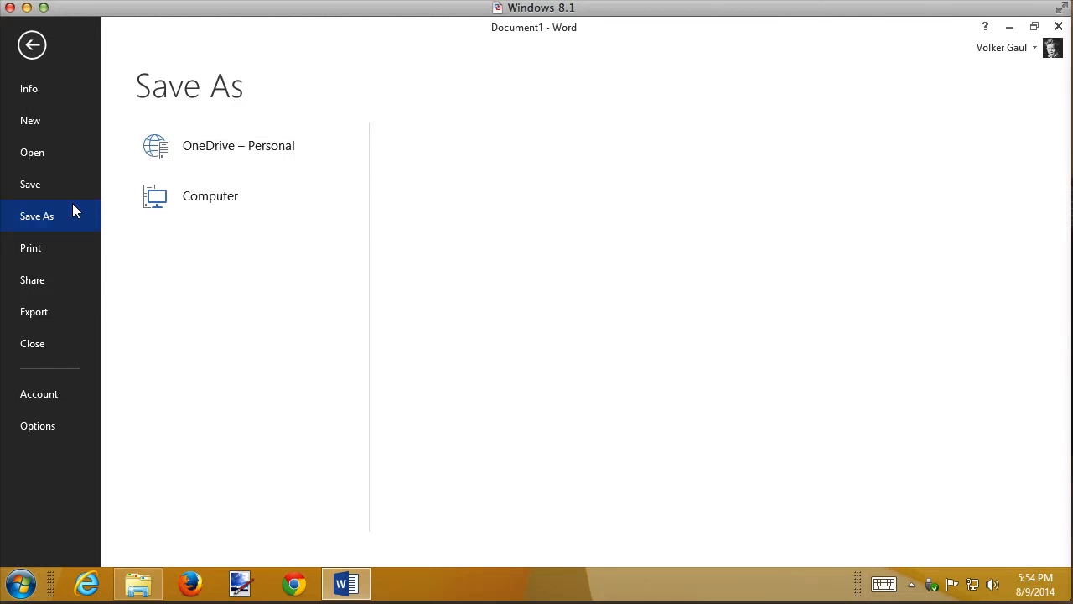
pyautogui.click(210, 194)
pyautogui.write('Adopter Dire')
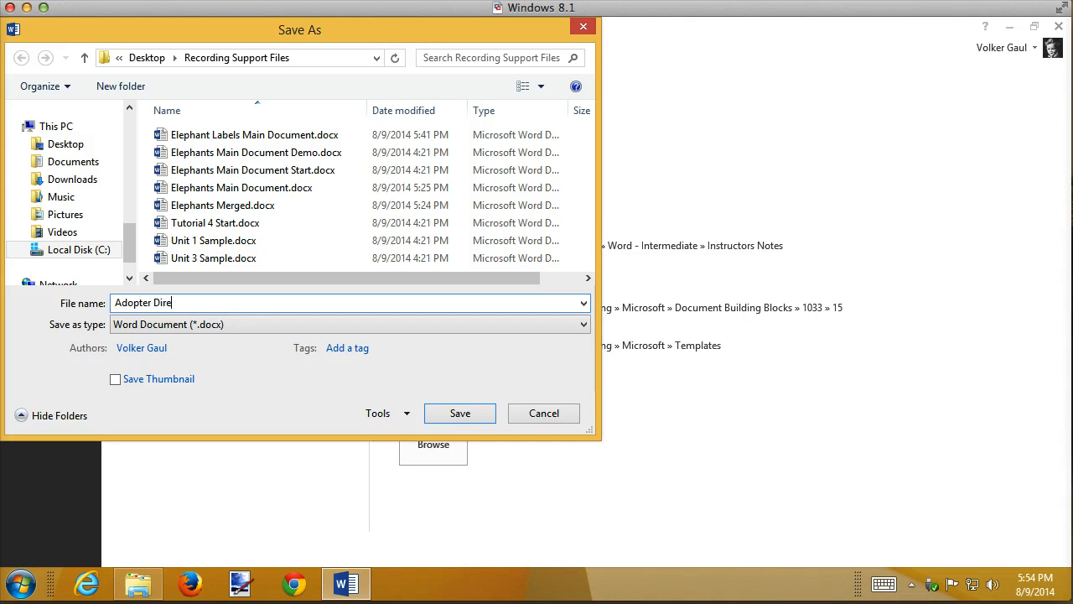
pyautogui.write('ctory Ma')
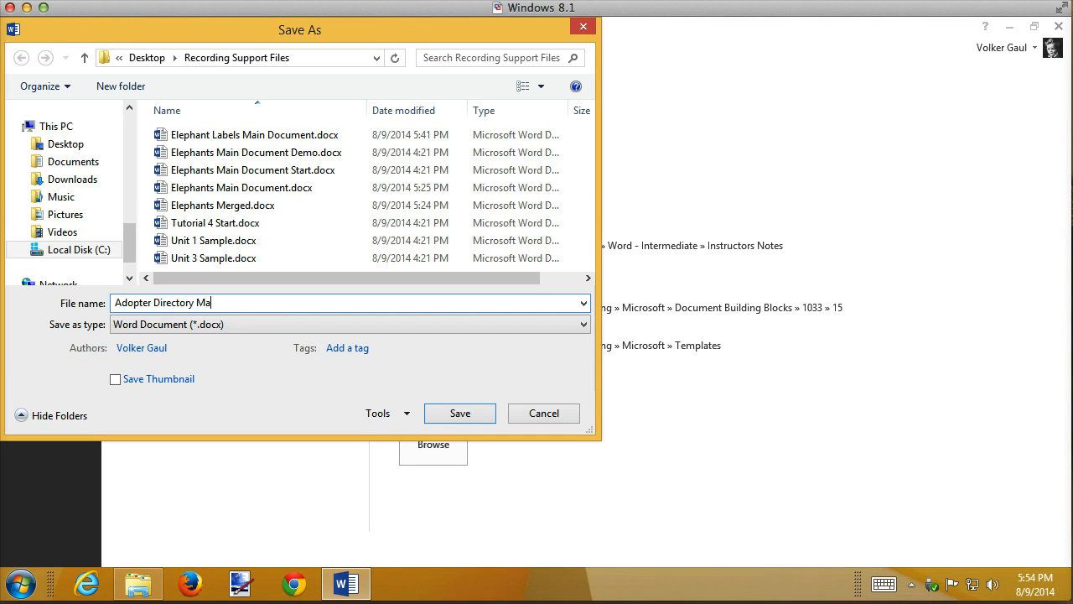
pyautogui.write('in Document.docx')
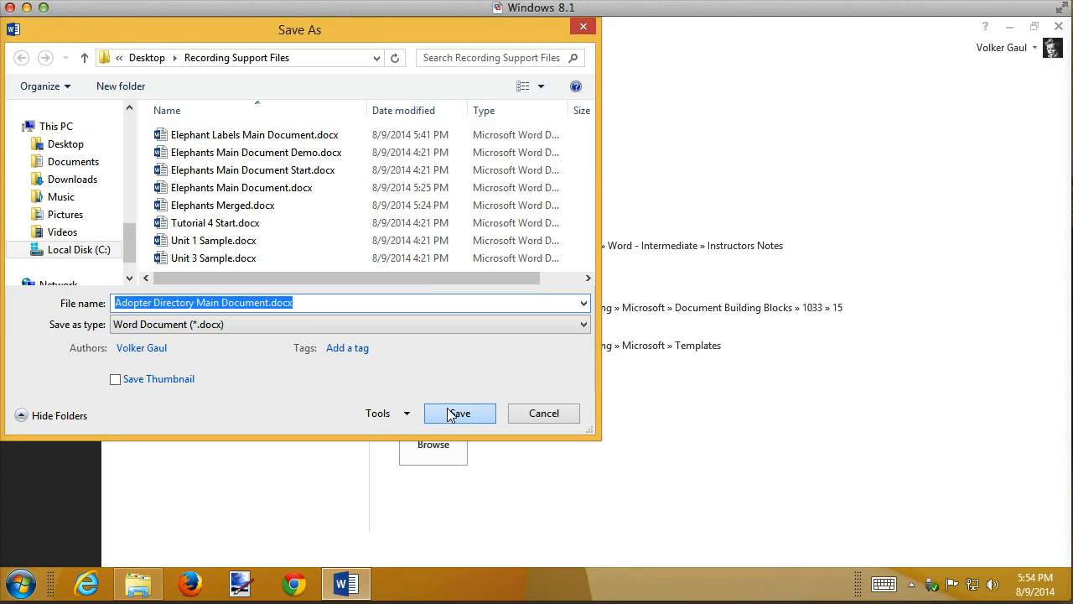
pyautogui.click(460, 412)
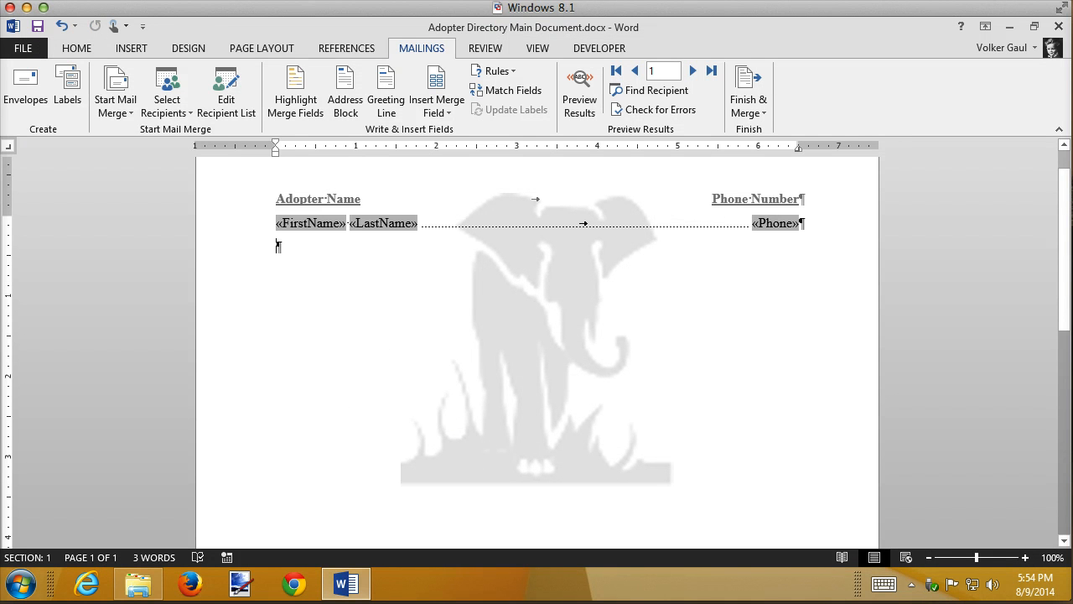
pyautogui.moveTo(394, 340)
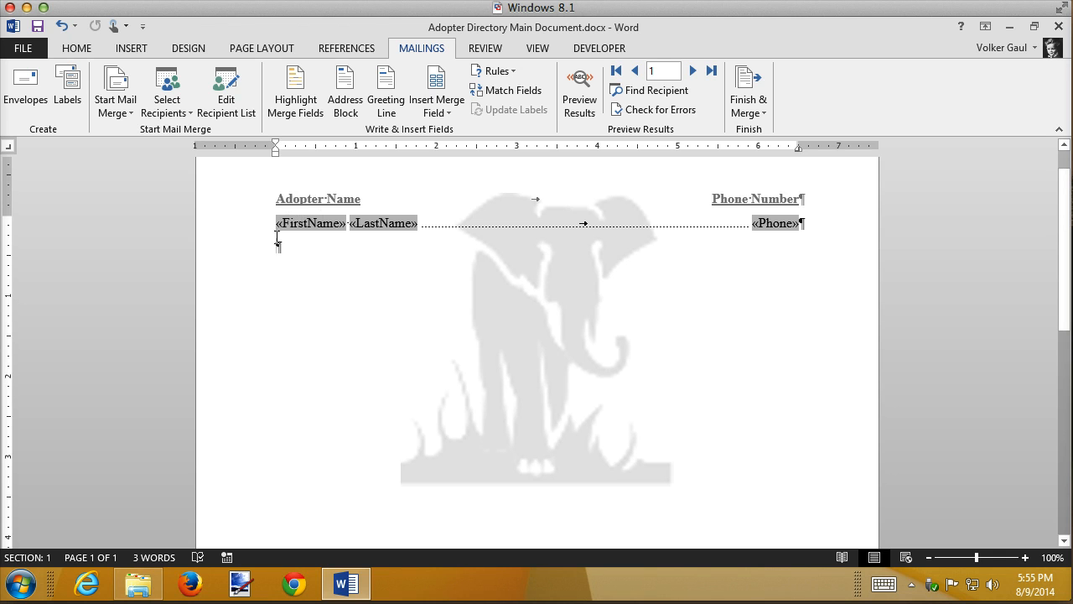
pyautogui.moveTo(788, 317)
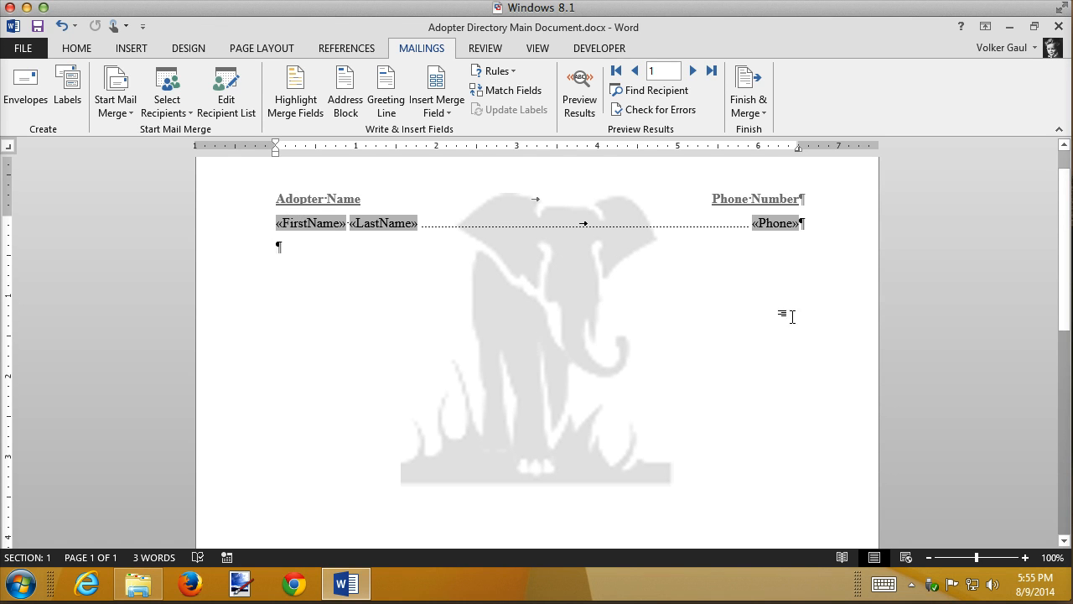
pyautogui.moveTo(459, 245)
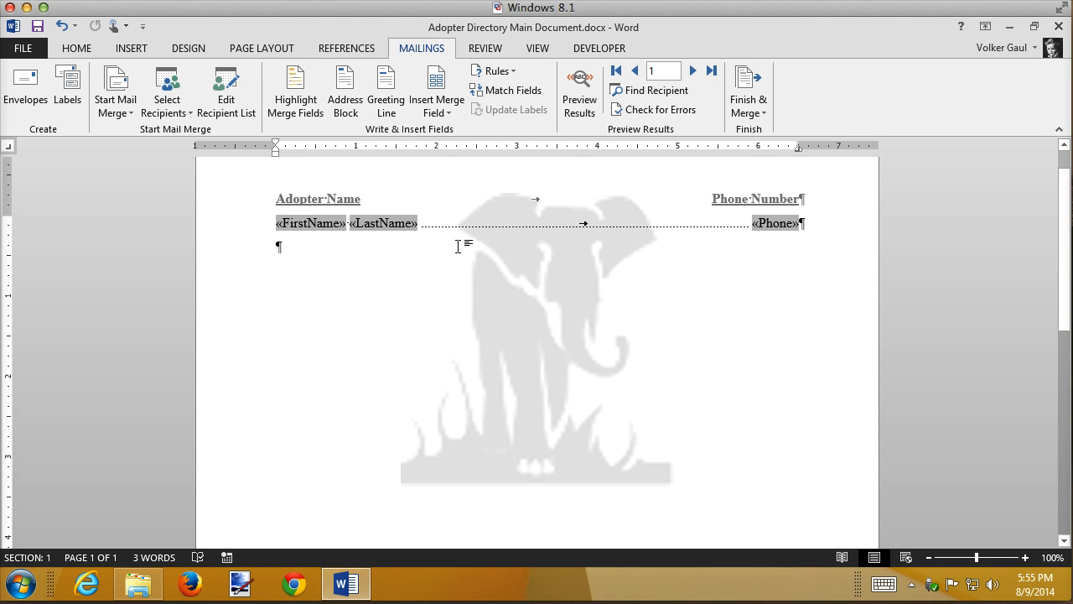